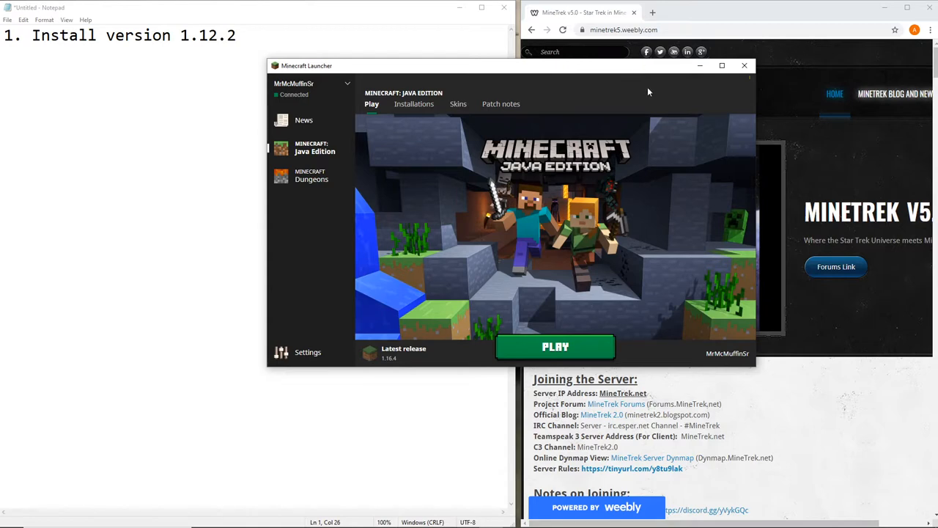
{"action": "mouse_move", "coordinate": [571, 281]}
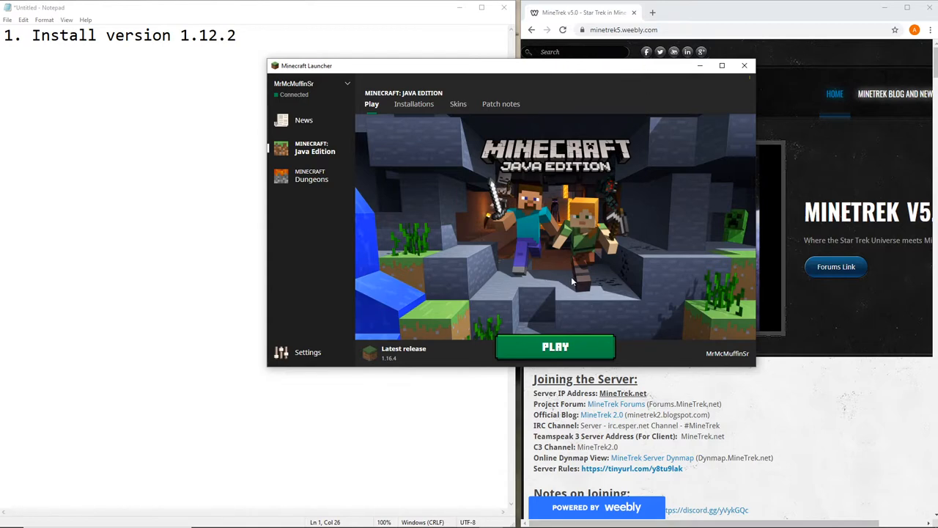
{"action": "mouse_move", "coordinate": [598, 239]}
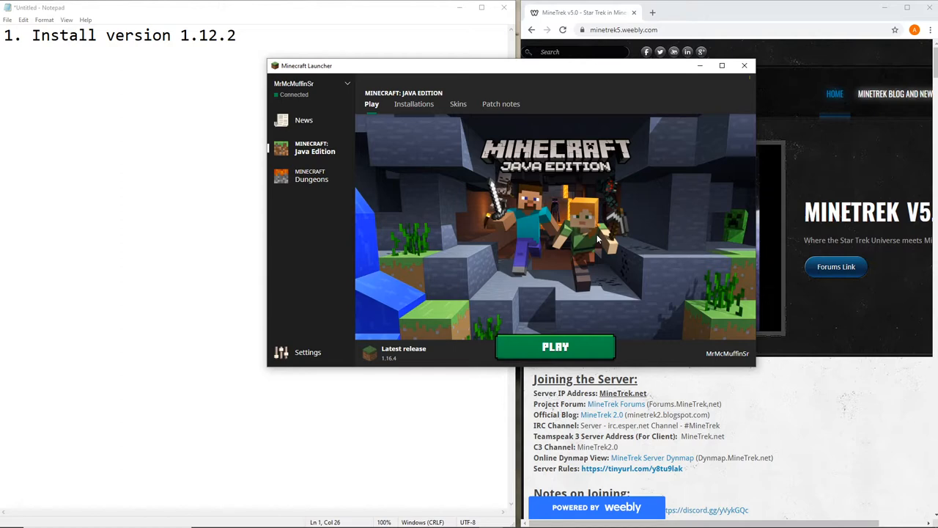
{"action": "mouse_move", "coordinate": [438, 351]}
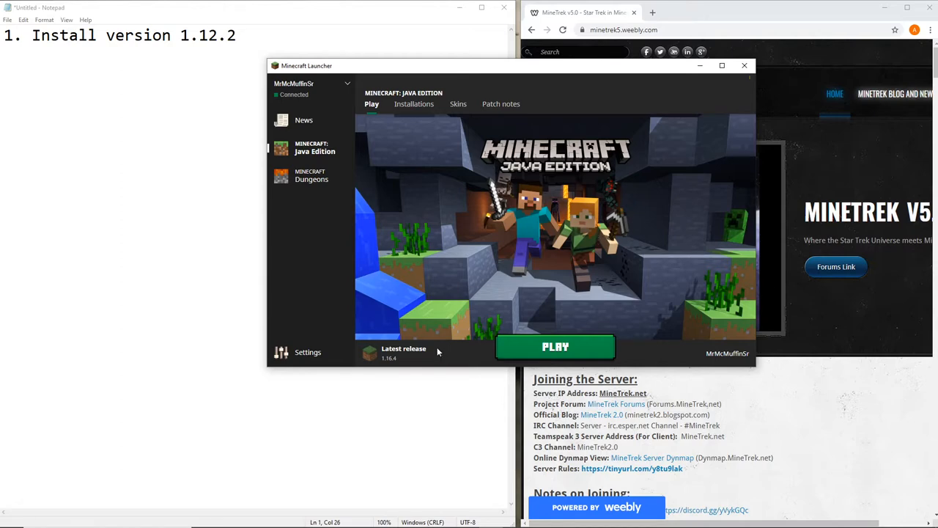
{"action": "mouse_move", "coordinate": [434, 231]}
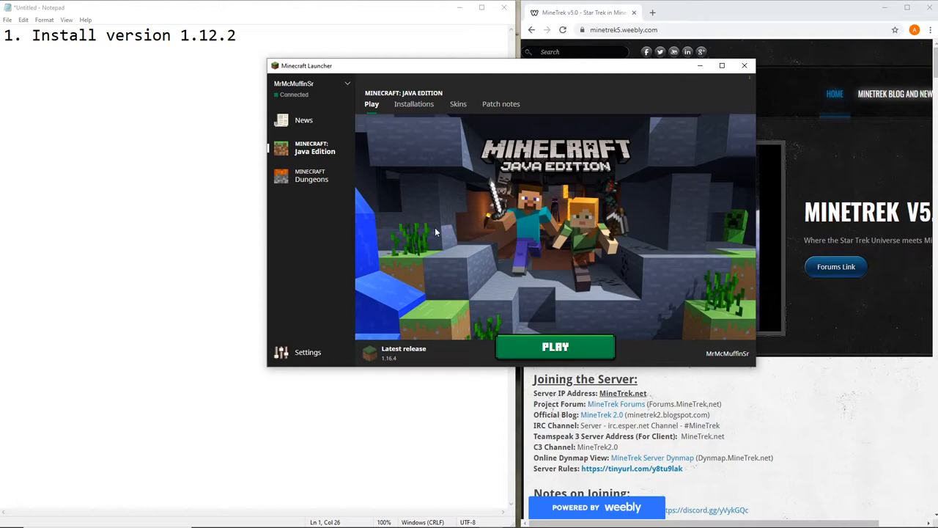
{"action": "mouse_move", "coordinate": [432, 235]}
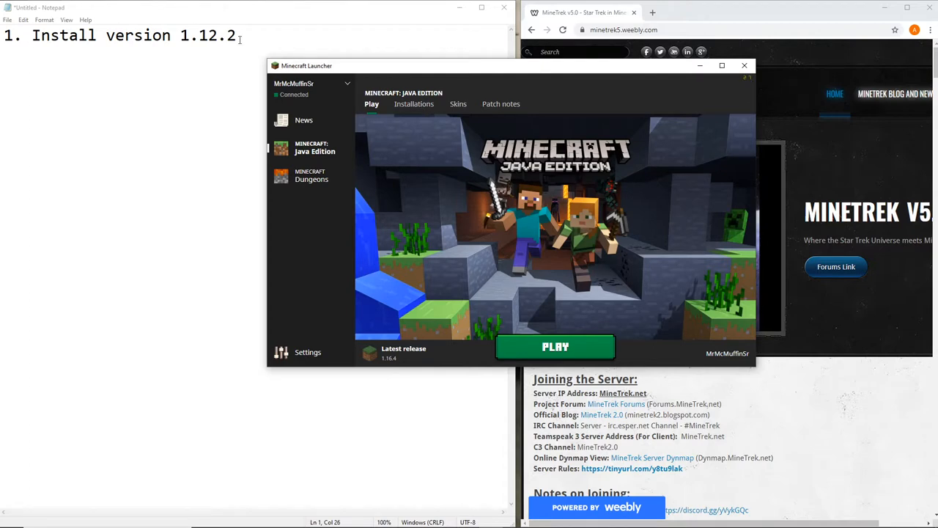
{"action": "mouse_move", "coordinate": [509, 118]}
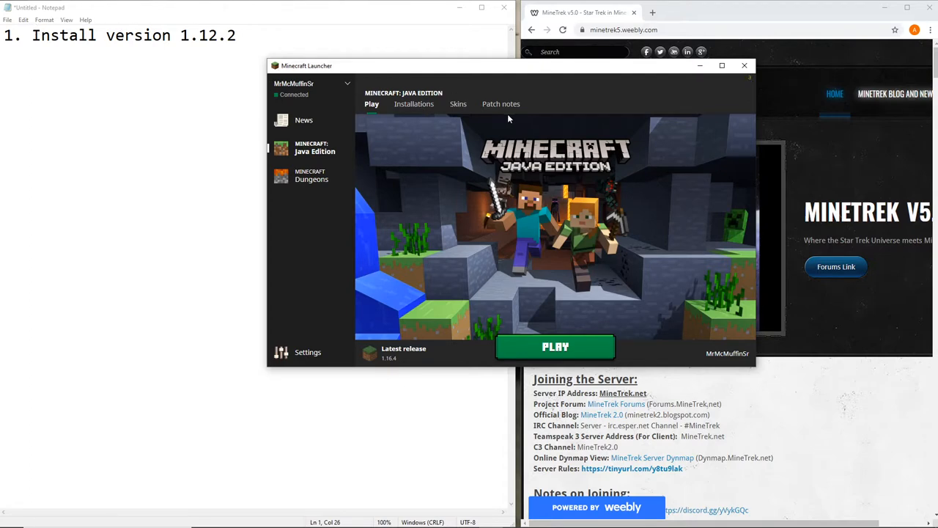
Create a new installation set to game version release 1.12.2
{"action": "left_click", "coordinate": [413, 102]}
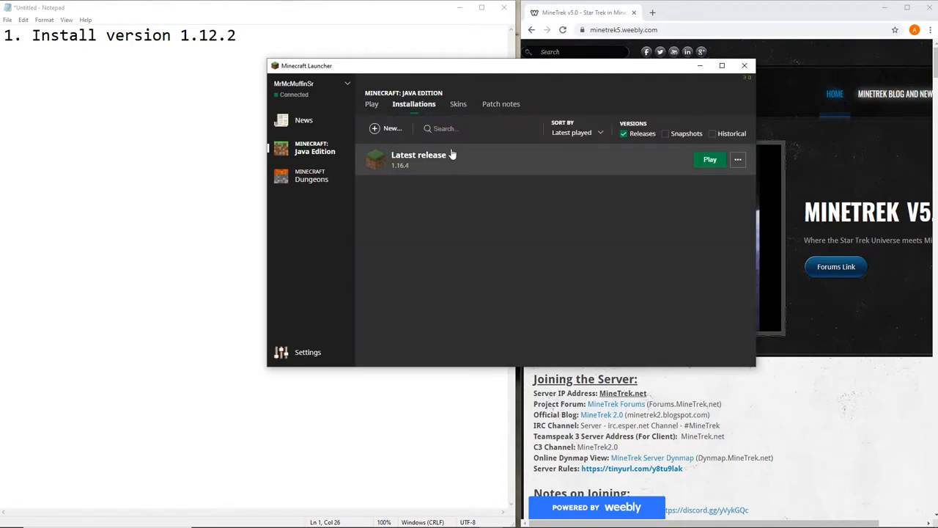
{"action": "left_click", "coordinate": [387, 129]}
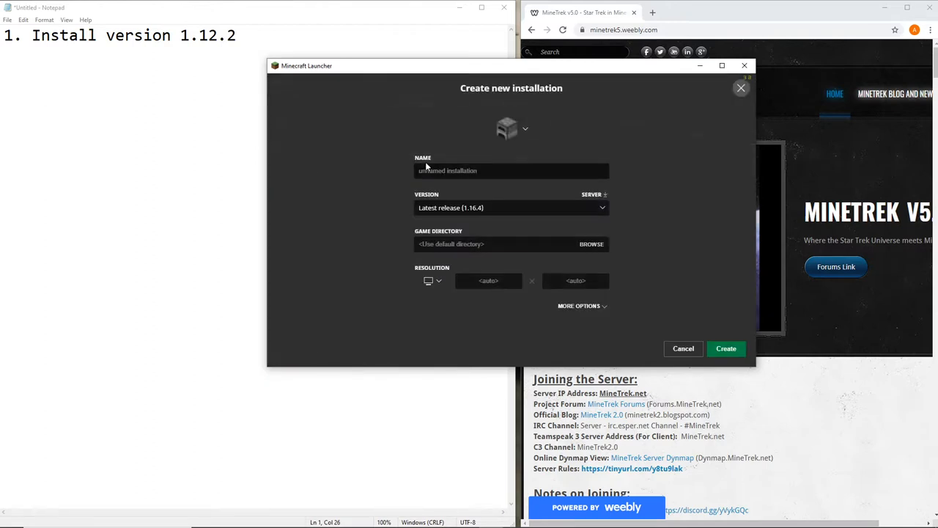
{"action": "left_click", "coordinate": [510, 208]}
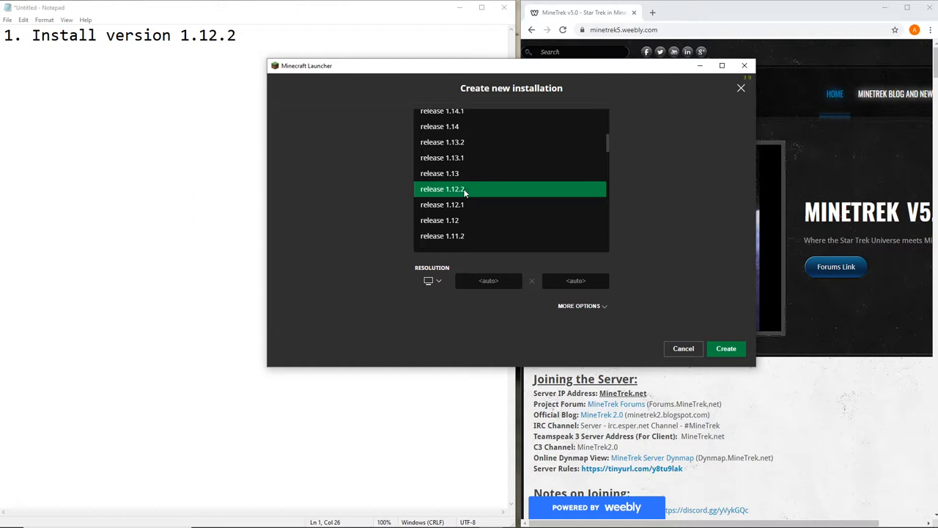
{"action": "left_click", "coordinate": [443, 189]}
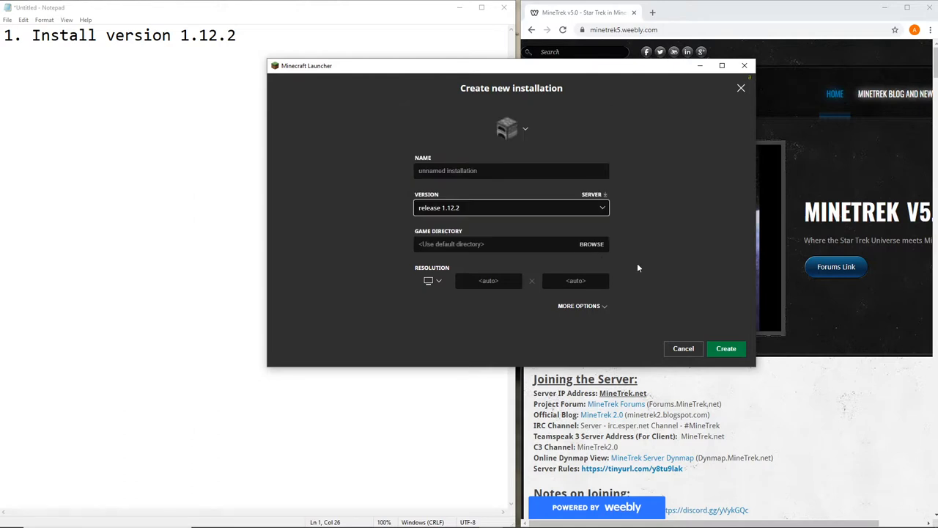
{"action": "left_click", "coordinate": [726, 349]}
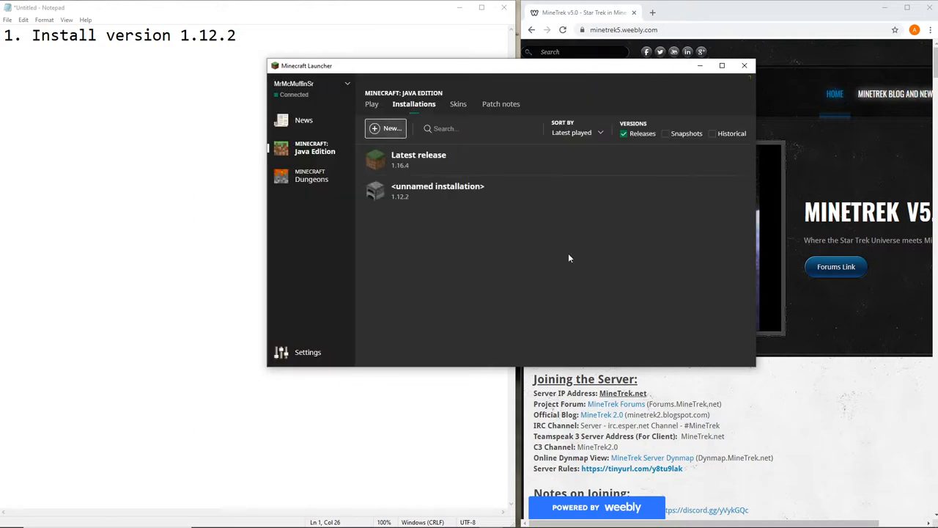
{"action": "mouse_move", "coordinate": [484, 314]}
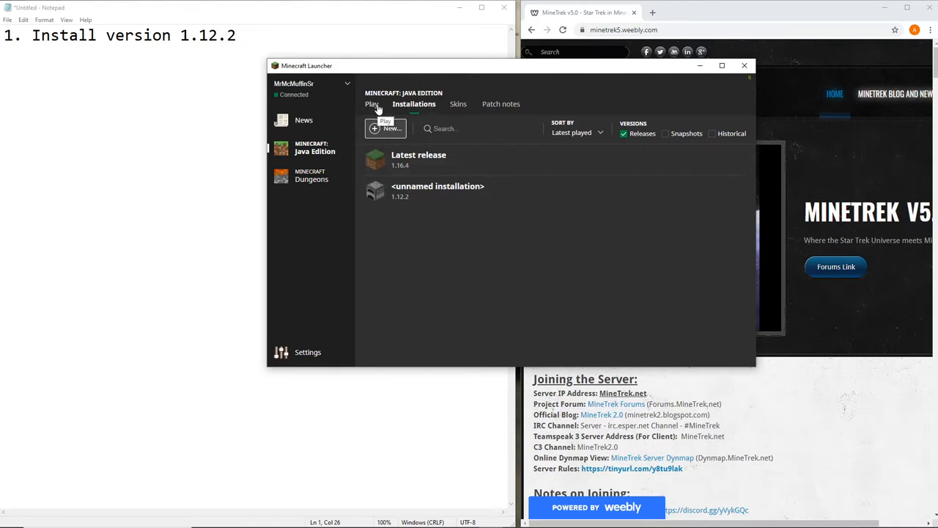
Return to the Play page and launch the new 1.12.2 installation
{"action": "left_click", "coordinate": [372, 103]}
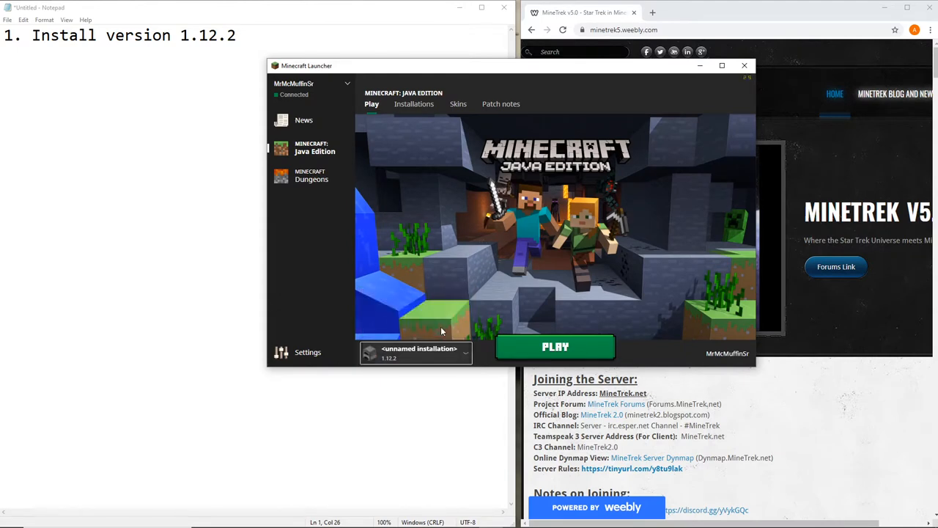
{"action": "mouse_move", "coordinate": [629, 337]}
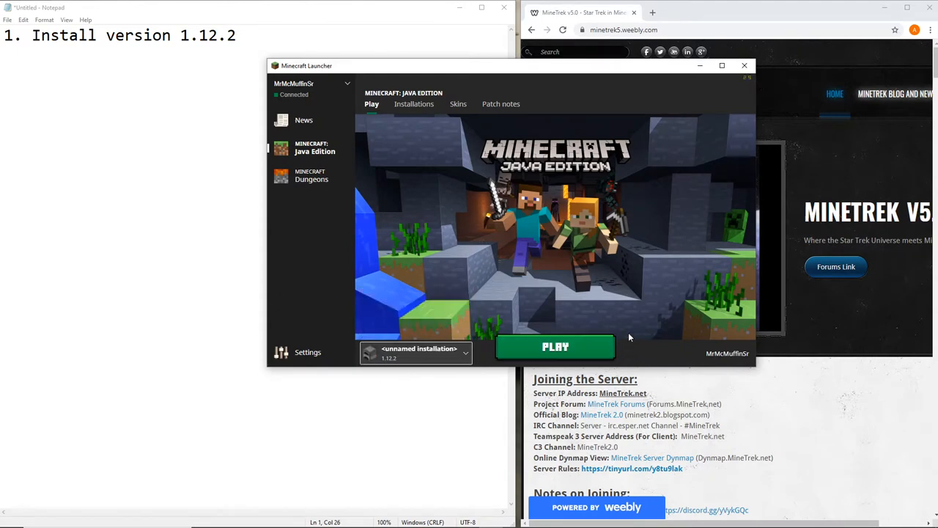
{"action": "left_click", "coordinate": [554, 346]}
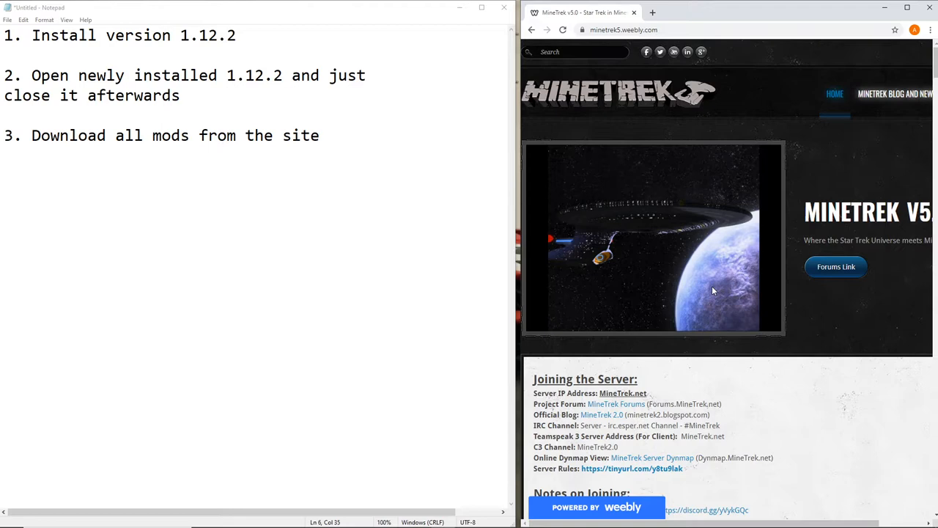
{"action": "mouse_move", "coordinate": [765, 431]}
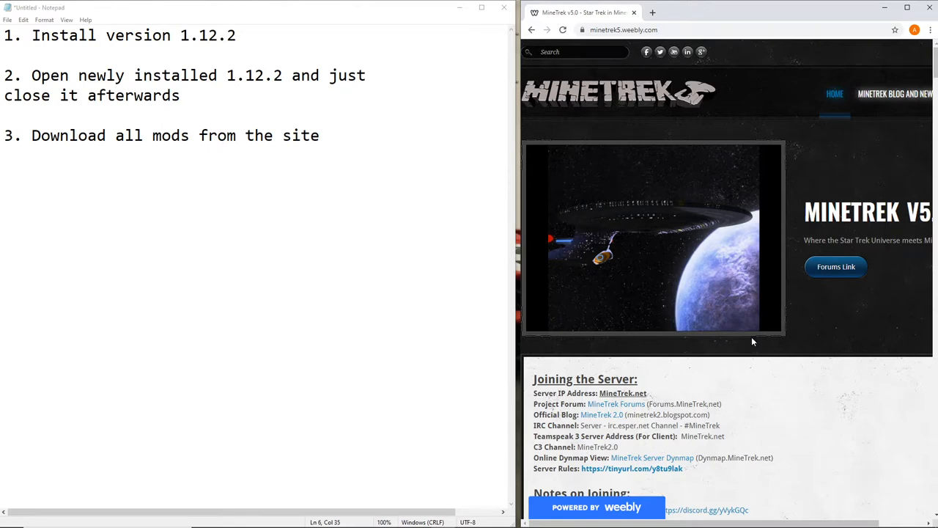
{"action": "mouse_move", "coordinate": [747, 337]}
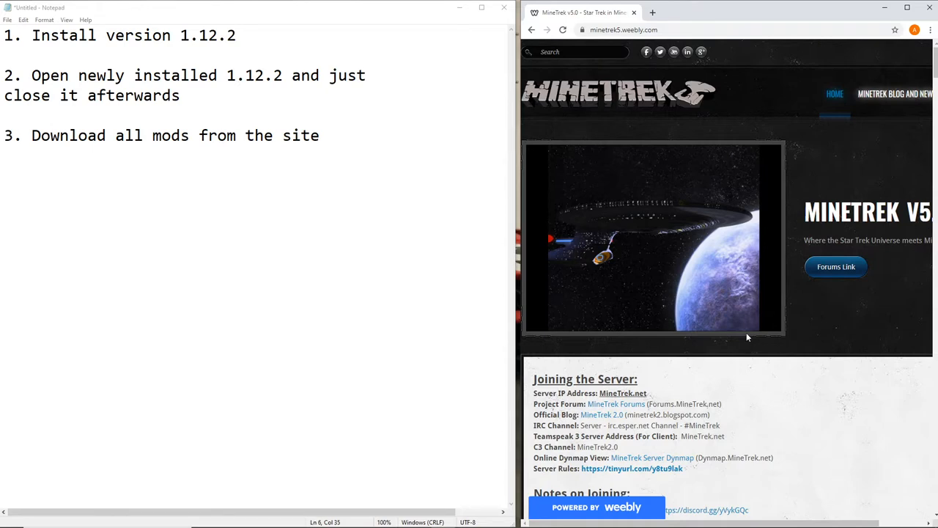
{"action": "mouse_move", "coordinate": [804, 330]}
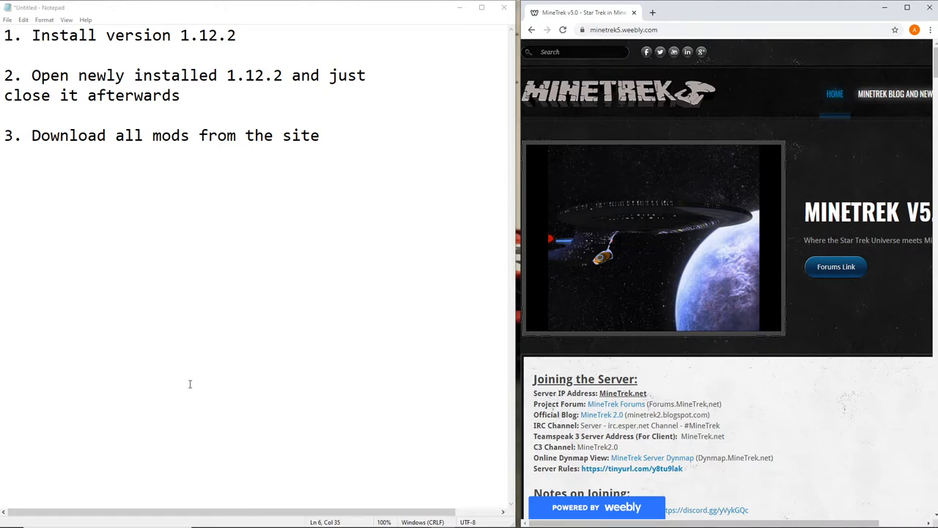
{"action": "mouse_move", "coordinate": [280, 336]}
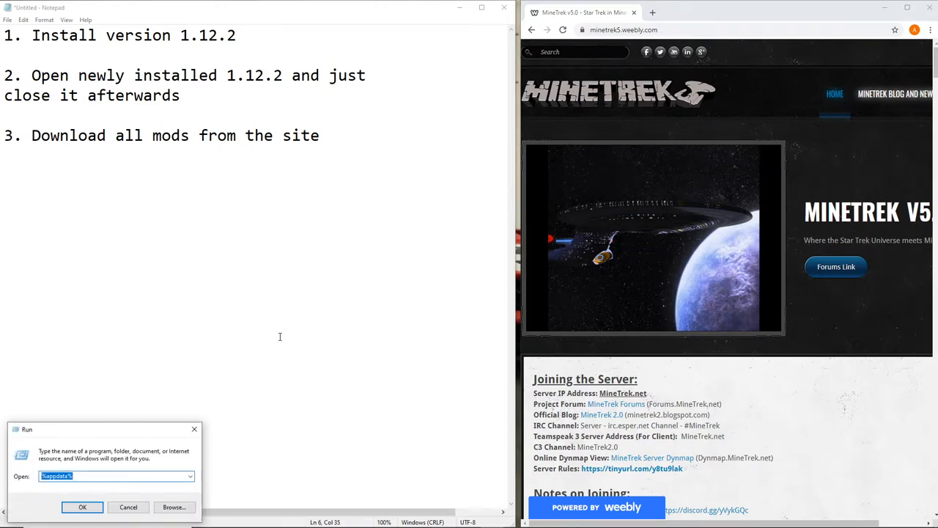
Open the .minecraft folder in Roaming and scroll the MineTrek page to the 1.12.2 mods section
{"action": "left_click", "coordinate": [82, 507]}
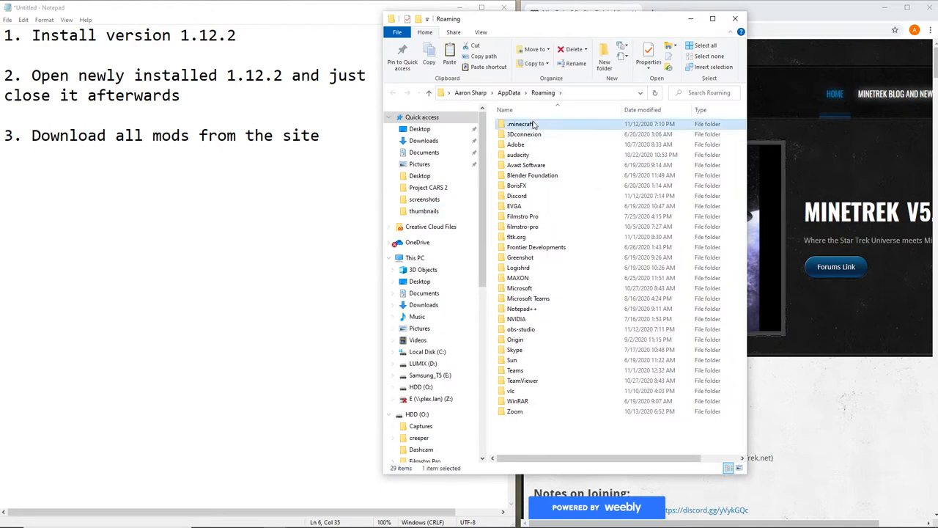
{"action": "double_click", "coordinate": [521, 123]}
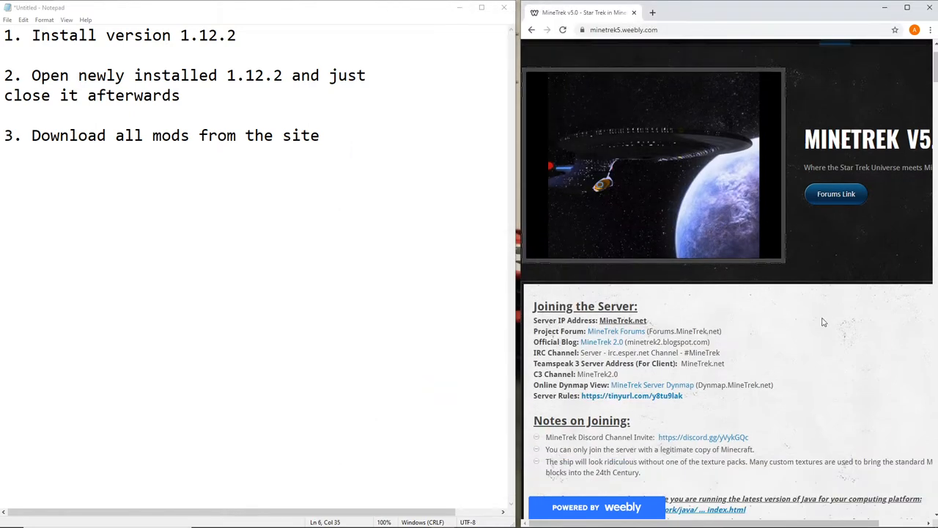
{"action": "scroll", "scroll_direction": "down", "scroll_amount": 3}
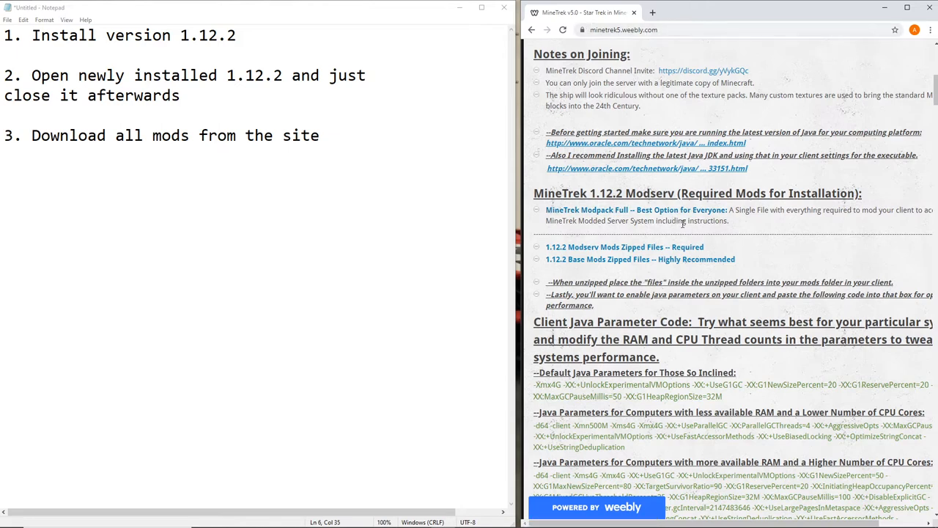
{"action": "mouse_move", "coordinate": [667, 255]}
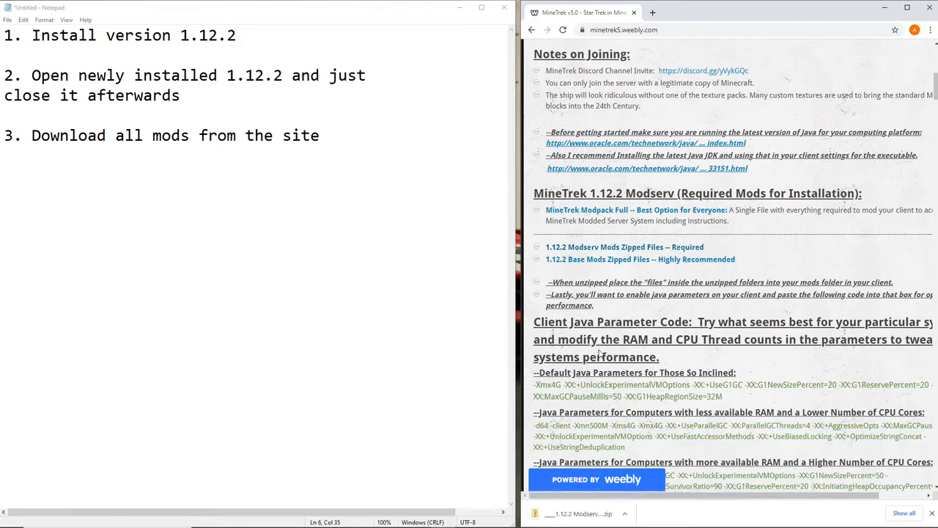
Open the downloaded 1.12.2 Modserv required-mods zip and select the Forge 1.12.2 installer file
{"action": "left_click", "coordinate": [579, 513]}
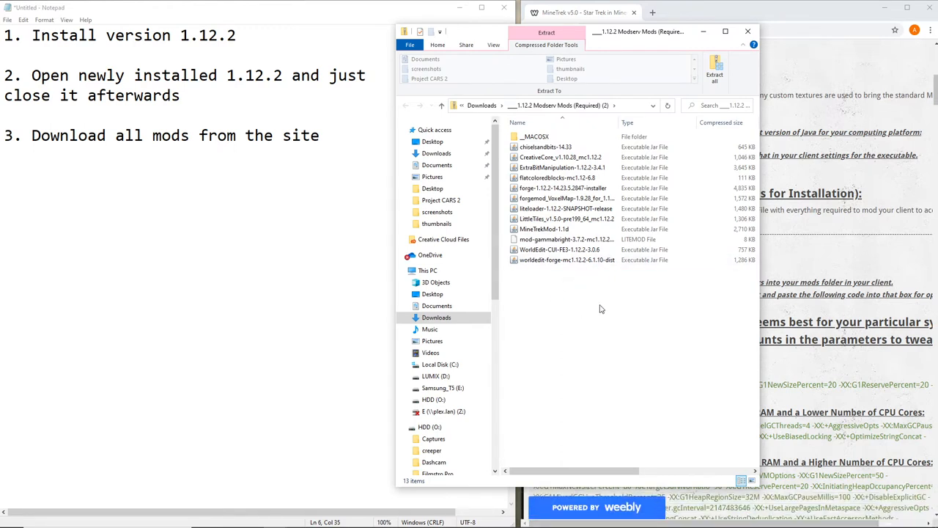
{"action": "left_click", "coordinate": [564, 259]}
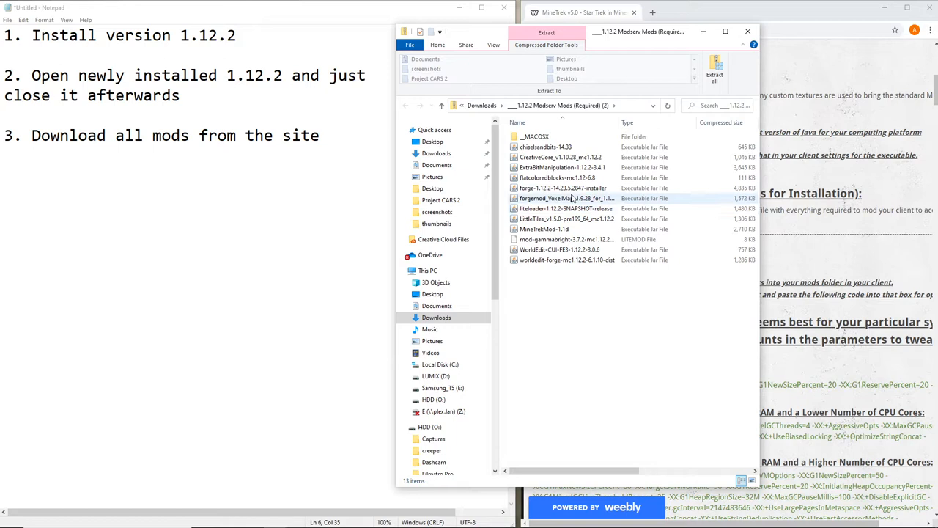
{"action": "left_click", "coordinate": [563, 188]}
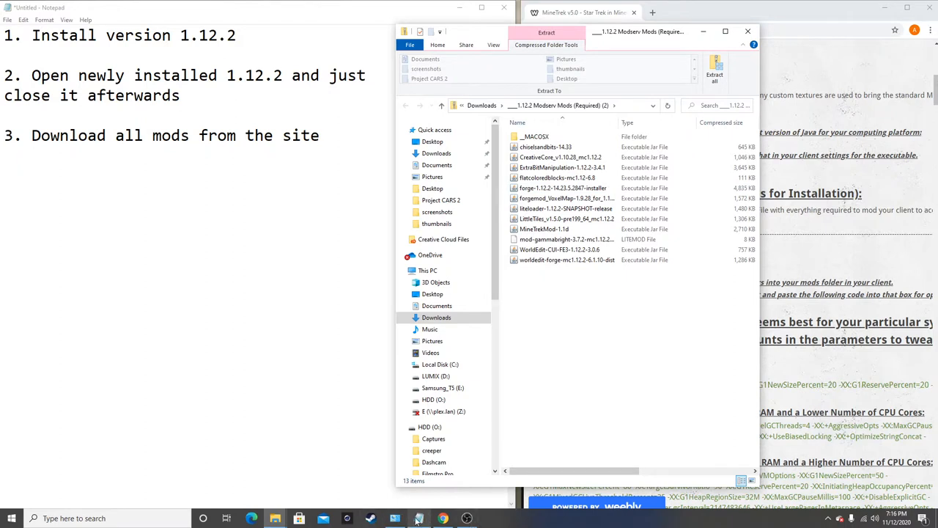
{"action": "left_click", "coordinate": [563, 188]}
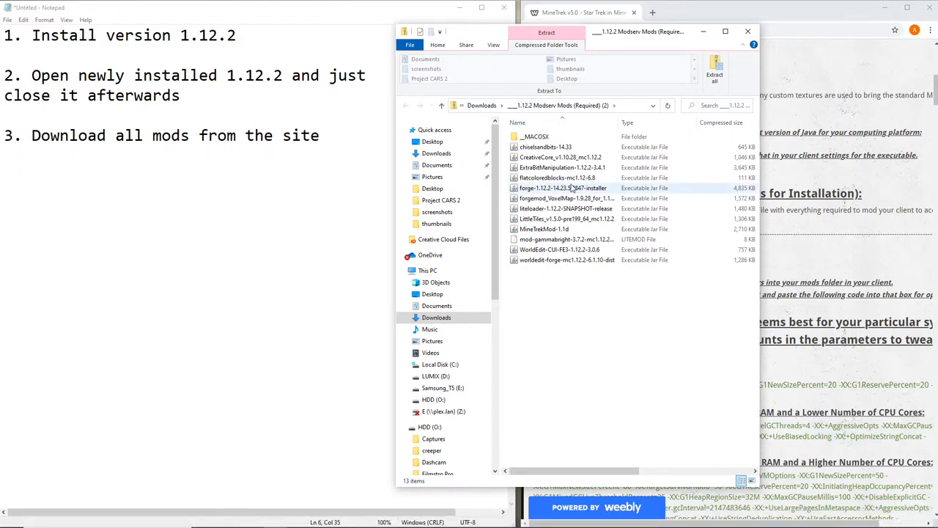
{"action": "mouse_move", "coordinate": [551, 191]}
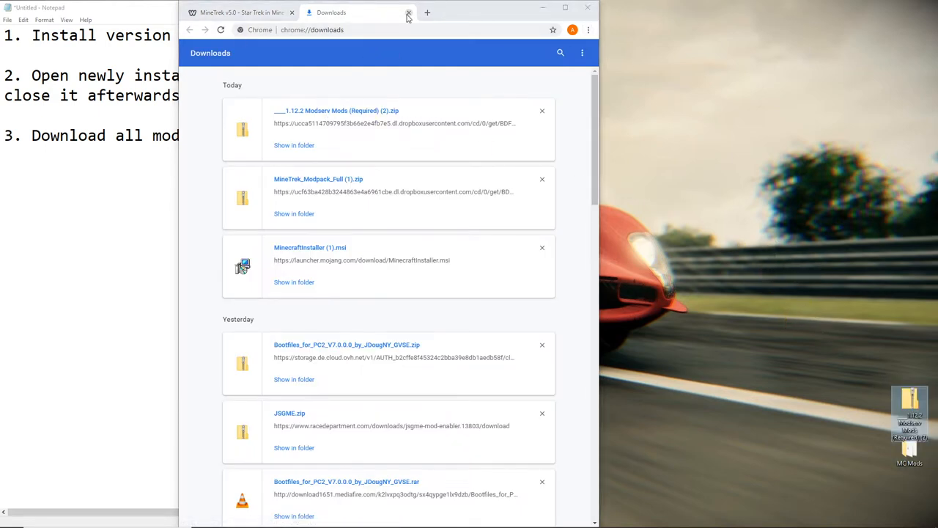
Close the downloads page and pick the forge-1.12.2 installer inside the MineTrek_Modpack_Full (1) zip
{"action": "left_click", "coordinate": [409, 12]}
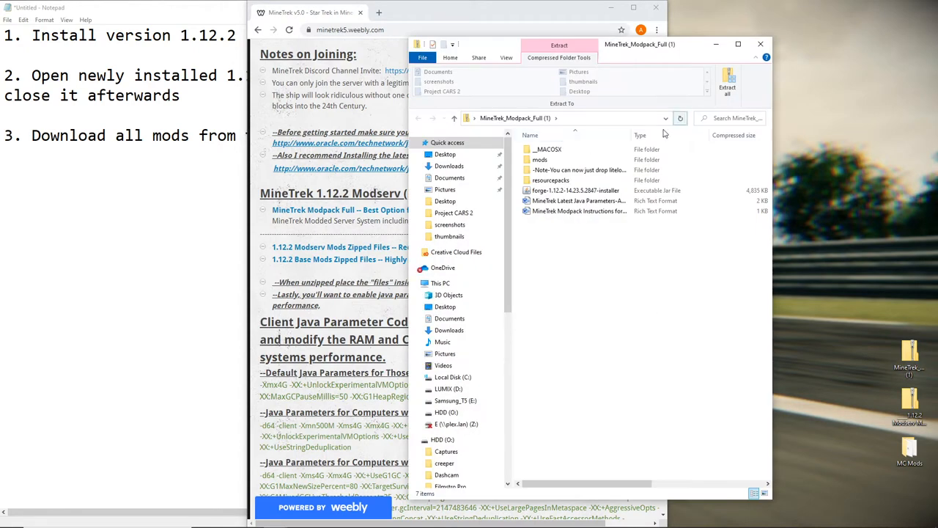
{"action": "left_click", "coordinate": [575, 190]}
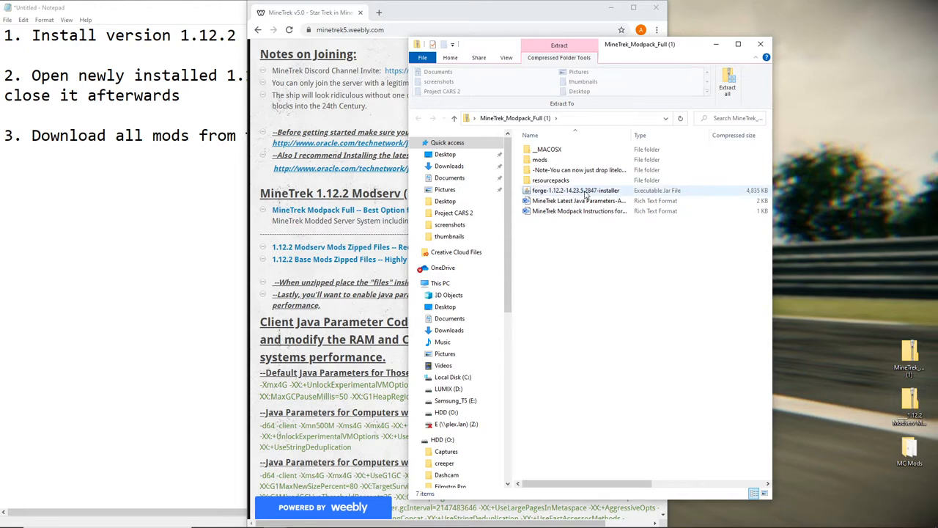
{"action": "left_click", "coordinate": [575, 190]}
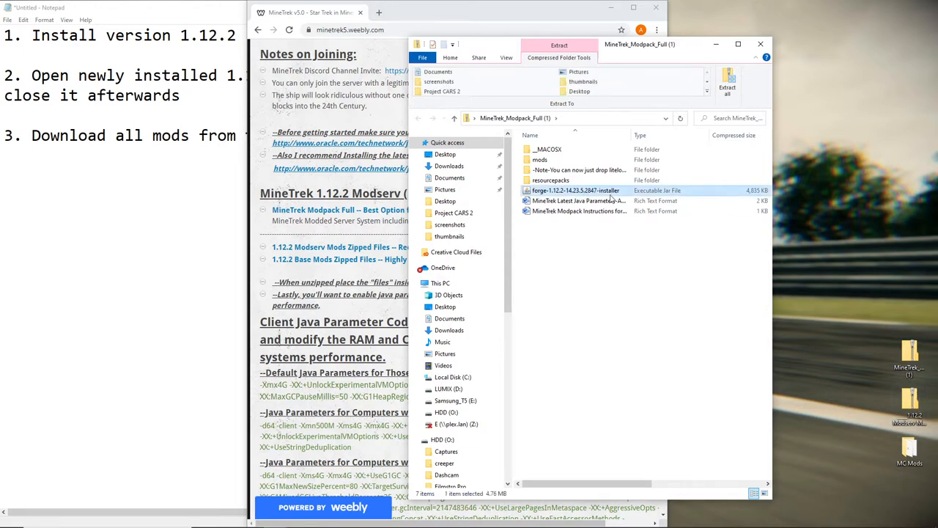
Run the Forge installer, install the client profile and dismiss the Complete message
{"action": "double_click", "coordinate": [574, 190]}
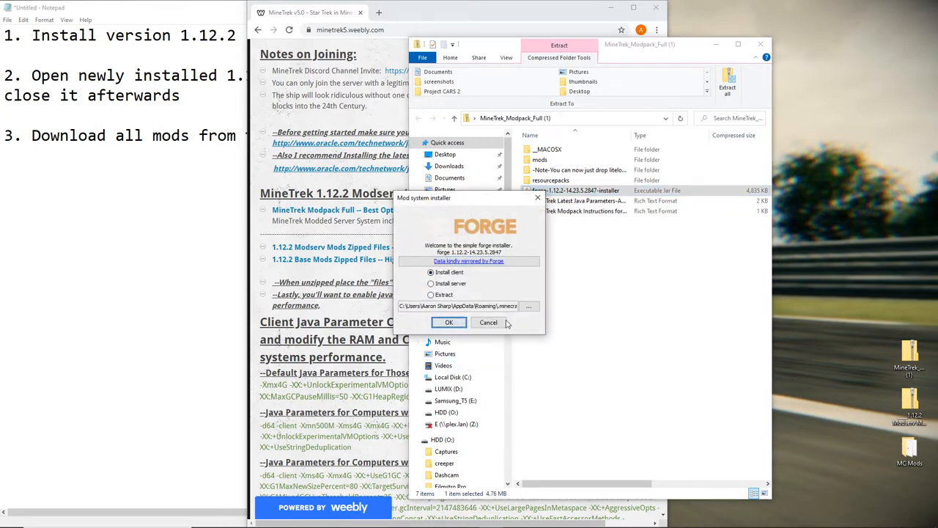
{"action": "mouse_move", "coordinate": [482, 278]}
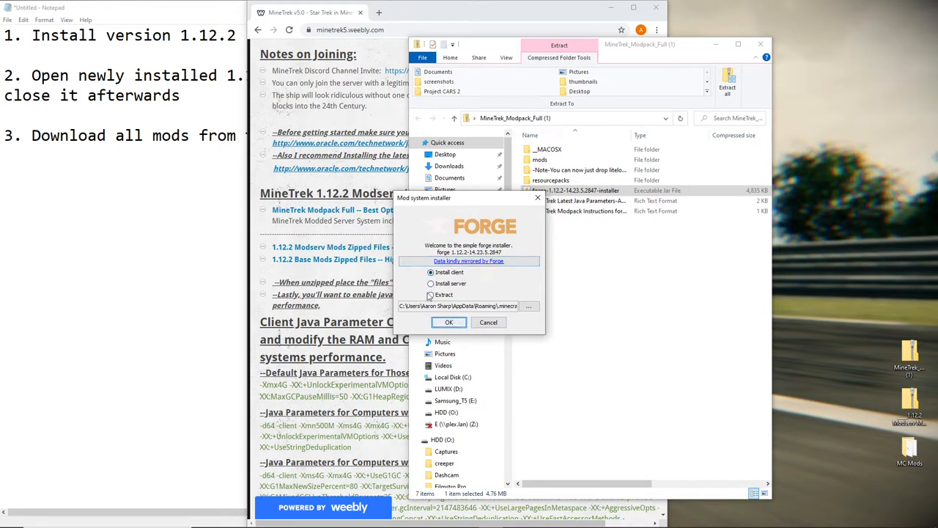
{"action": "left_click", "coordinate": [449, 323]}
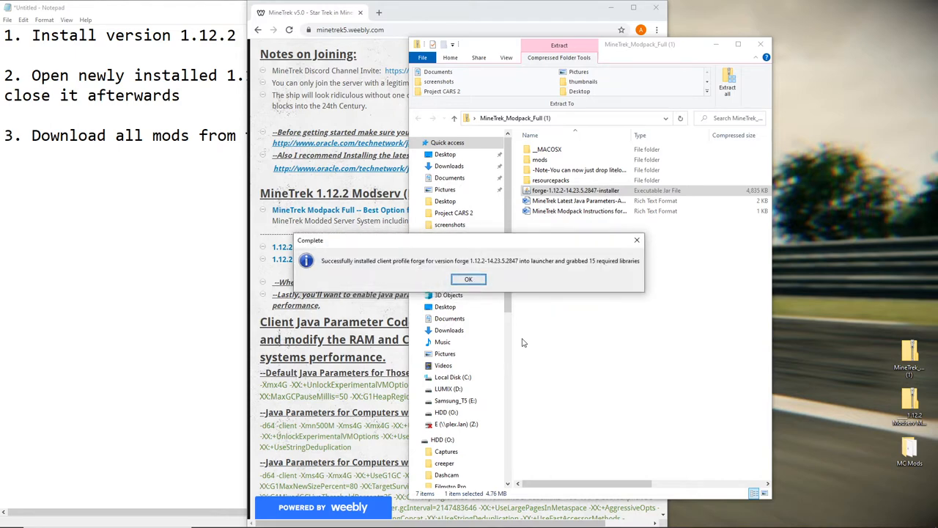
{"action": "left_click", "coordinate": [469, 278]}
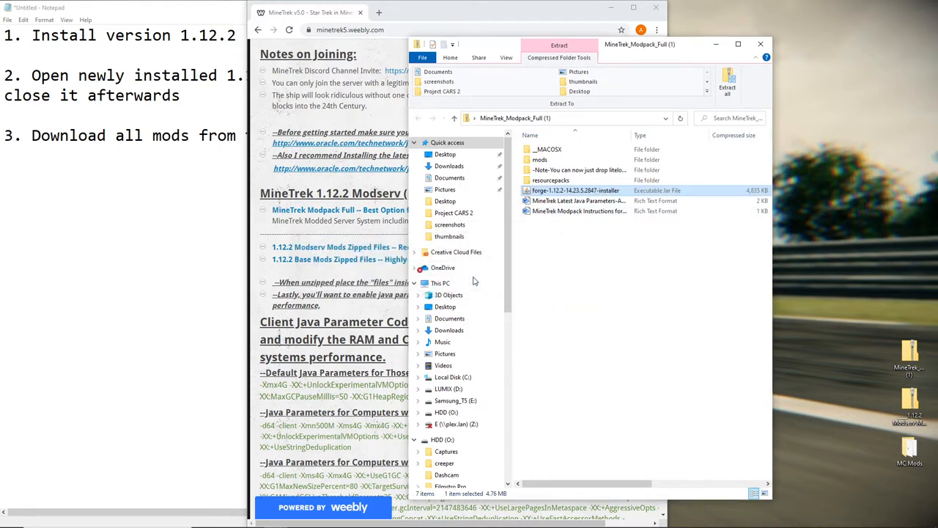
{"action": "mouse_move", "coordinate": [627, 285]}
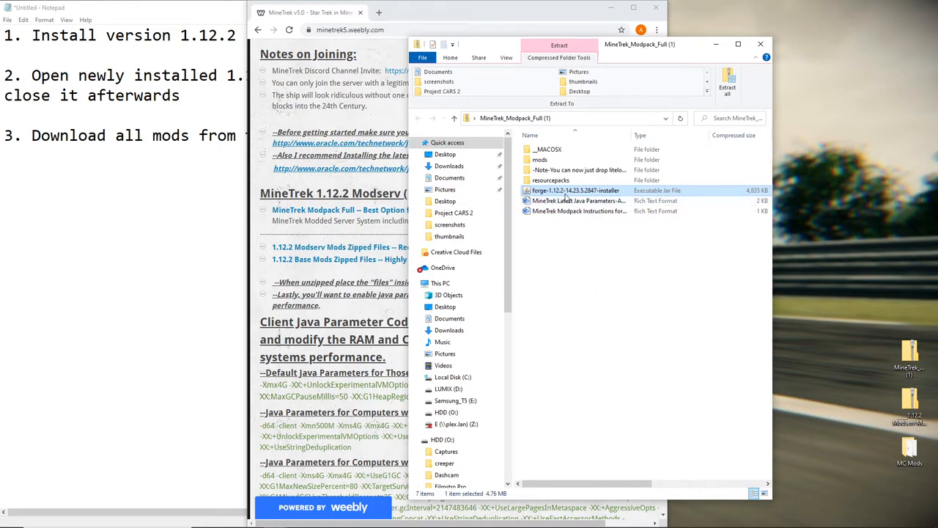
{"action": "mouse_move", "coordinate": [560, 198]}
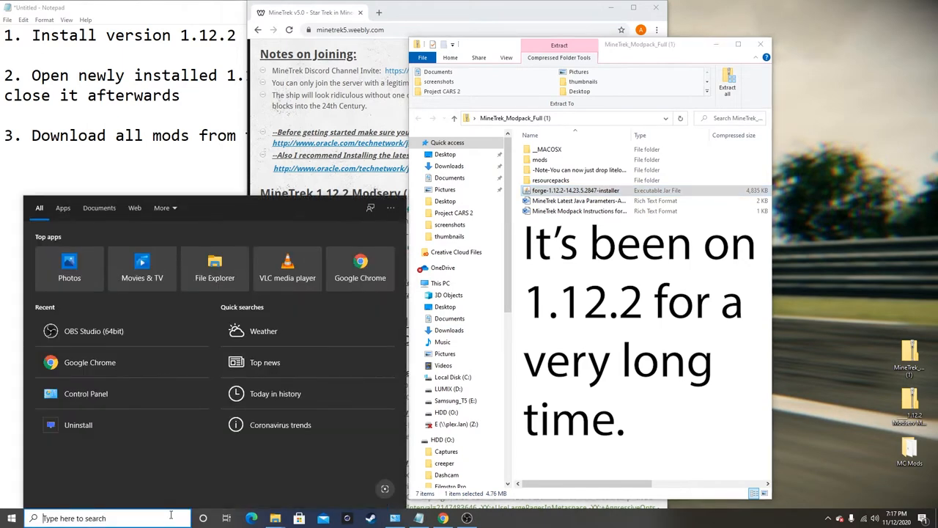
Find Minecraft Launcher from Start and start the game with the forge profile
{"action": "type", "text": "minecraft Launcher"}
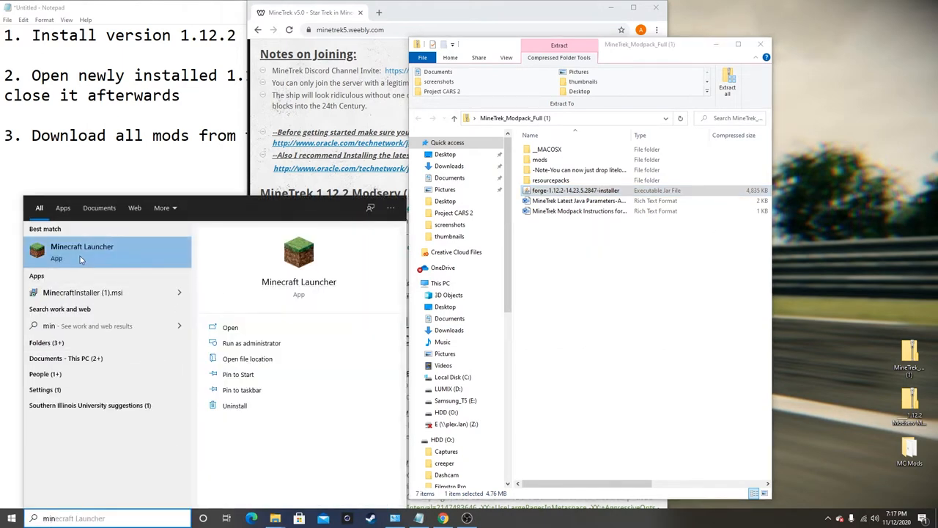
{"action": "left_click", "coordinate": [82, 252]}
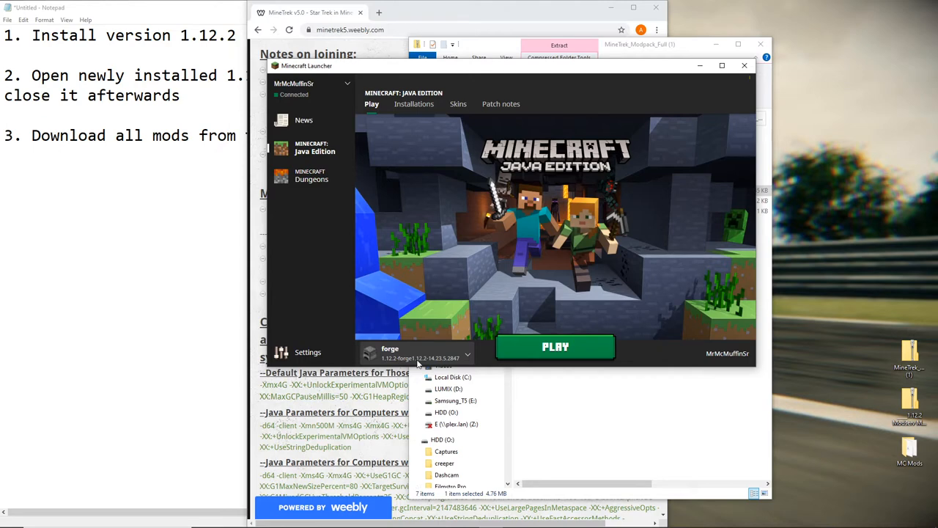
{"action": "left_click", "coordinate": [555, 346]}
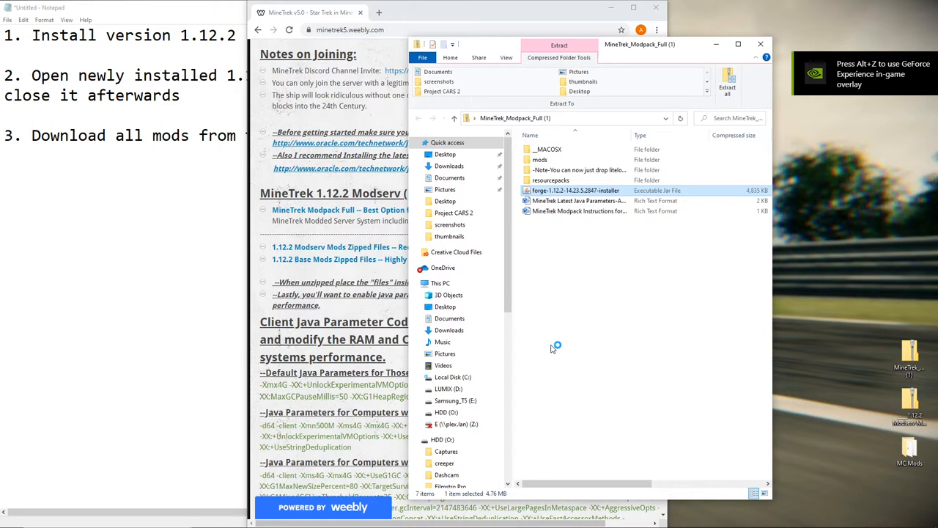
{"action": "double_click", "coordinate": [576, 191]}
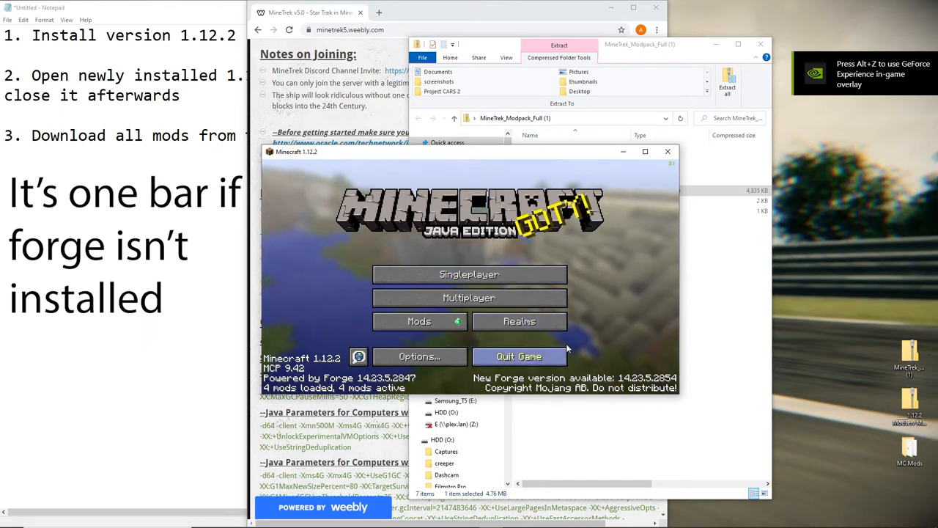
{"action": "mouse_move", "coordinate": [660, 267]}
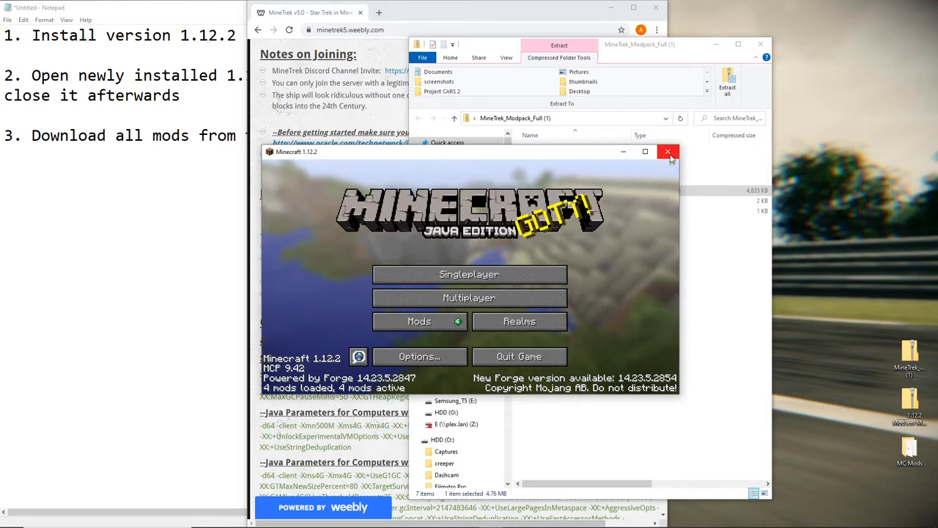
Quit the running Minecraft game
{"action": "left_click", "coordinate": [668, 151]}
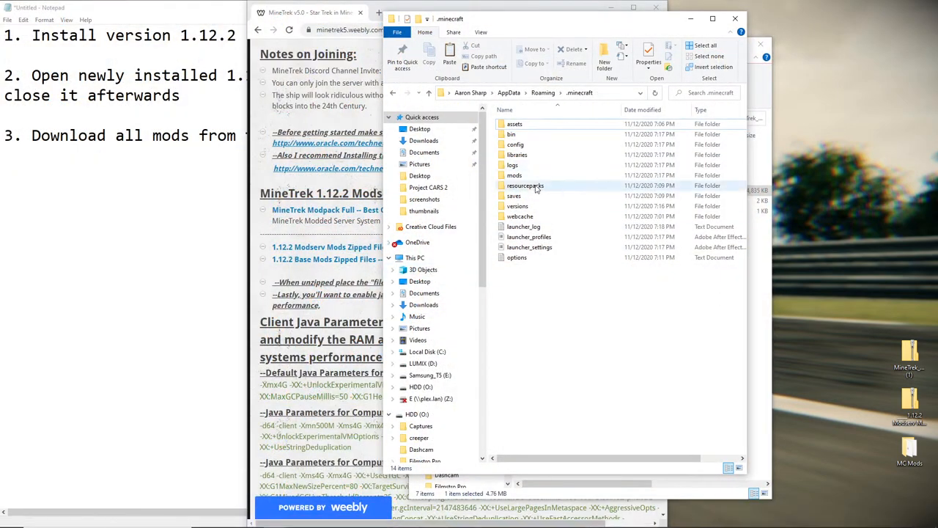
{"action": "mouse_move", "coordinate": [513, 176]}
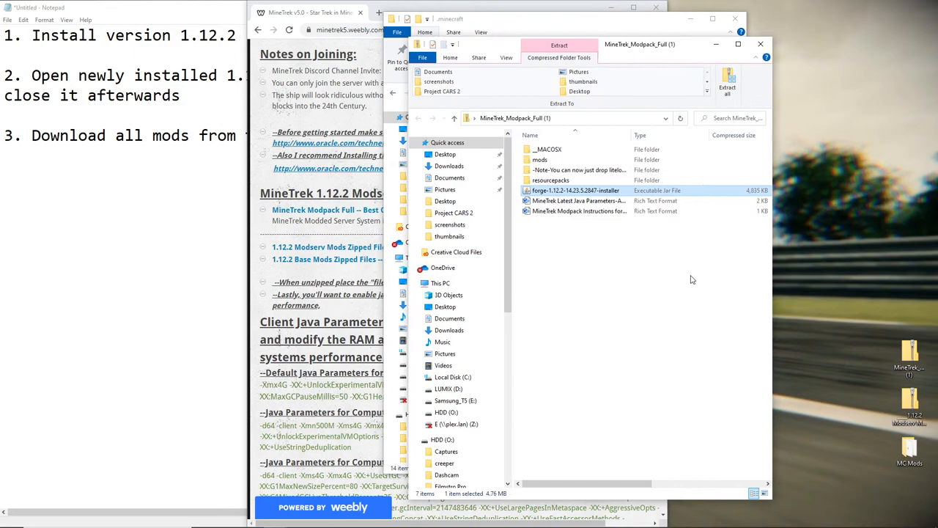
Copy the modpack's mods into .minecraft\mods replacing same-named files, and note 'Go to 7:43 if you want to move on'
{"action": "double_click", "coordinate": [539, 158]}
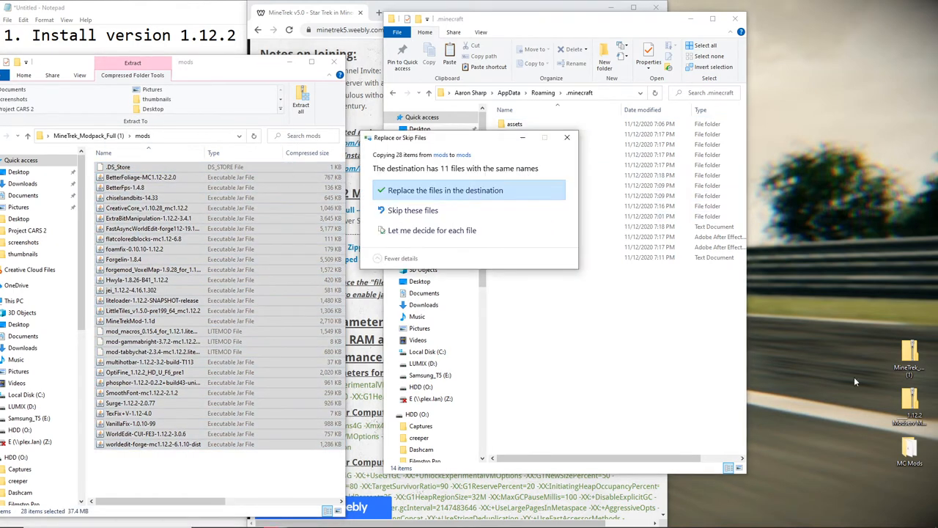
{"action": "left_click", "coordinate": [446, 191]}
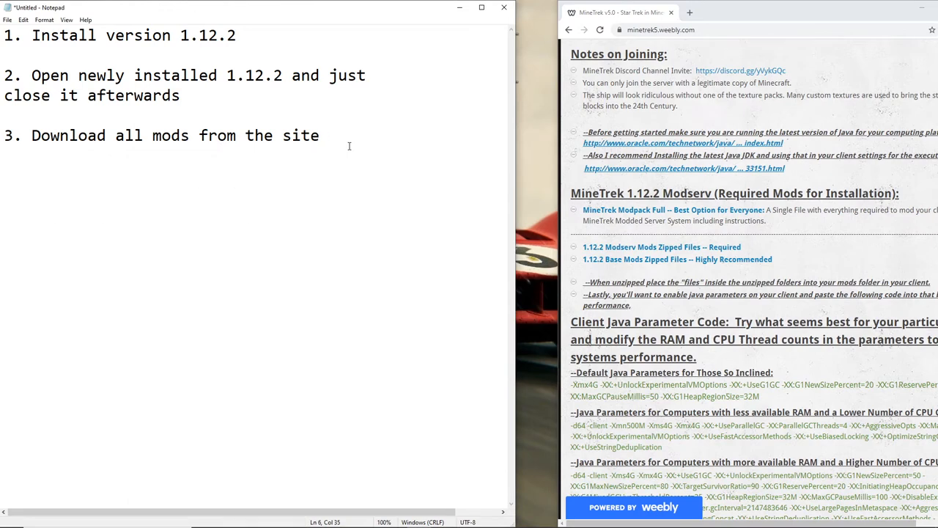
{"action": "type", "text": "Go to 7:43 if you want to move on"}
{"action": "type", "text": "4. Dou"}
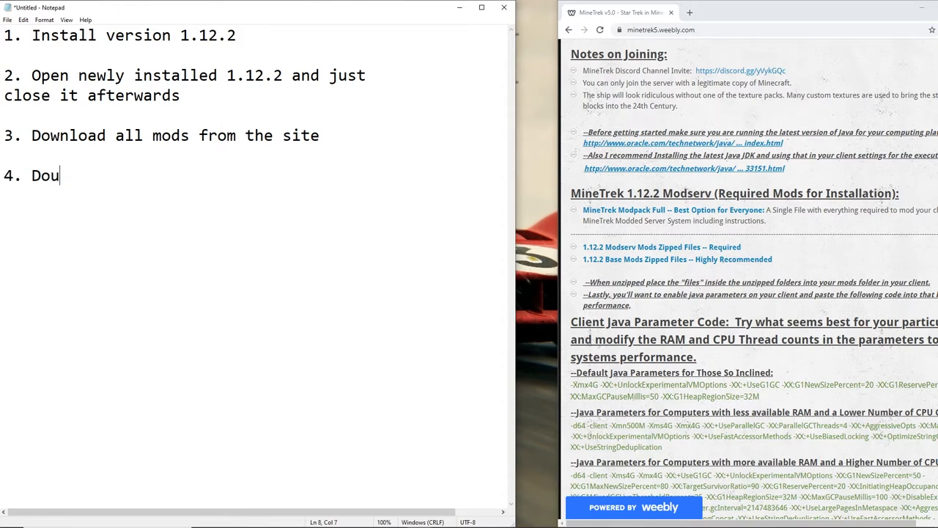
Finish step 4 in the notes: double-click the forge installation executable (default settings work)
{"action": "type", "text": "ble"}
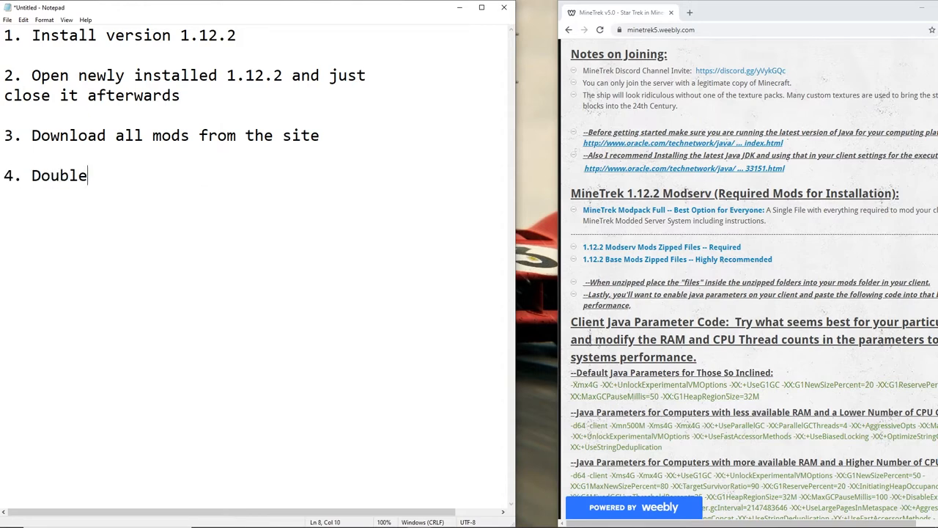
{"action": "type", "text": "click the"}
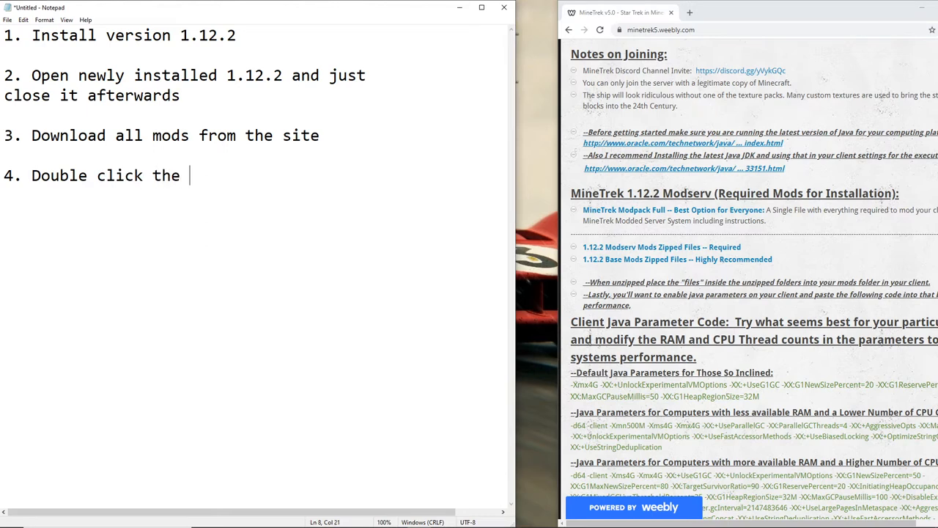
{"action": "type", "text": "forge insta"}
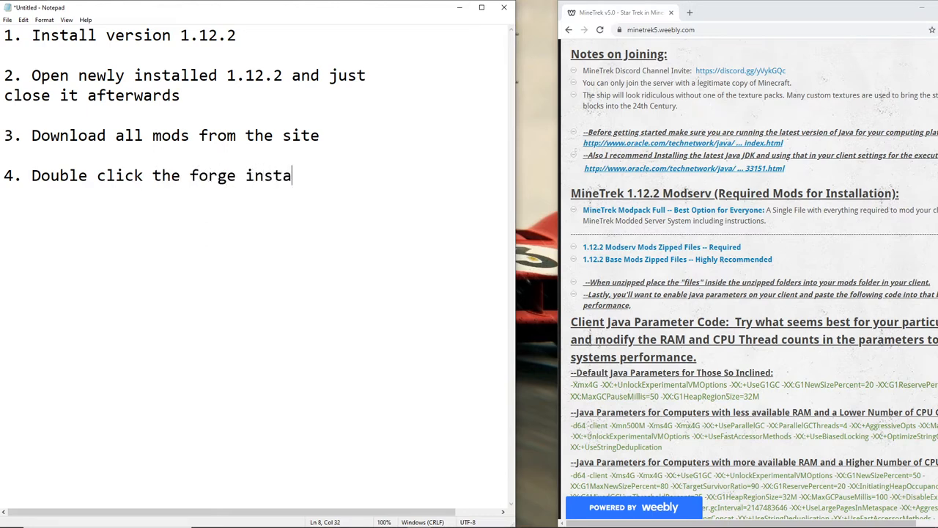
{"action": "type", "text": "lat"}
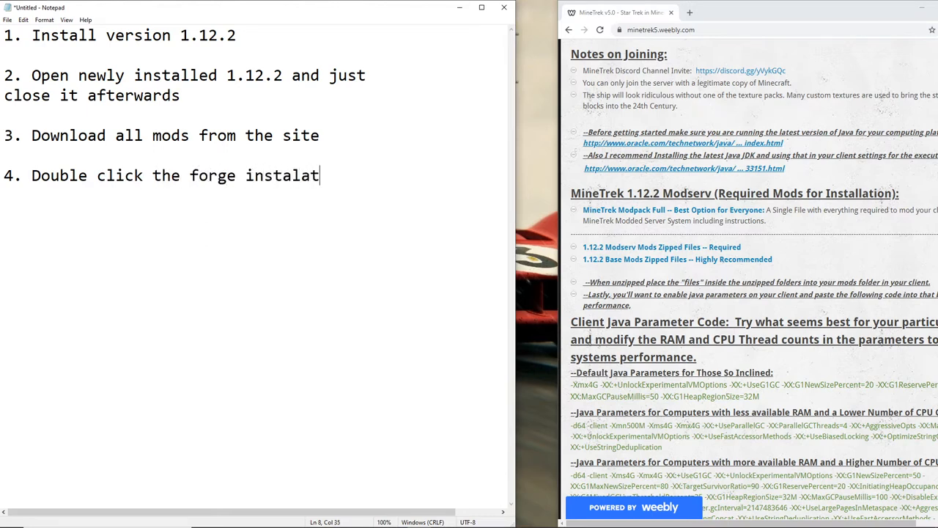
{"action": "type", "text": "ion ex"}
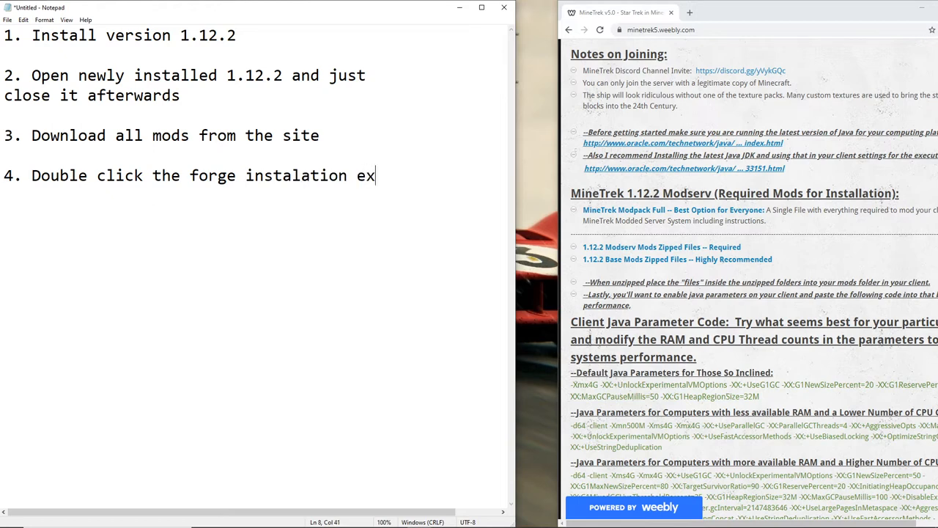
{"action": "type", "text": "ec"}
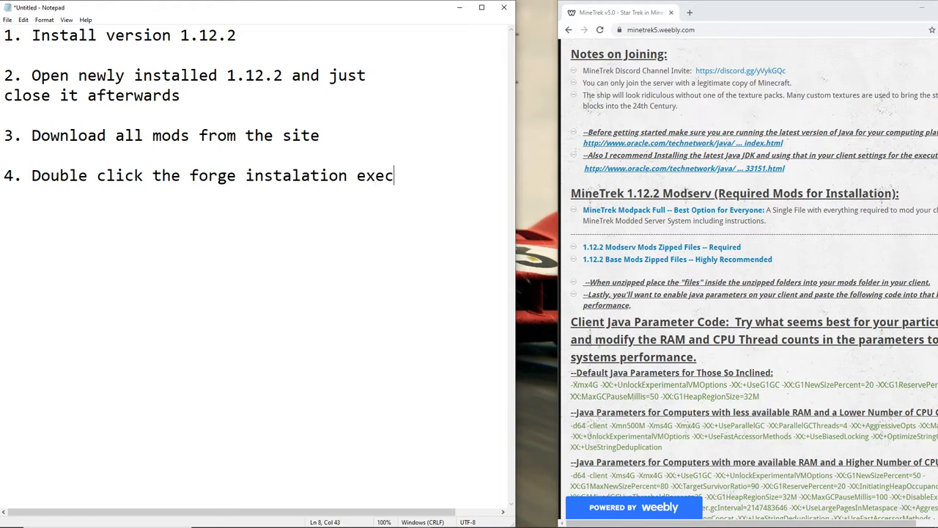
{"action": "type", "text": "utable."}
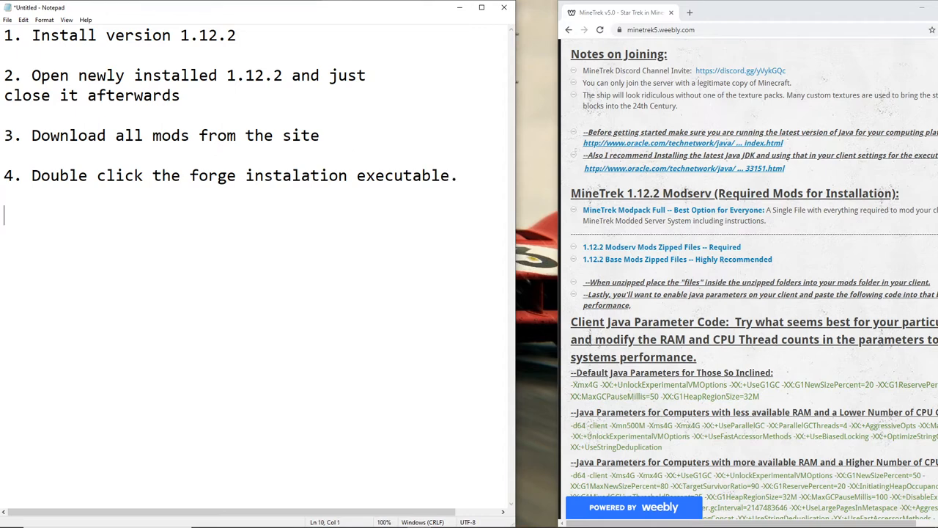
{"action": "type", "text": "5."}
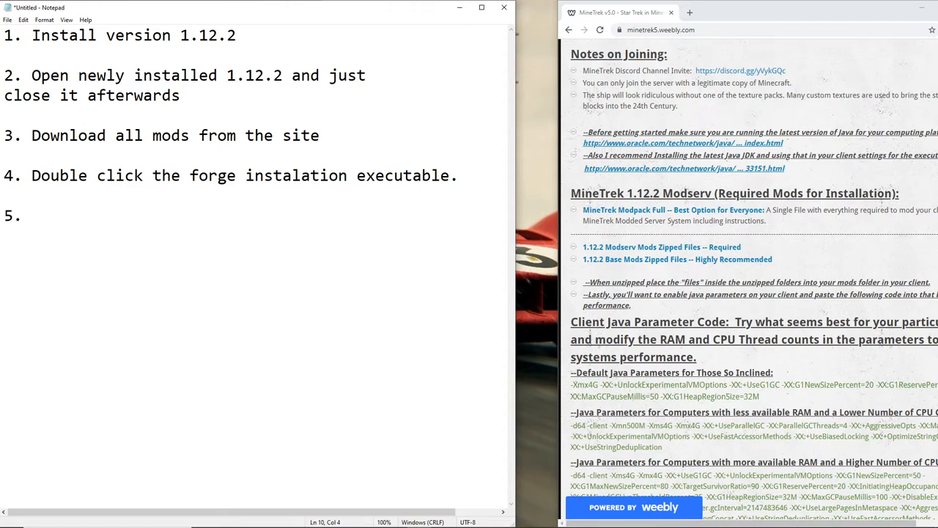
{"action": "key", "text": "Backspace"}
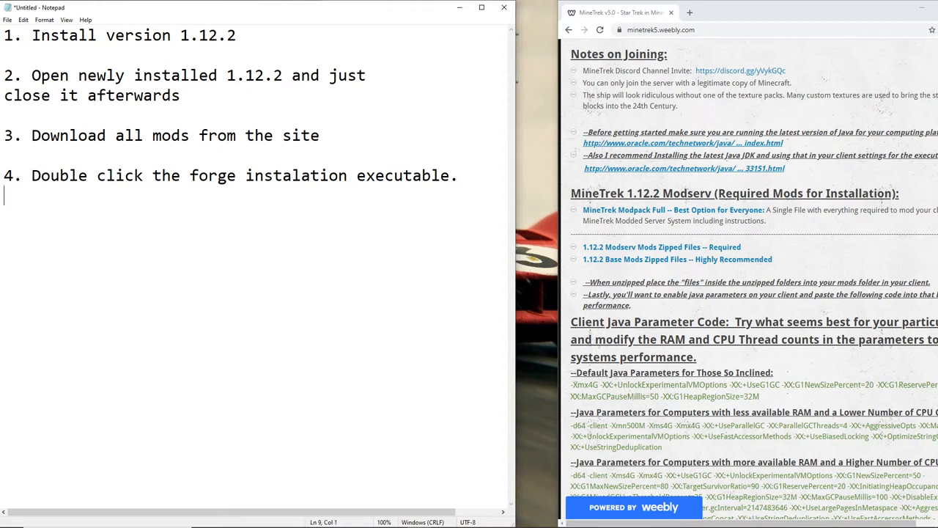
{"action": "type", "text": "(default settings should"}
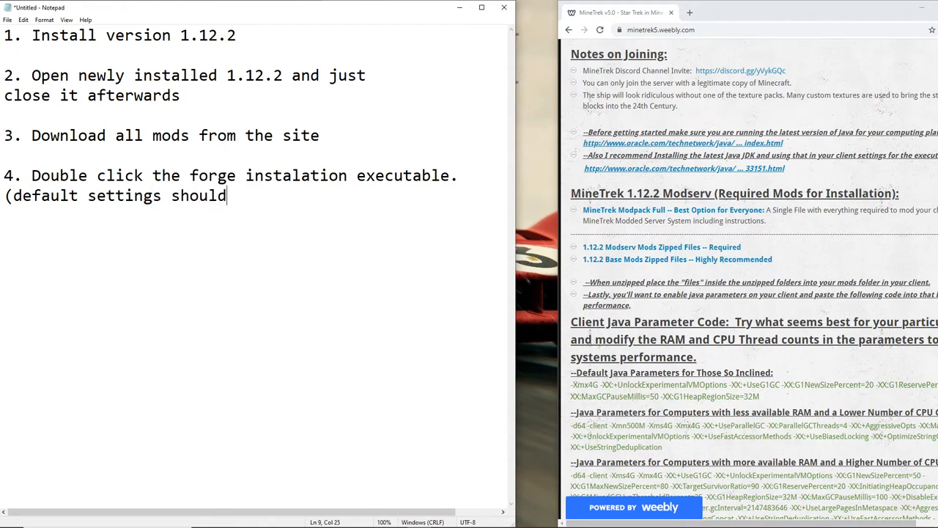
{"action": "type", "text": "work)"}
{"action": "type", "text": "5."}
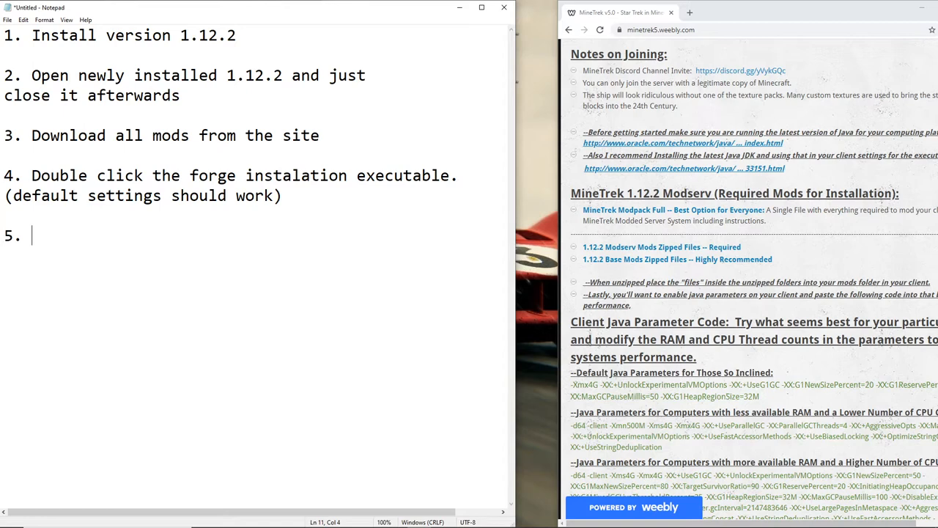
Begin step 5 in the notes: 'CLick the ins' for clicking the install button
{"action": "type", "text": "CLick the instal button"}
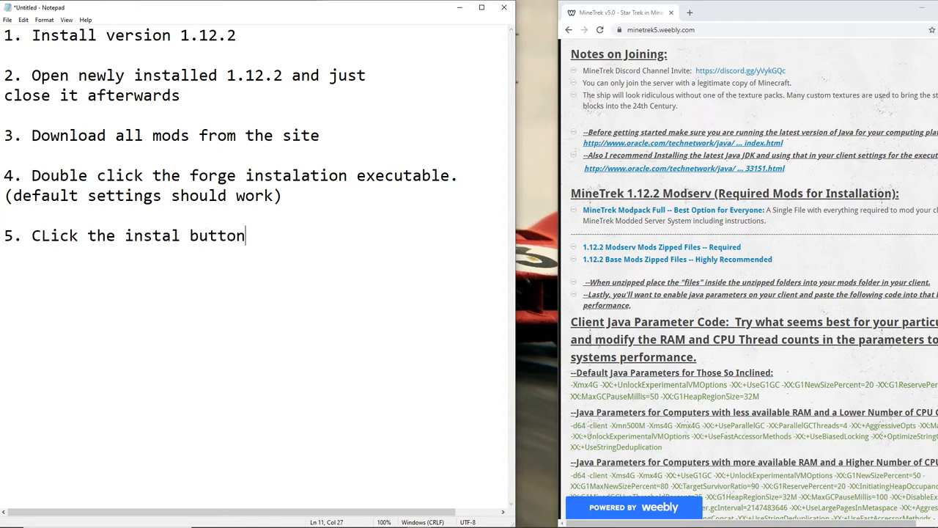
Write step 6 in the notes: launch the game, should show forge in launcher profile
{"action": "key", "text": "enter"}
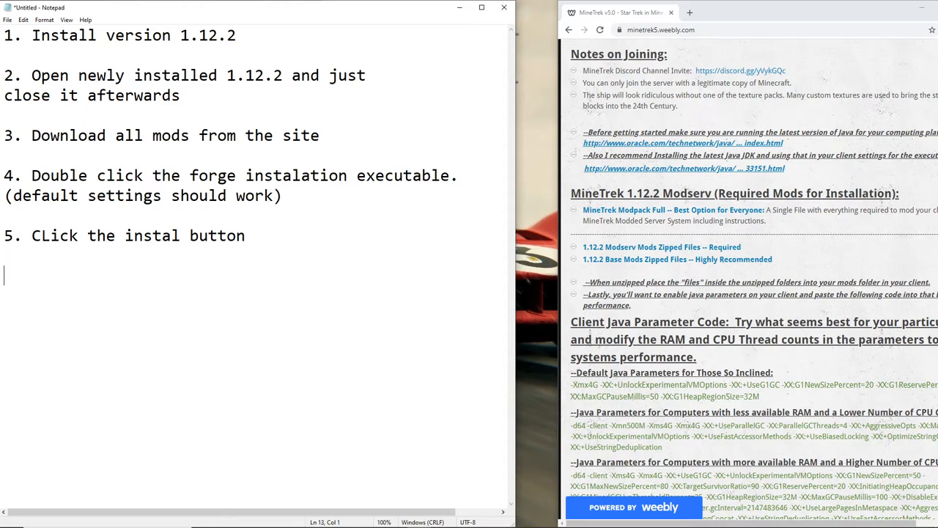
{"action": "type", "text": "6."}
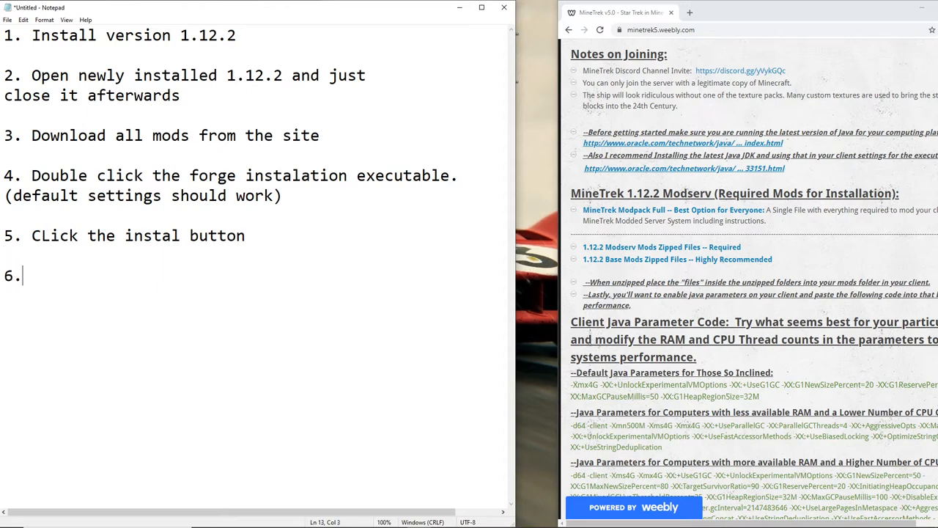
{"action": "type", "text": "Lauc"}
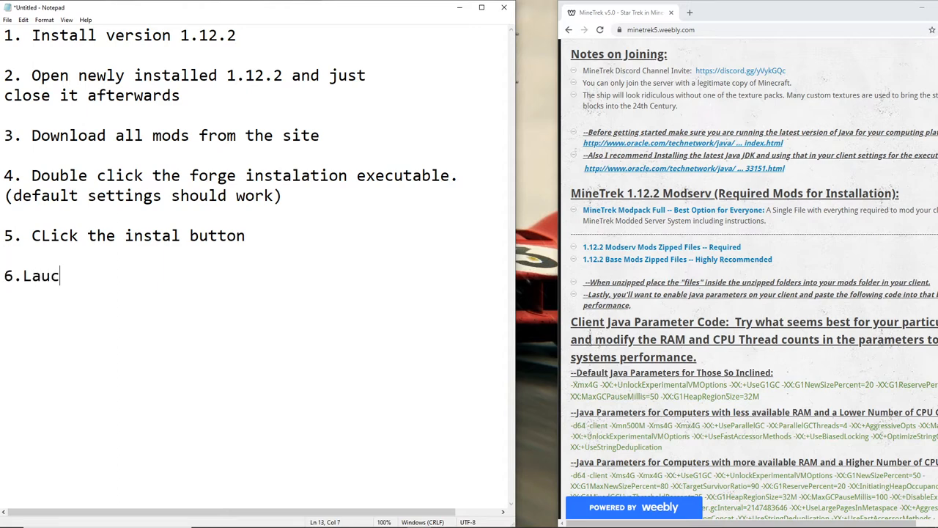
{"action": "key", "text": "Backspace"}
{"action": "type", "text": "nch the ga"}
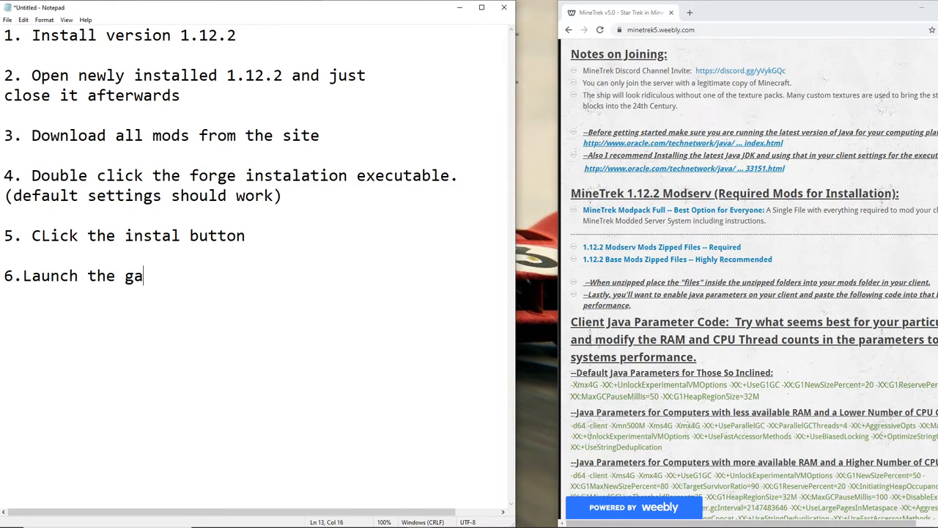
{"action": "type", "text": "me, should show forge in"}
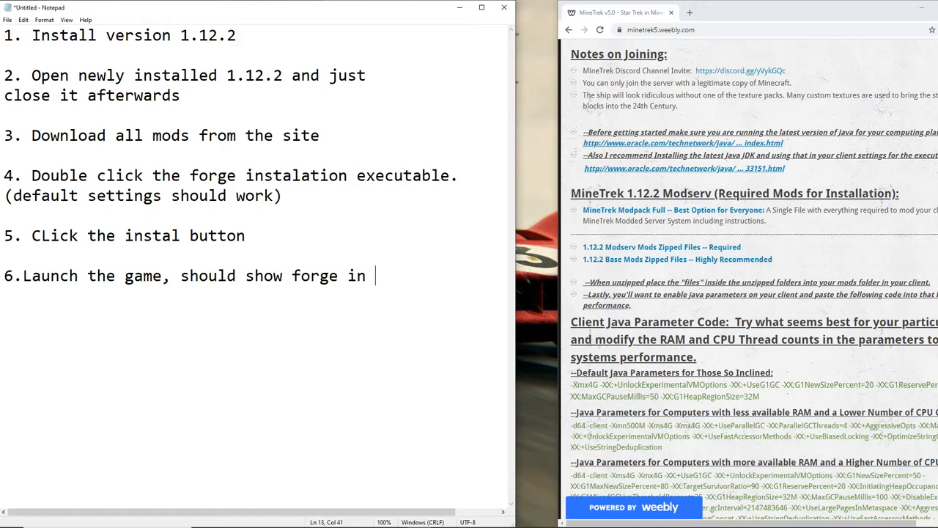
{"action": "type", "text": "launcher"}
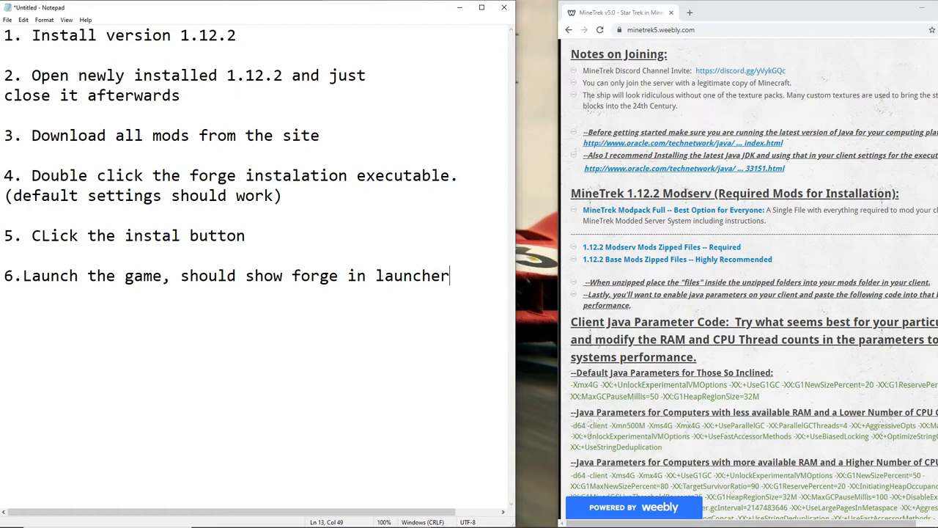
{"action": "type", "text": "pro"}
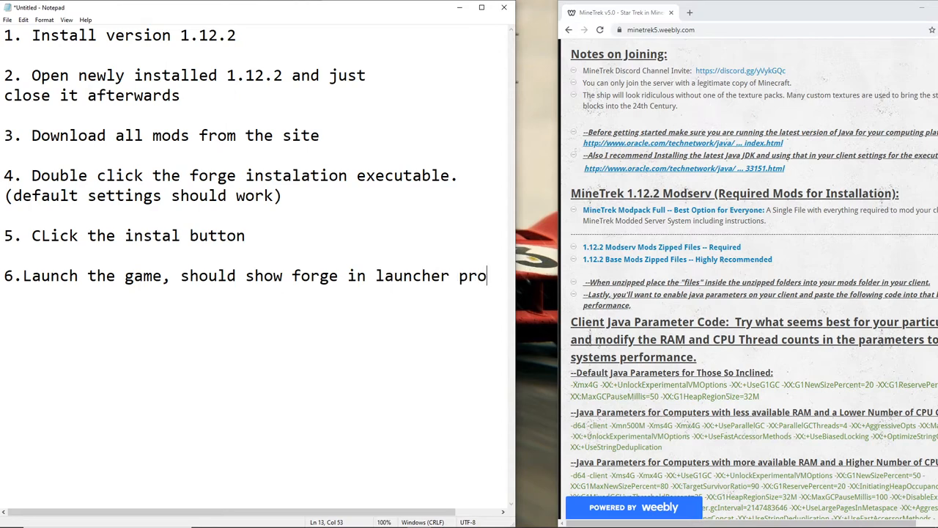
Break the step 6 line before 'launcher profile.', finish it, and begin the next step
{"action": "scroll", "scroll_direction": "right", "scroll_amount": 3}
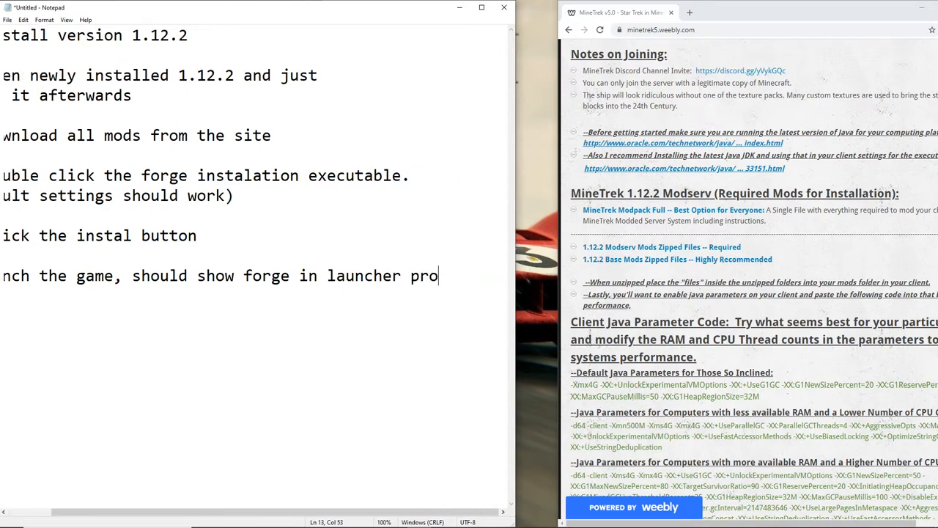
{"action": "key", "text": "BackSpace"}
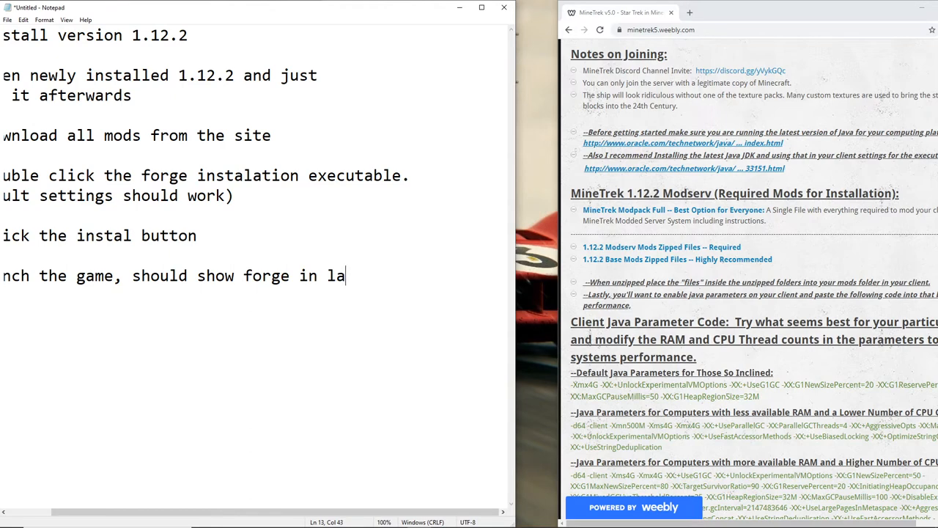
{"action": "key", "text": "BackSpace"}
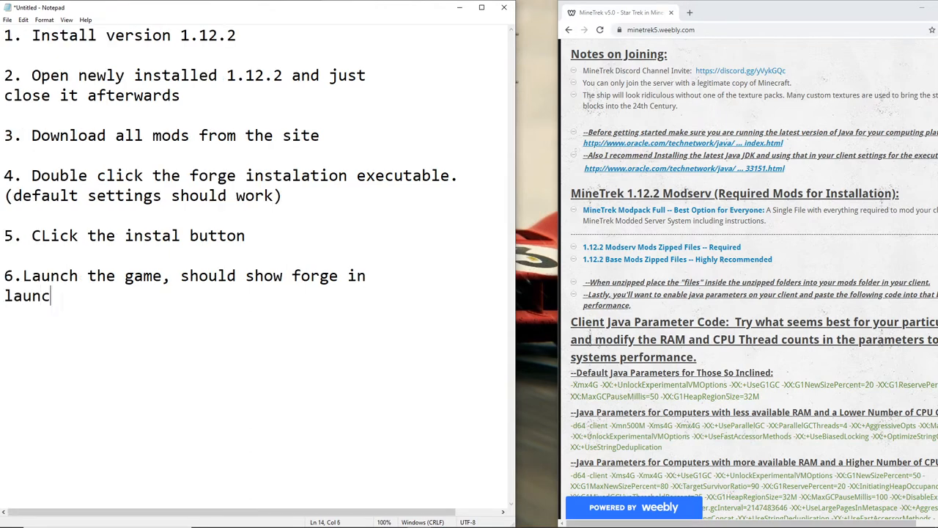
{"action": "type", "text": "her profile"}
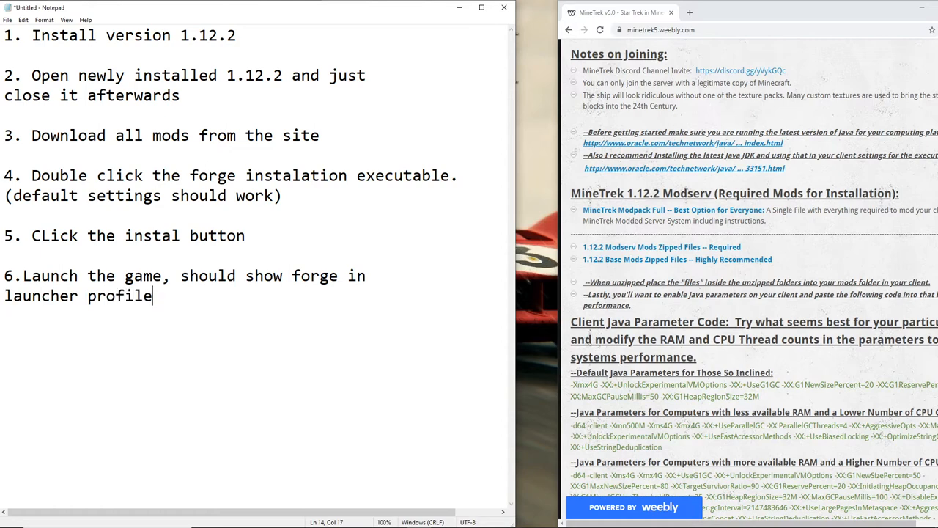
{"action": "type", "text": "."}
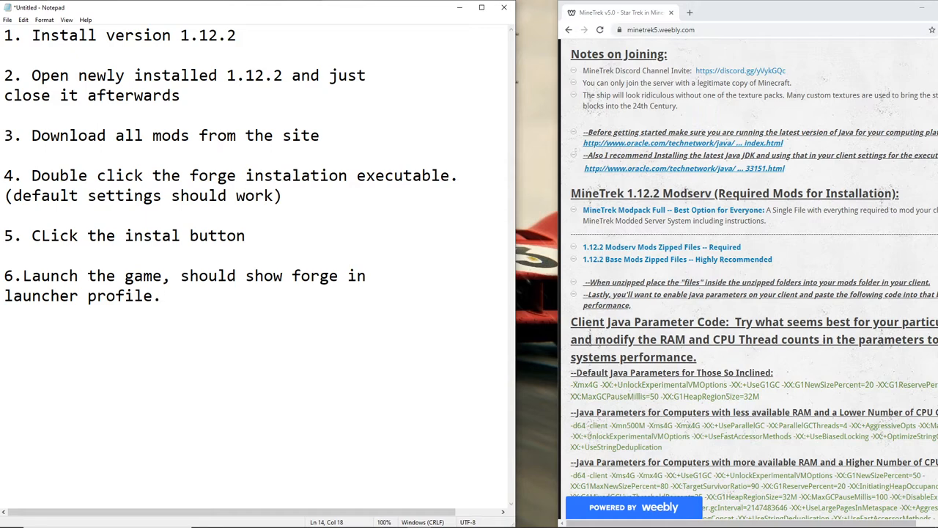
{"action": "type", "text": "D"}
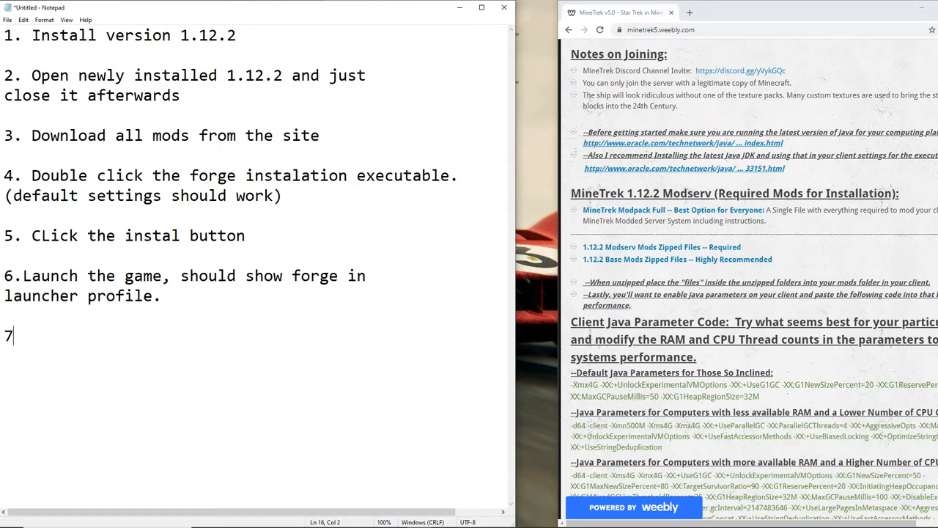
Write step 7: drag all mods except the Forge installer from both folders
{"action": "type", "text": "."}
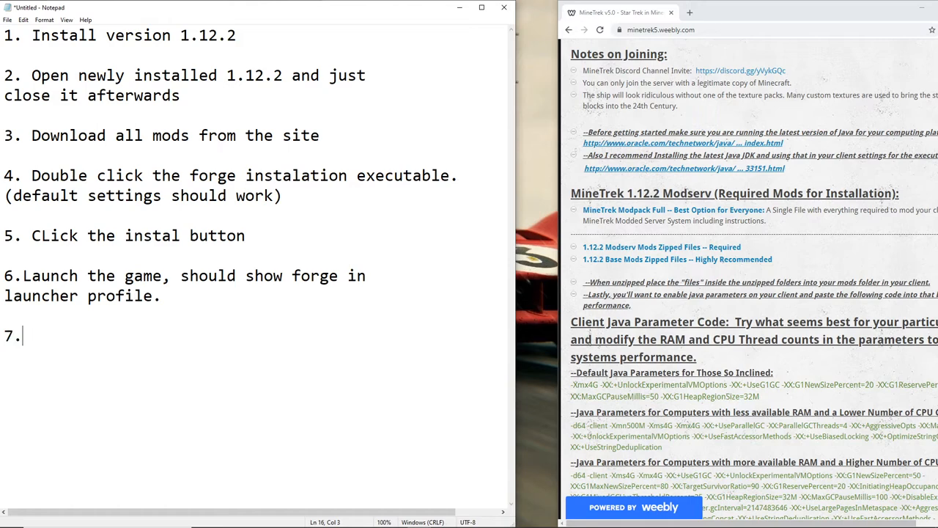
{"action": "type", "text": "Drag and drop"}
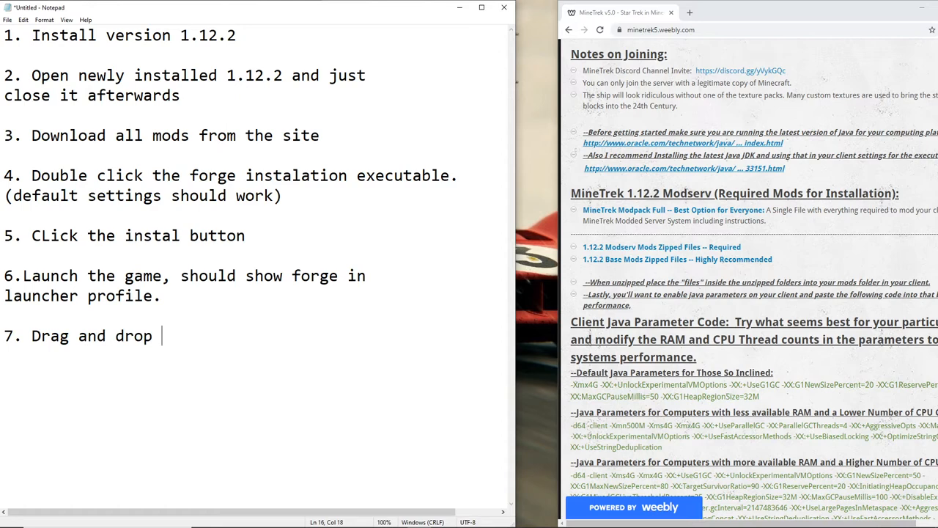
{"action": "type", "text": "all mods but"}
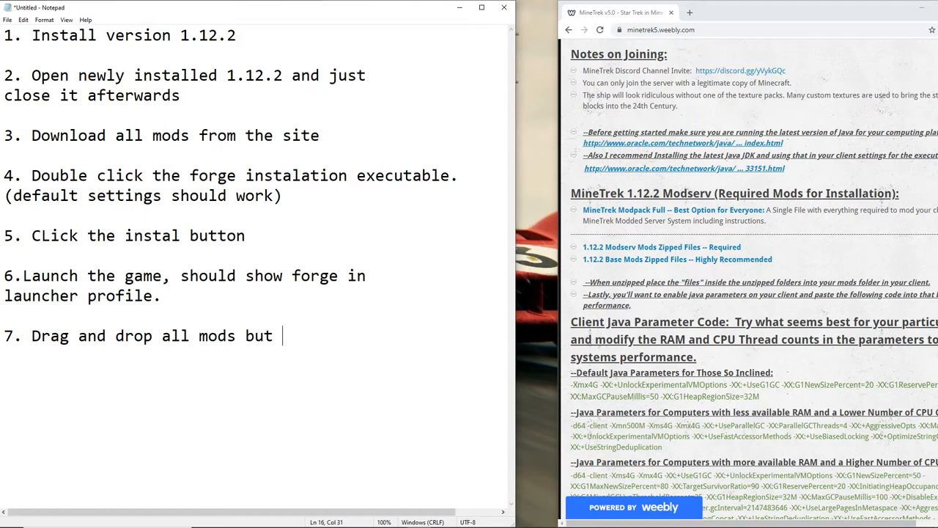
{"action": "type", "text": "forge"}
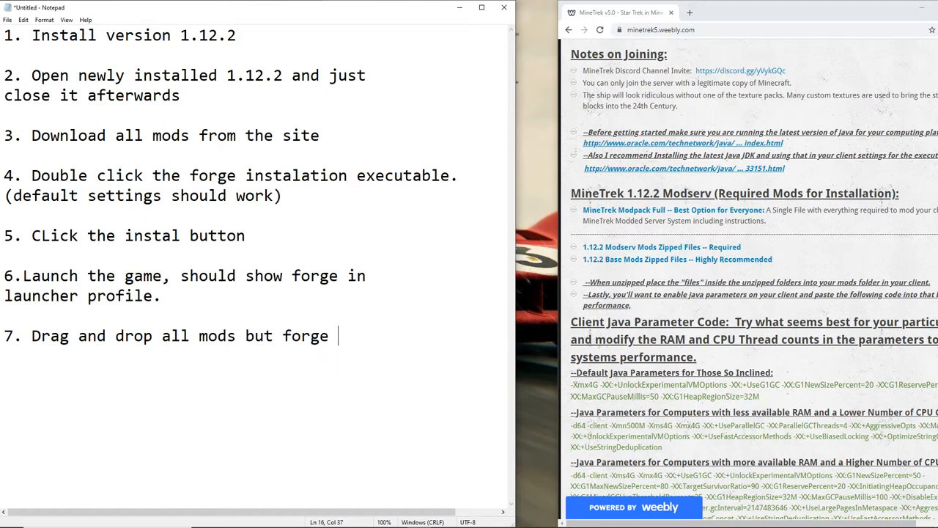
{"action": "type", "text": "installe"}
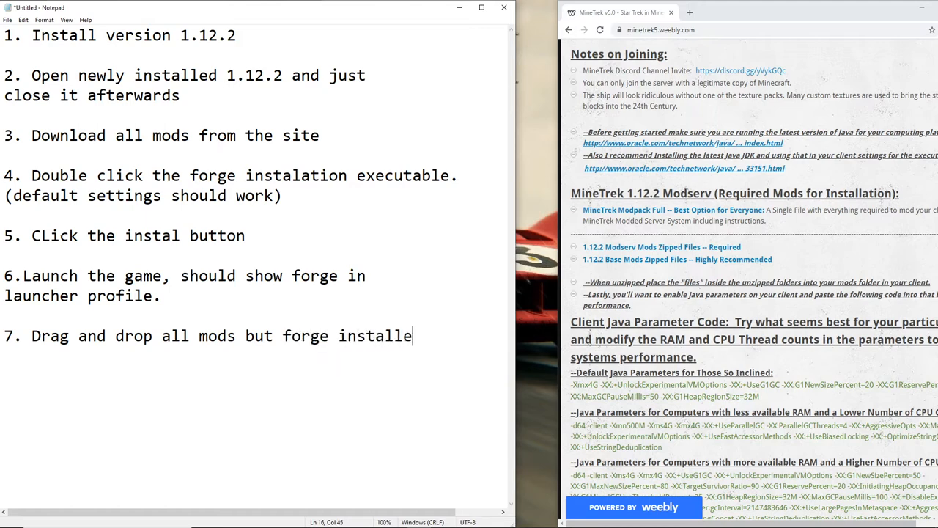
{"action": "type", "text": "r from"}
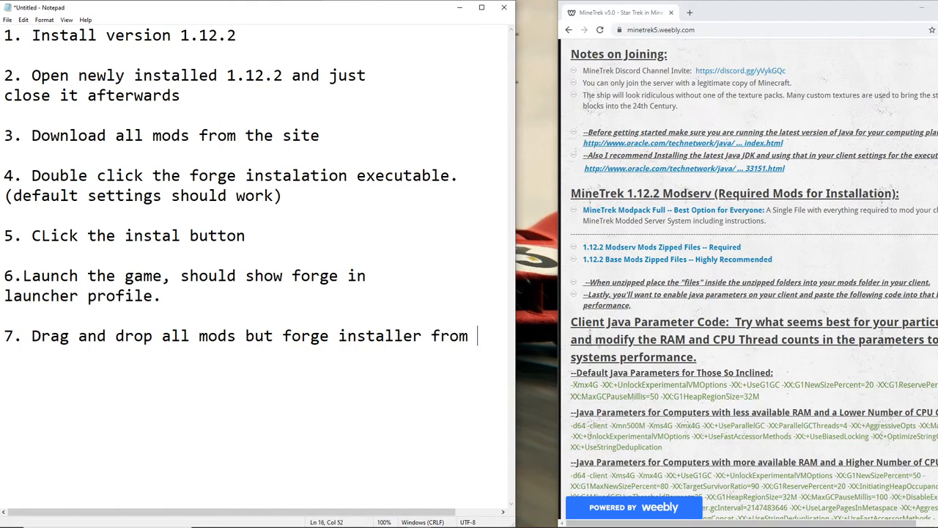
{"action": "type", "text": "both folder"}
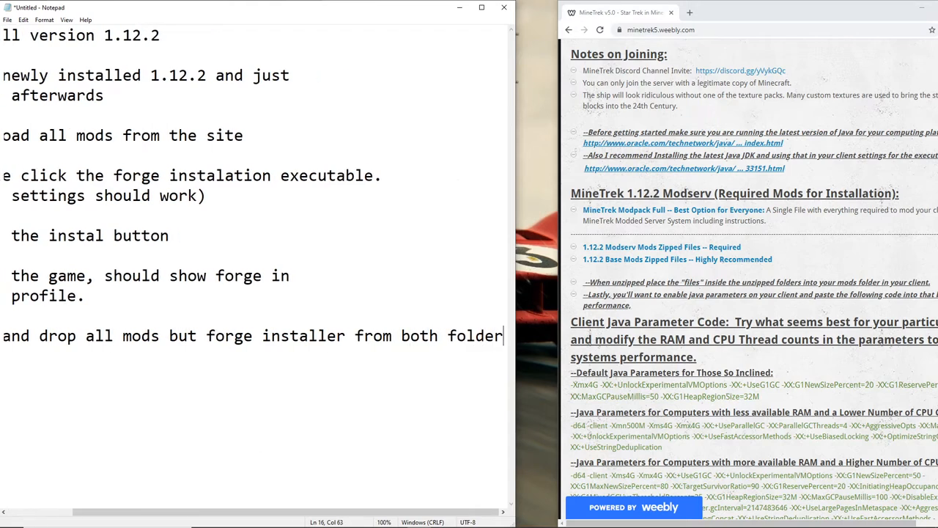
Finish step 7 with 'into the mods folder' in the .minecraft root directory, wrapping before 'from'
{"action": "type", "text": "into the mo"}
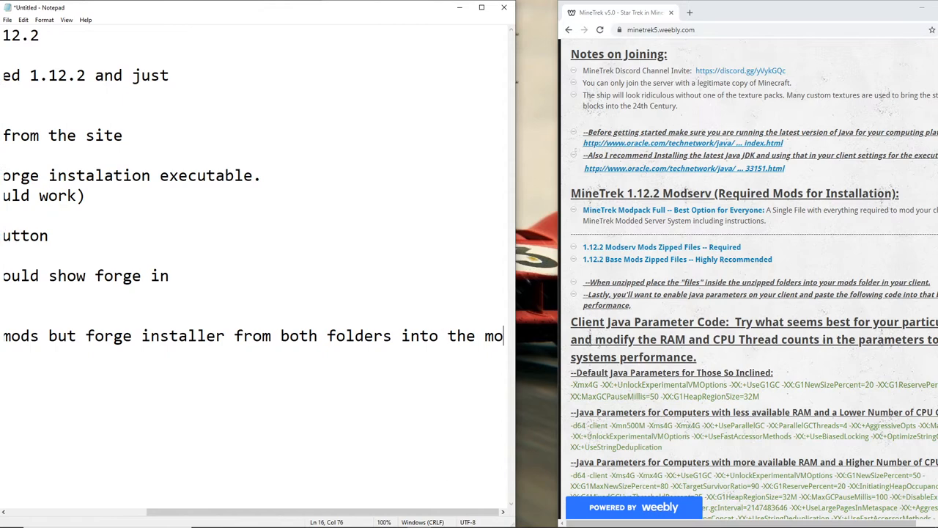
{"action": "type", "text": "folder in the ."}
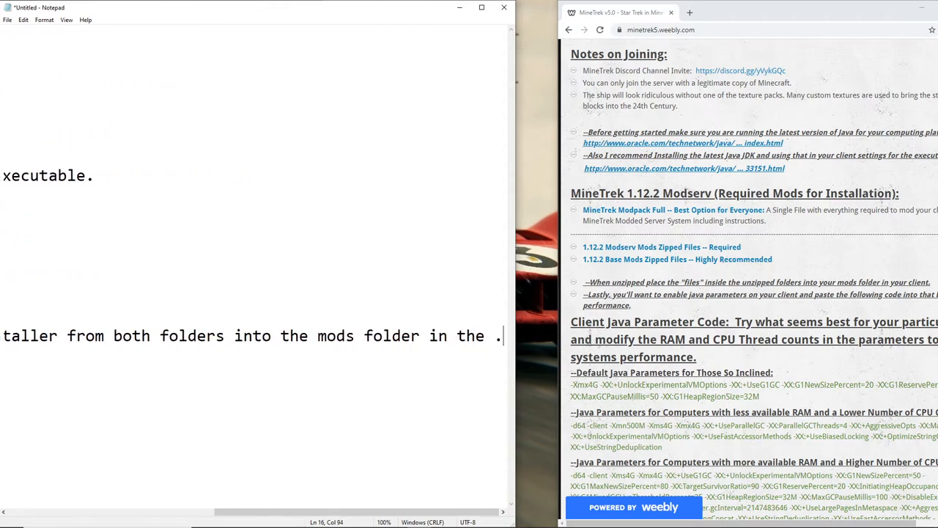
{"action": "type", "text": "minecraf"}
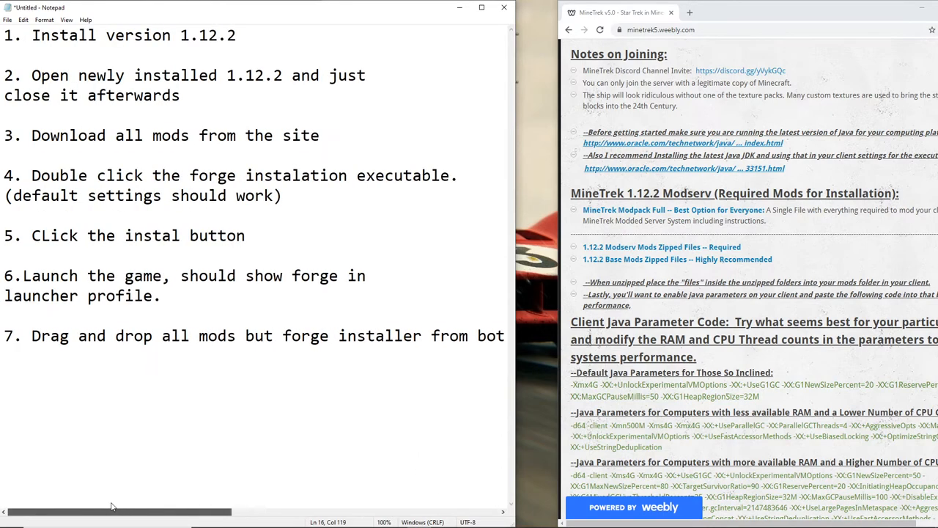
{"action": "left_click", "coordinate": [493, 340]}
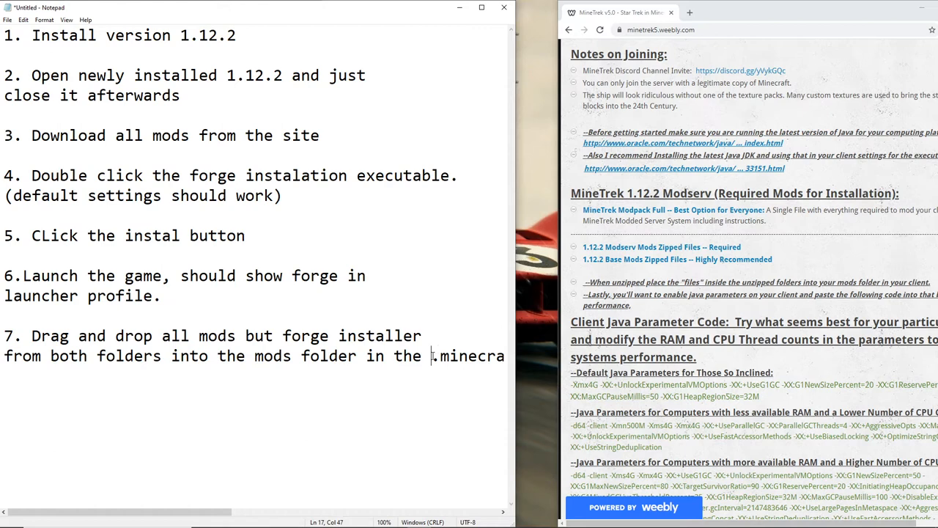
{"action": "type", "text": "ft root directroy."}
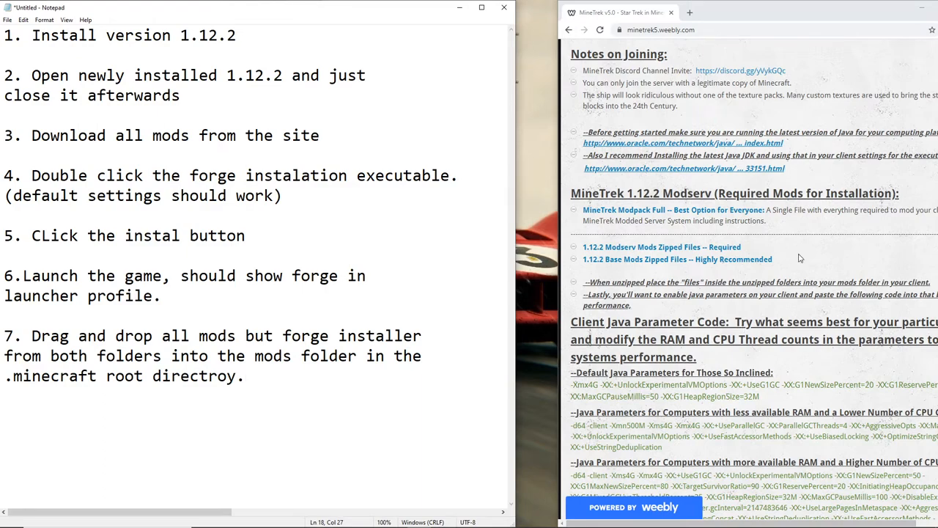
Download the Official Server 64x Resource Pack v10.2 zip from the MineTrek page
{"action": "scroll", "scroll_direction": "down", "scroll_amount": 3}
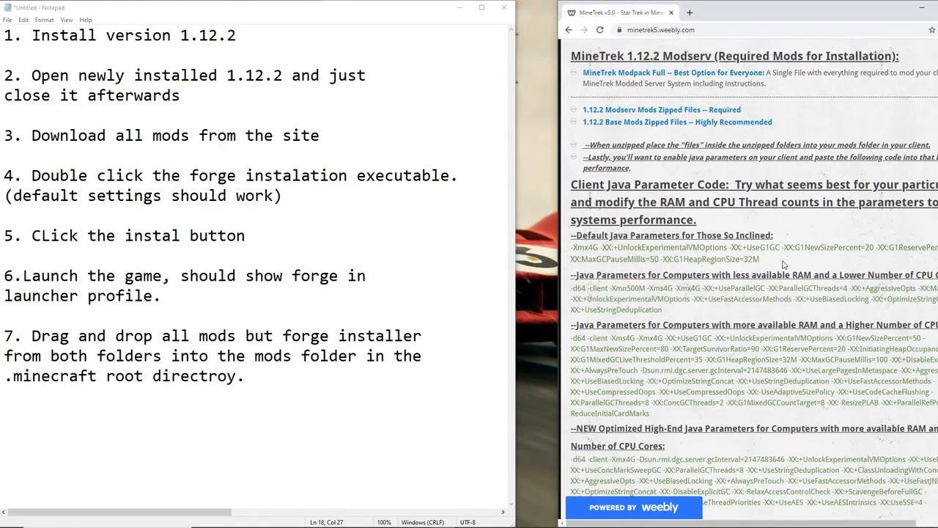
{"action": "scroll", "scroll_direction": "down", "scroll_amount": 3}
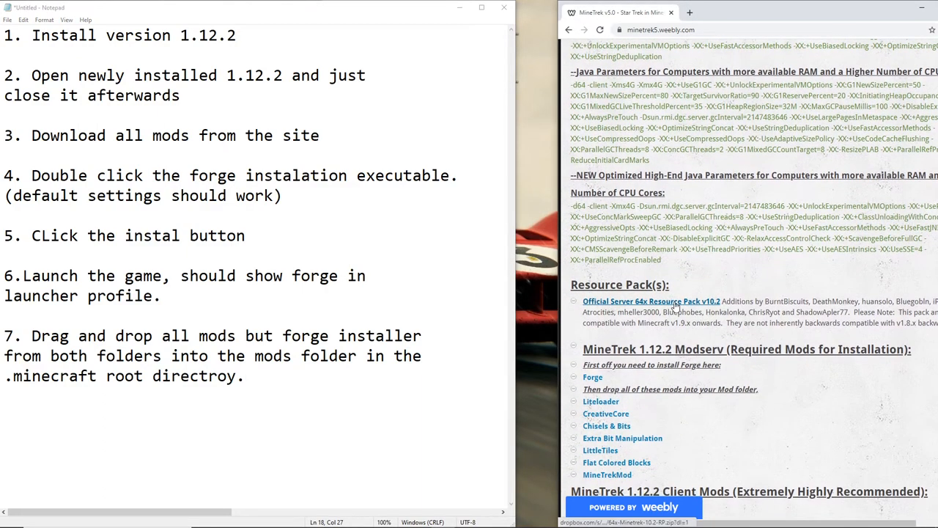
{"action": "left_click", "coordinate": [651, 302]}
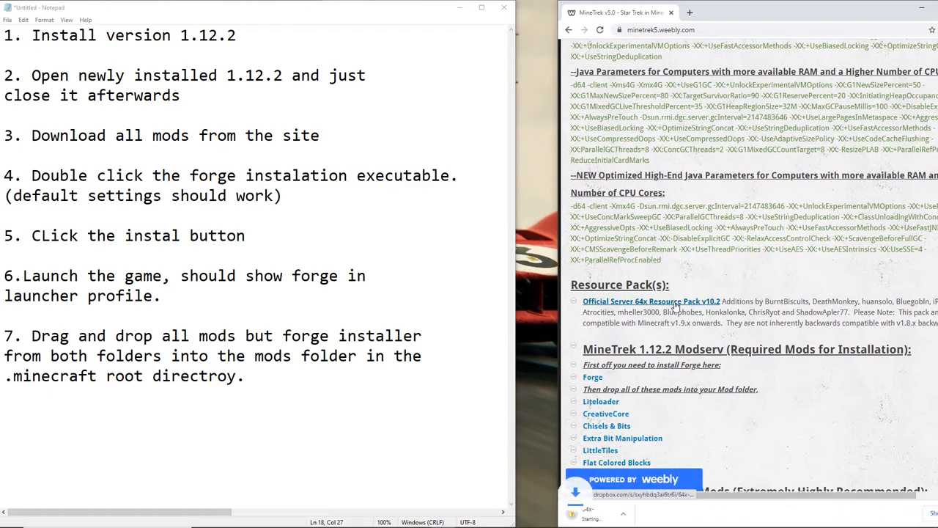
{"action": "left_click", "coordinate": [651, 302]}
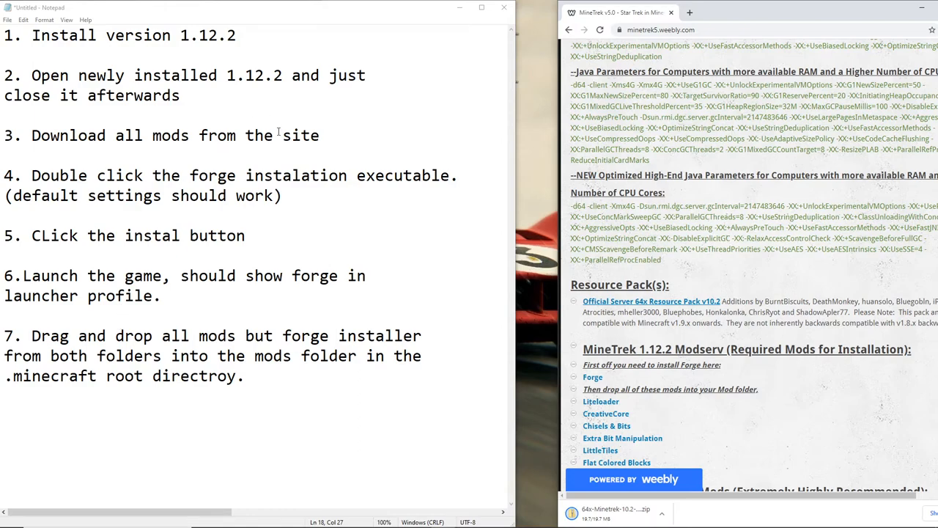
{"action": "mouse_move", "coordinate": [466, 519]}
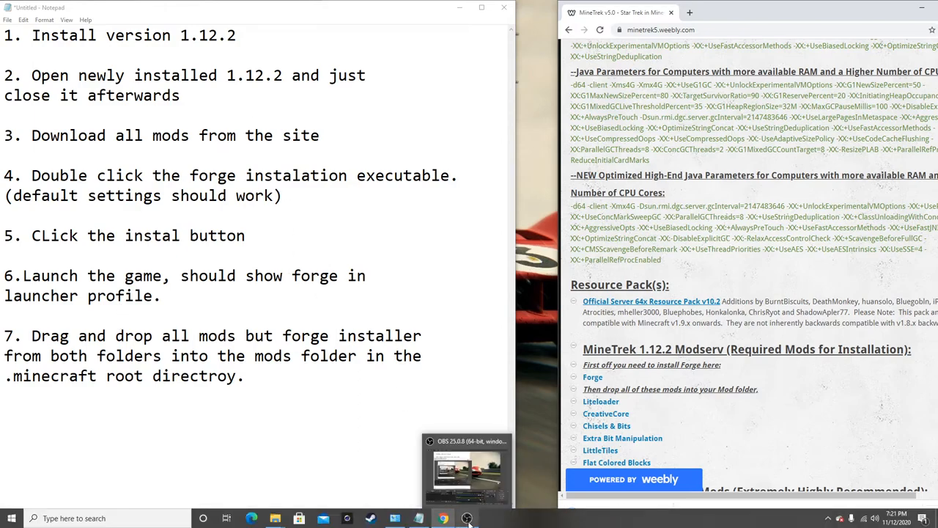
{"action": "left_click", "coordinate": [466, 519]}
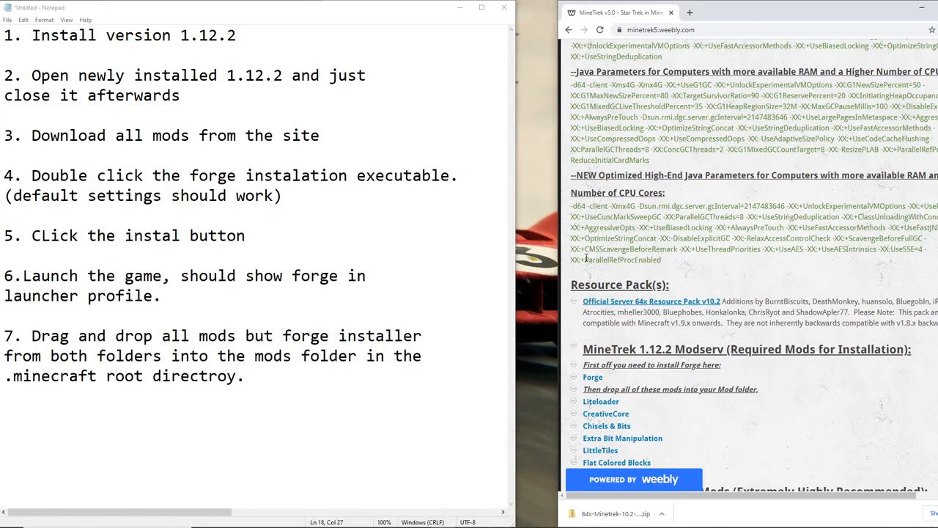
{"action": "mouse_move", "coordinate": [587, 258]}
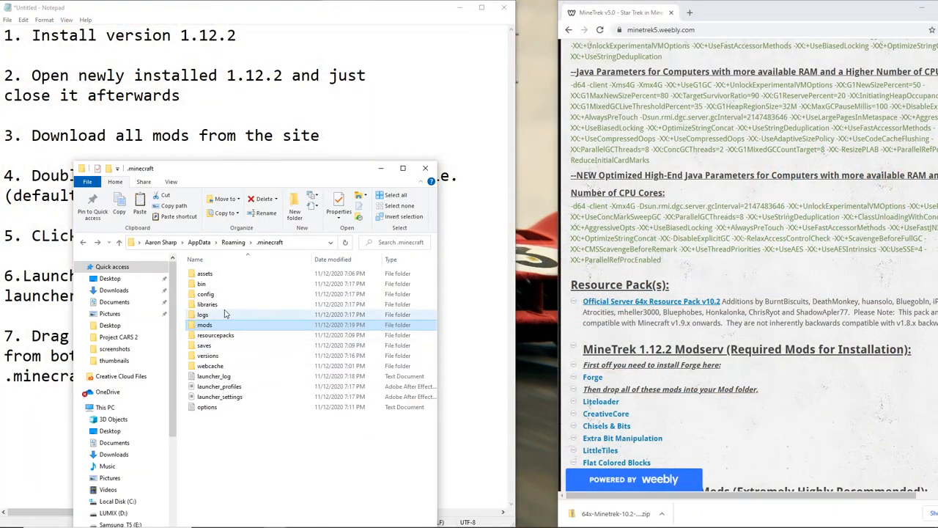
Enter the .minecraft resourcepacks folder and act on the MineTrek 64x zip via its context menu
{"action": "double_click", "coordinate": [214, 335]}
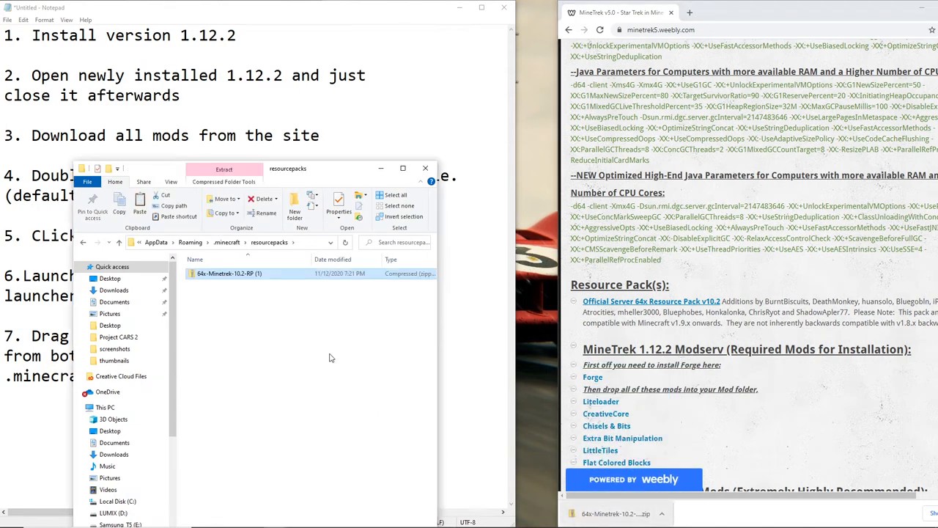
{"action": "right_click", "coordinate": [229, 273]}
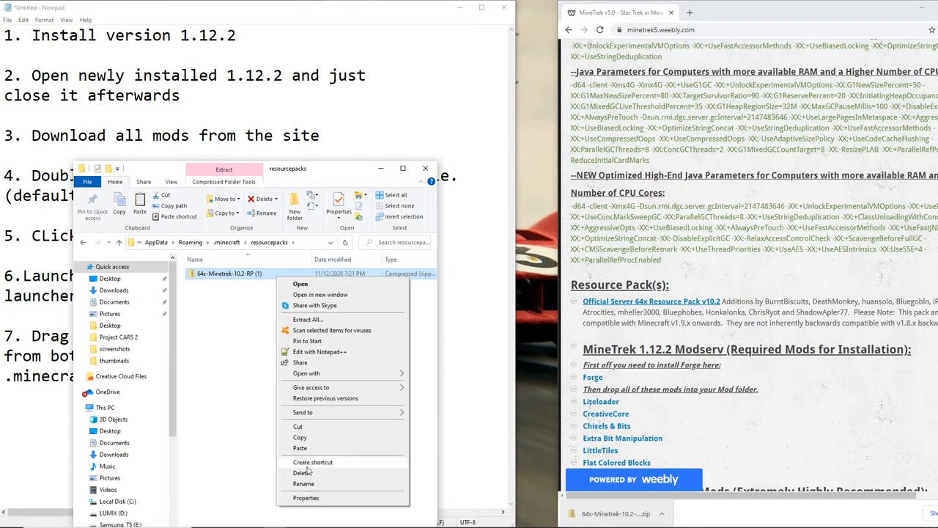
{"action": "left_click", "coordinate": [304, 483]}
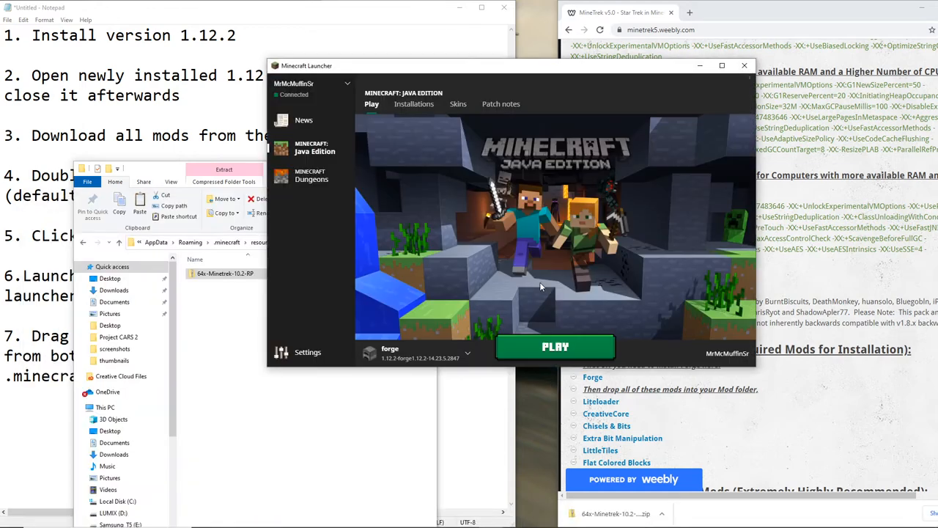
Play the forge 1.12.2 profile so modded Minecraft starts loading
{"action": "left_click", "coordinate": [554, 346]}
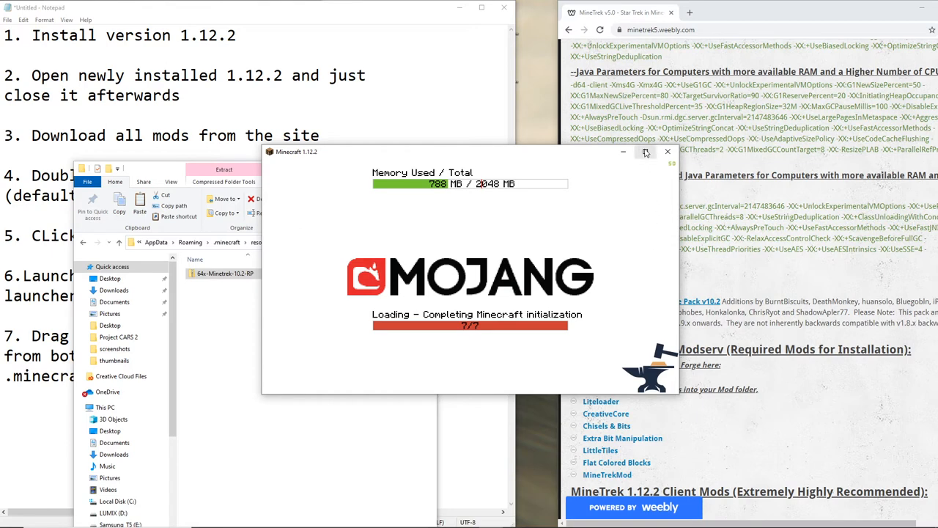
{"action": "left_click", "coordinate": [645, 151]}
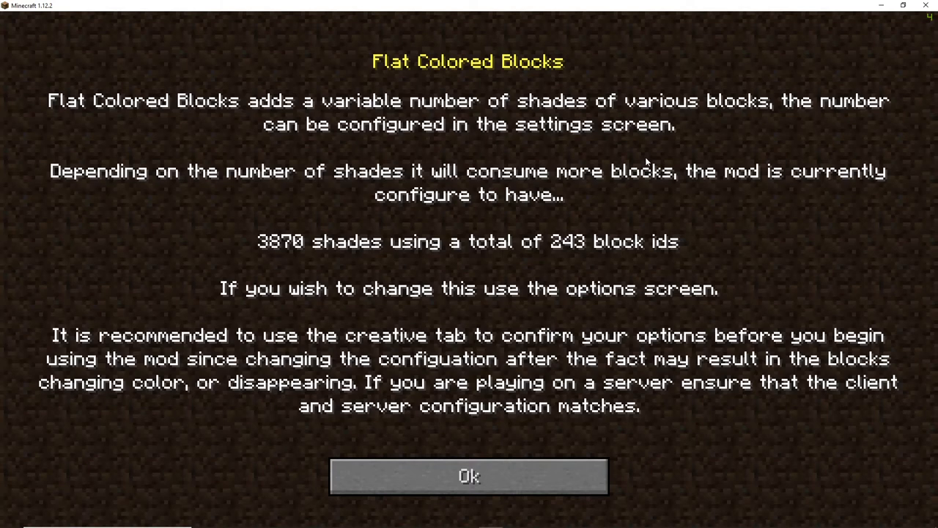
{"action": "mouse_move", "coordinate": [655, 131]}
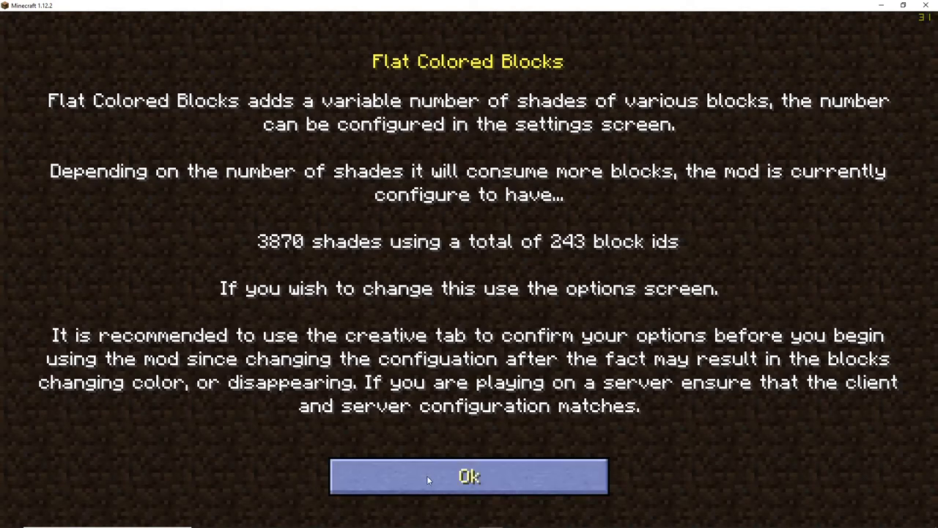
Dismiss the Flat Colored Blocks and macro notices, then lower the GUI scale in Video Settings
{"action": "left_click", "coordinate": [469, 476]}
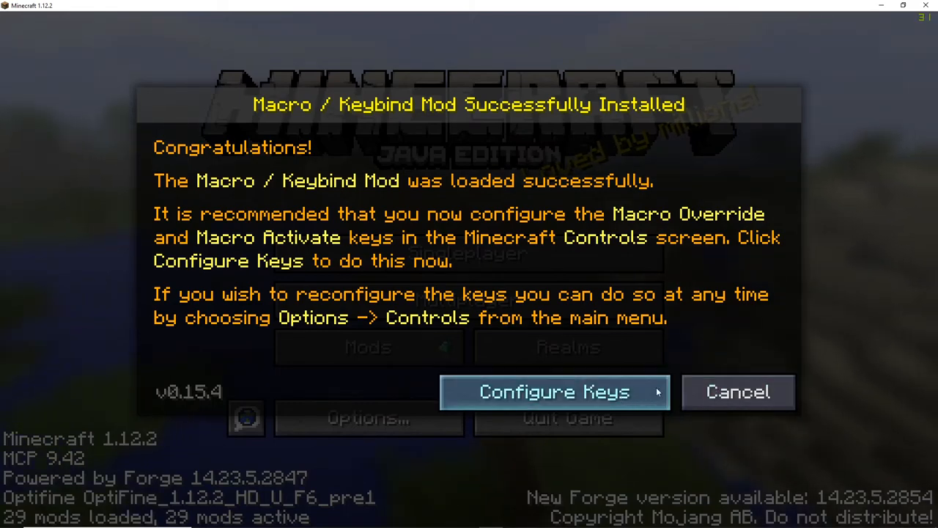
{"action": "left_click", "coordinate": [737, 392]}
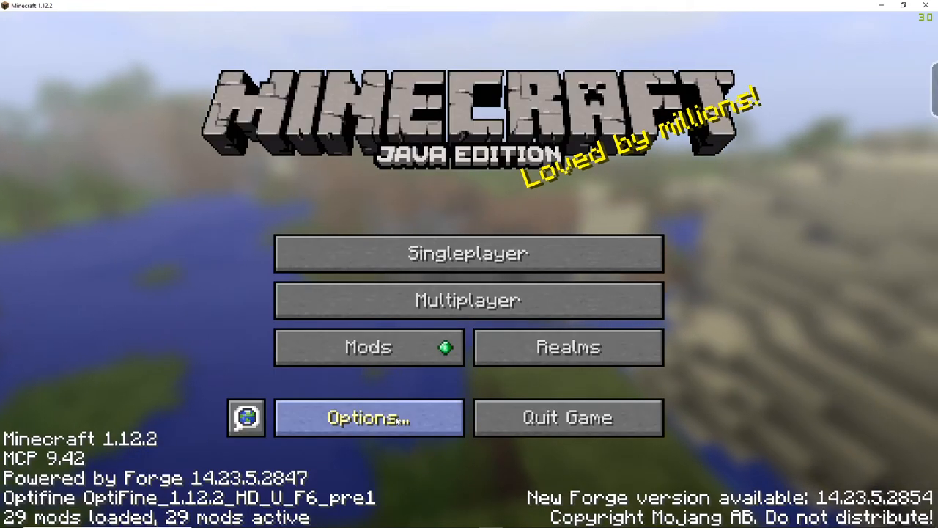
{"action": "left_click", "coordinate": [367, 417]}
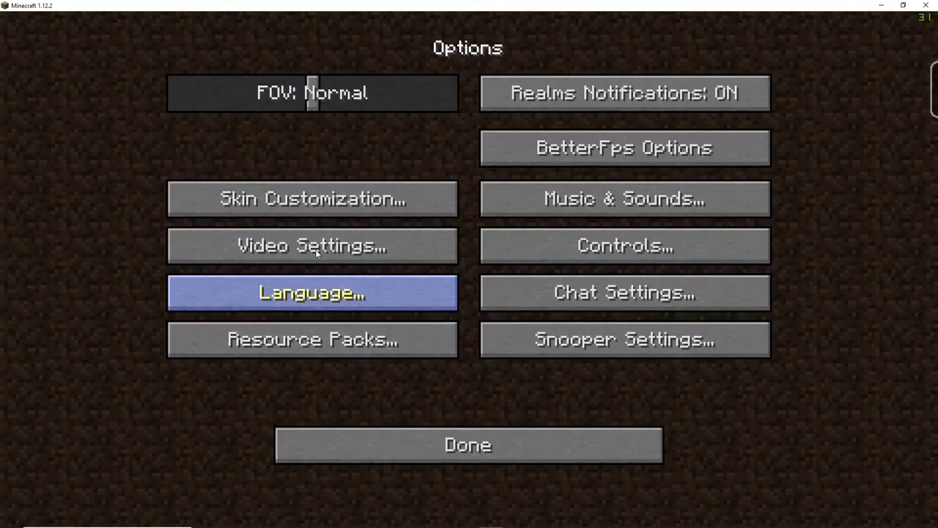
{"action": "left_click", "coordinate": [311, 245]}
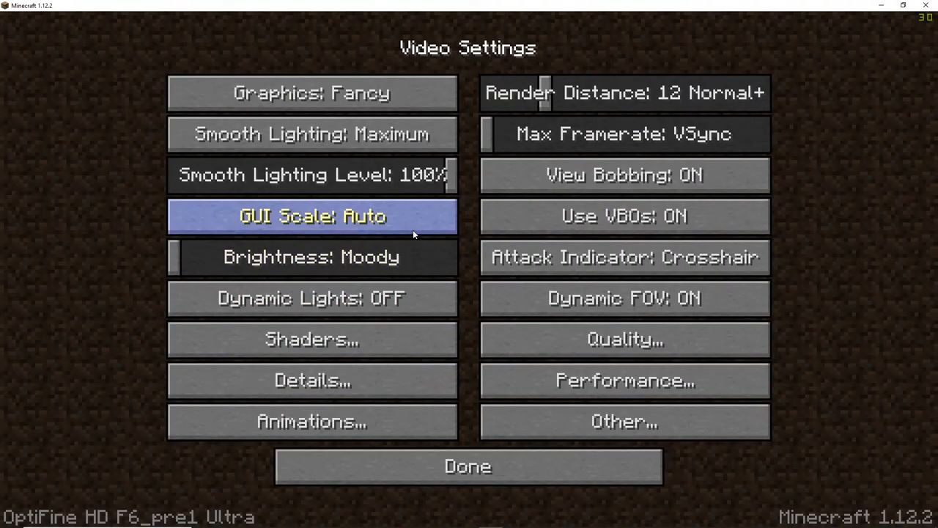
{"action": "left_click", "coordinate": [312, 216]}
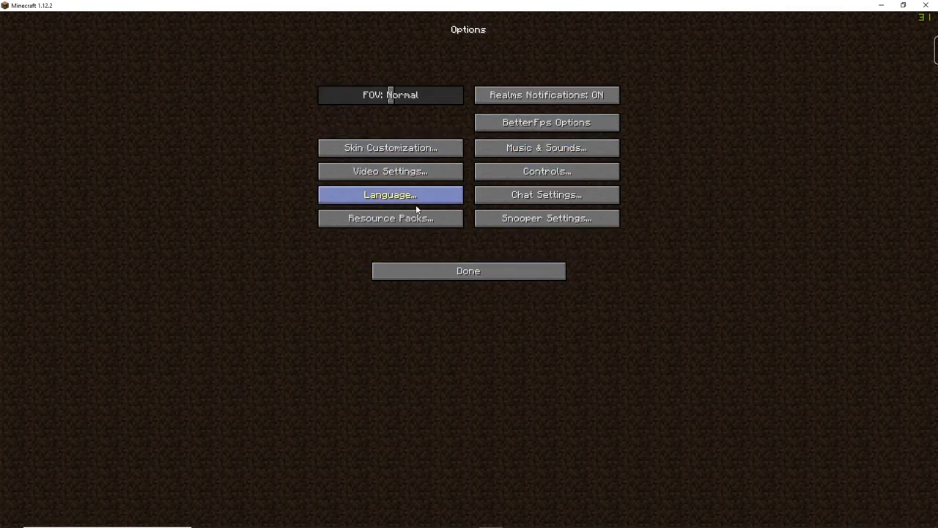
Apply the MineTrek 64x resource pack and return to the restyled main menu
{"action": "left_click", "coordinate": [390, 217]}
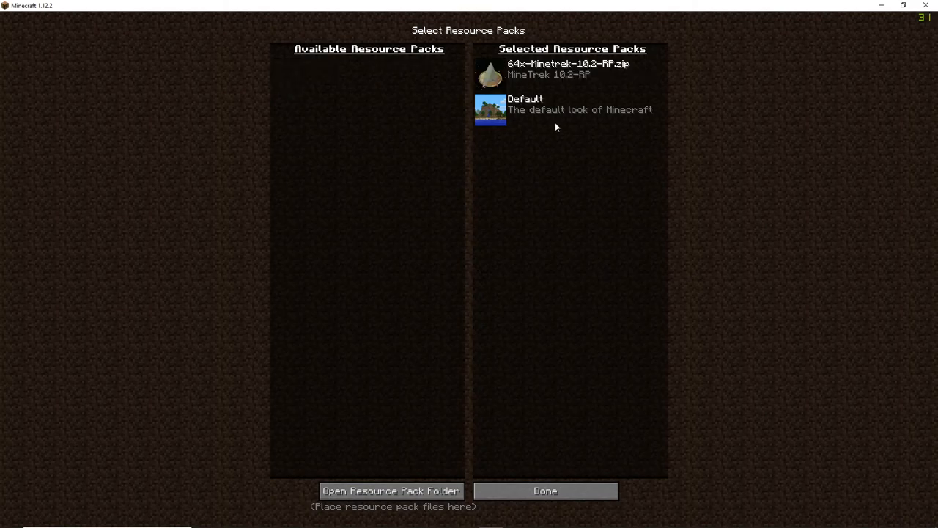
{"action": "left_click", "coordinate": [546, 490]}
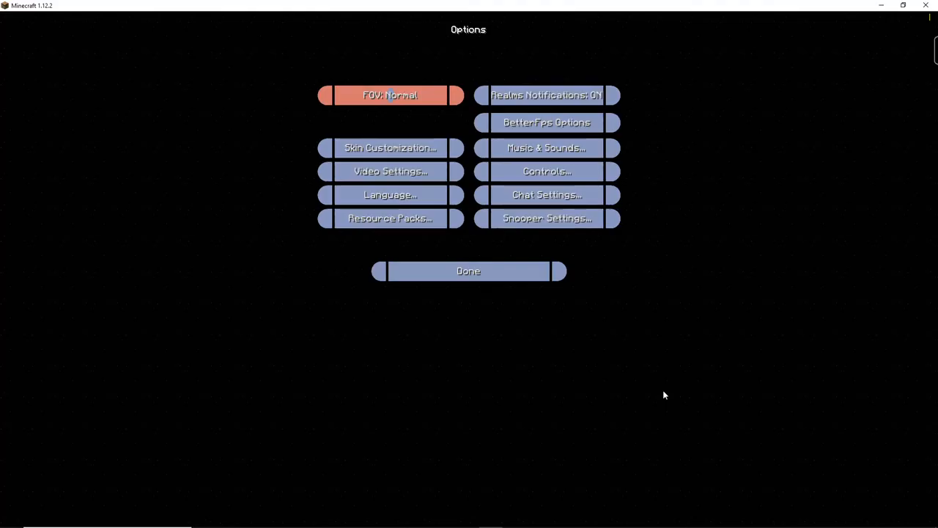
{"action": "mouse_move", "coordinate": [469, 271]}
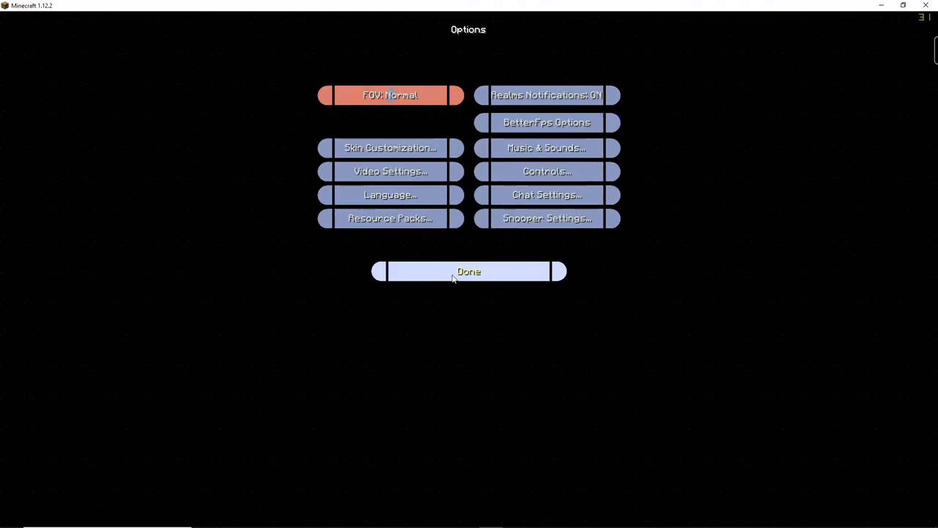
{"action": "left_click", "coordinate": [469, 271]}
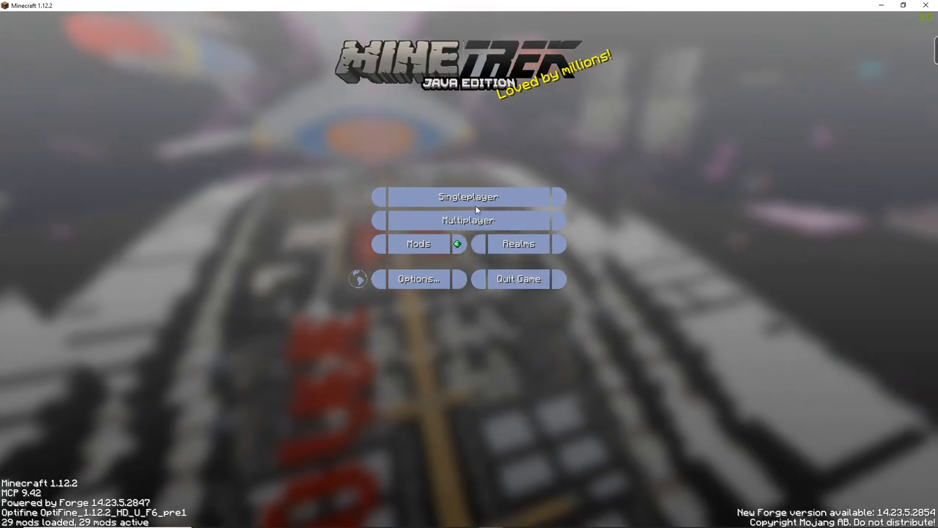
Add a Multiplayer server named MineTrek at minetrek.net and save the entry
{"action": "left_click", "coordinate": [467, 220]}
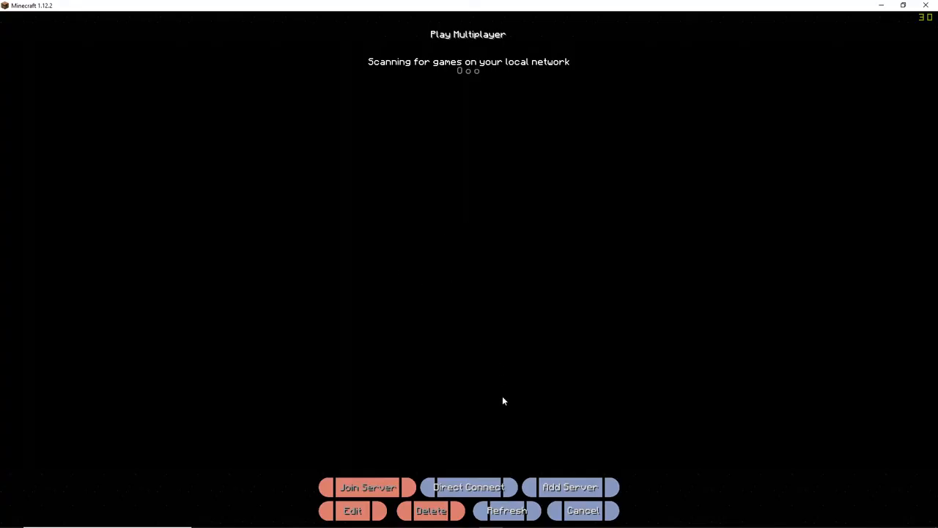
{"action": "left_click", "coordinate": [352, 511]}
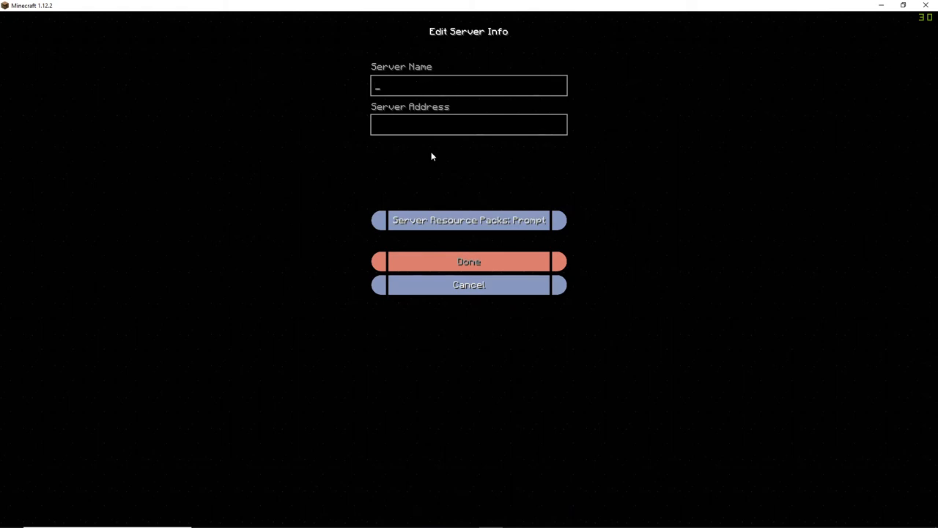
{"action": "type", "text": "MineTrek"}
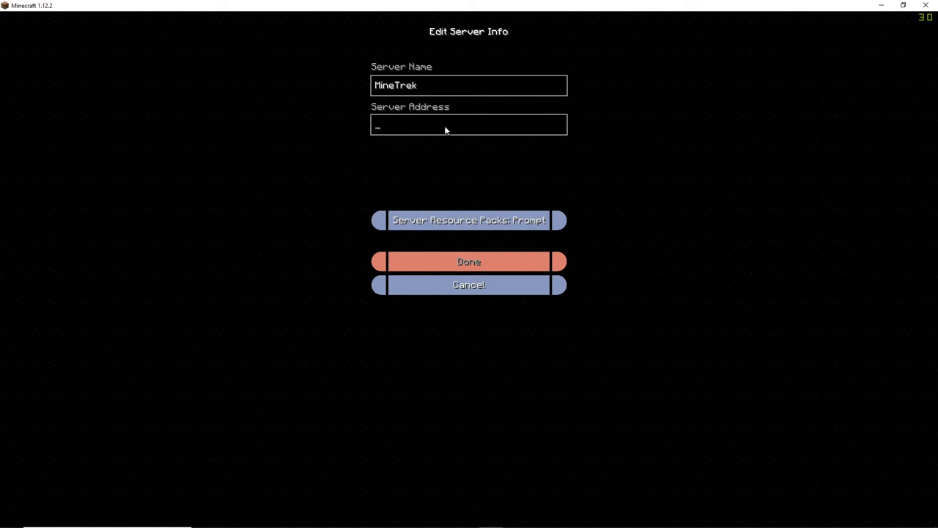
{"action": "type", "text": "MIne"}
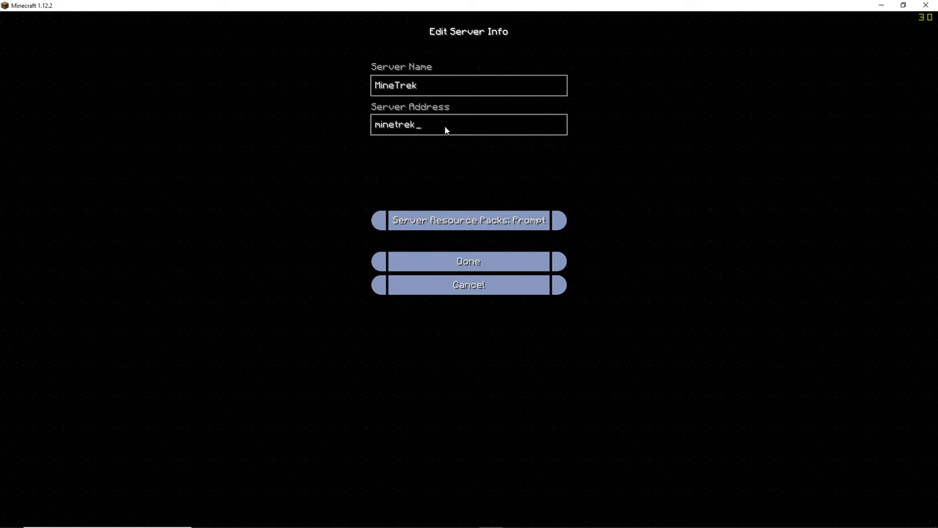
{"action": "type", "text": ".net"}
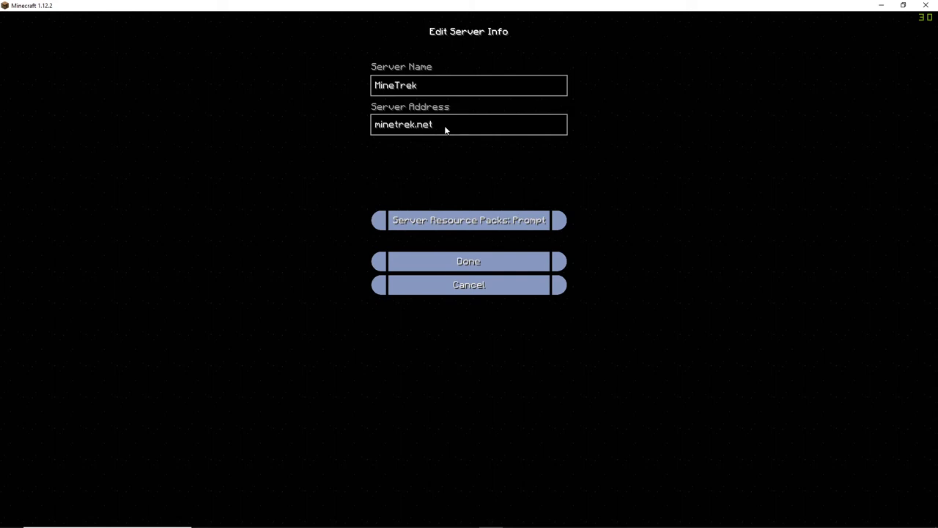
{"action": "left_click", "coordinate": [467, 261]}
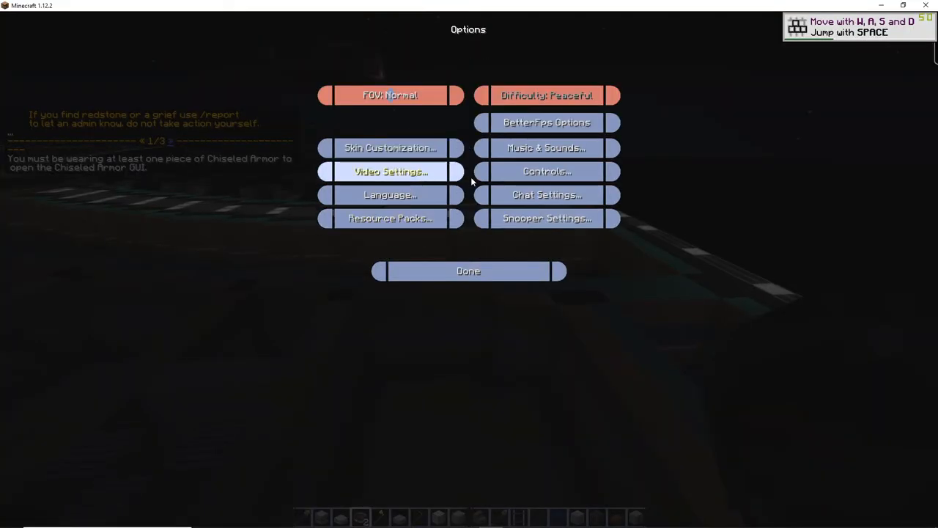
In Controls, rebind the conflicting Open Chiseled Armor GUI key among the mod bindings
{"action": "left_click", "coordinate": [546, 170]}
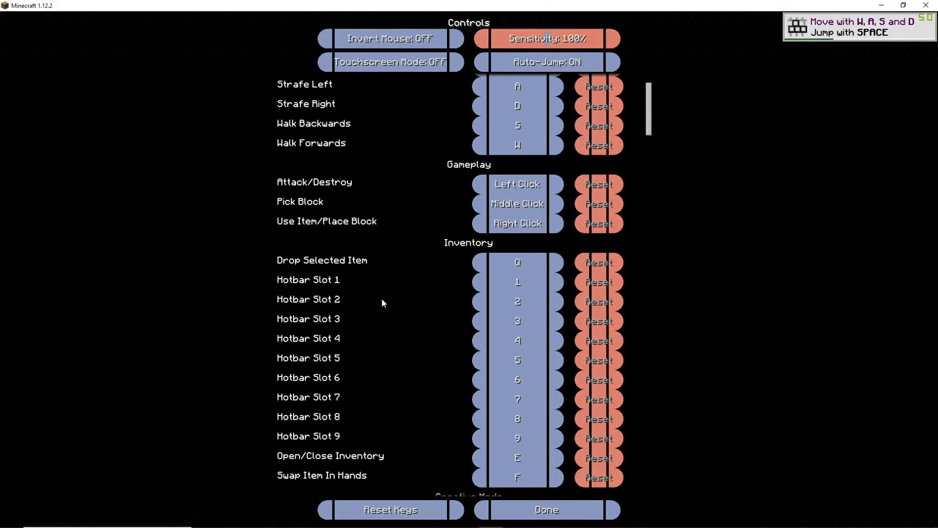
{"action": "scroll", "scroll_direction": "down", "scroll_amount": 3}
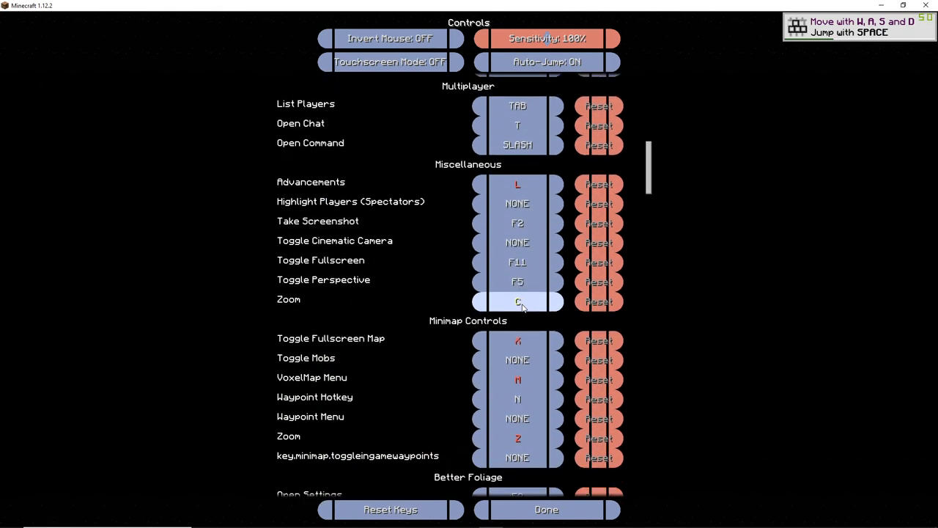
{"action": "scroll", "scroll_direction": "down", "scroll_amount": 3}
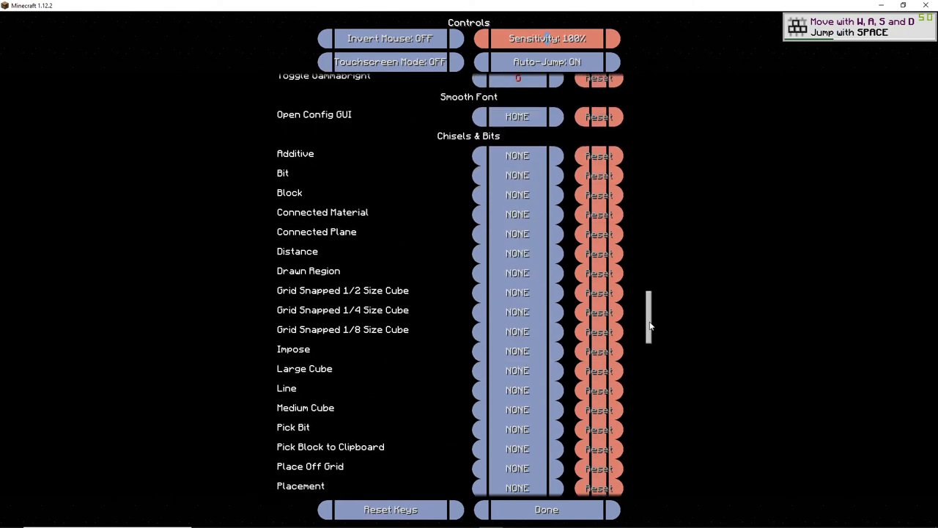
{"action": "scroll", "scroll_direction": "down", "scroll_amount": 3}
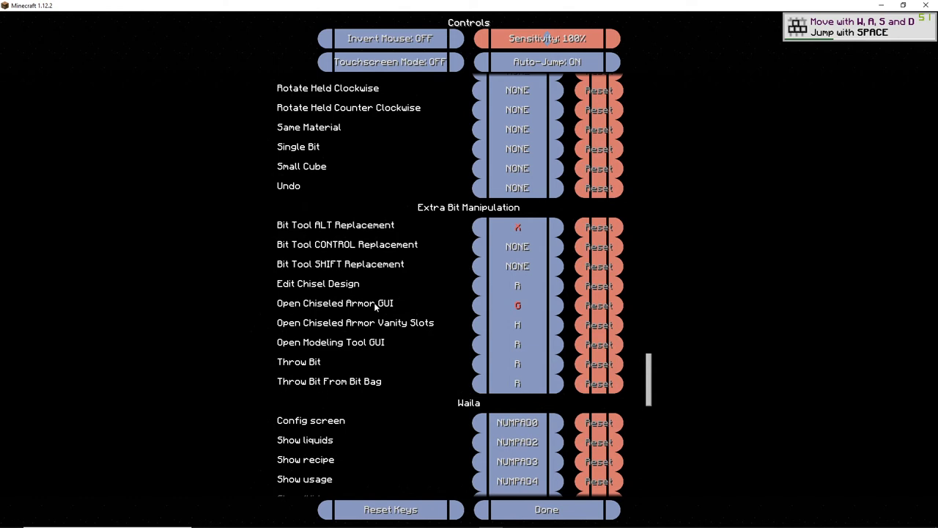
{"action": "left_click", "coordinate": [516, 304]}
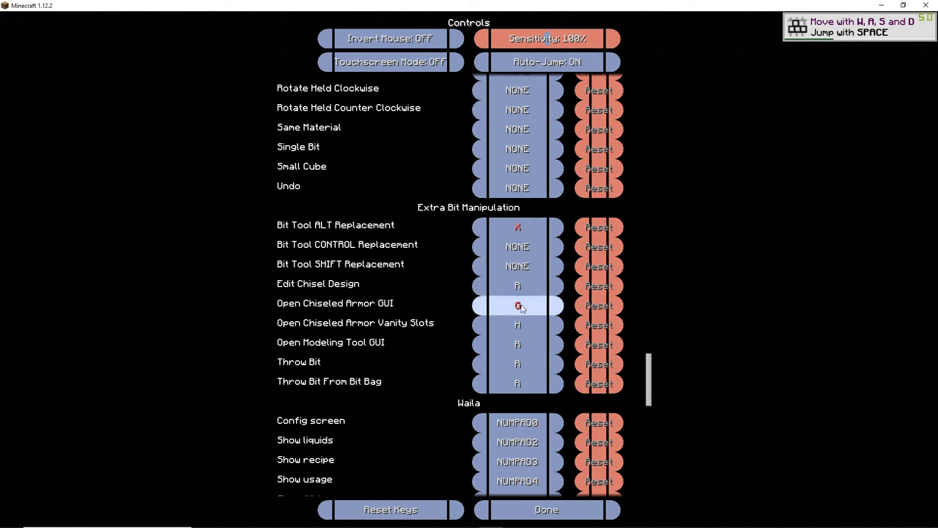
{"action": "left_click", "coordinate": [515, 305]}
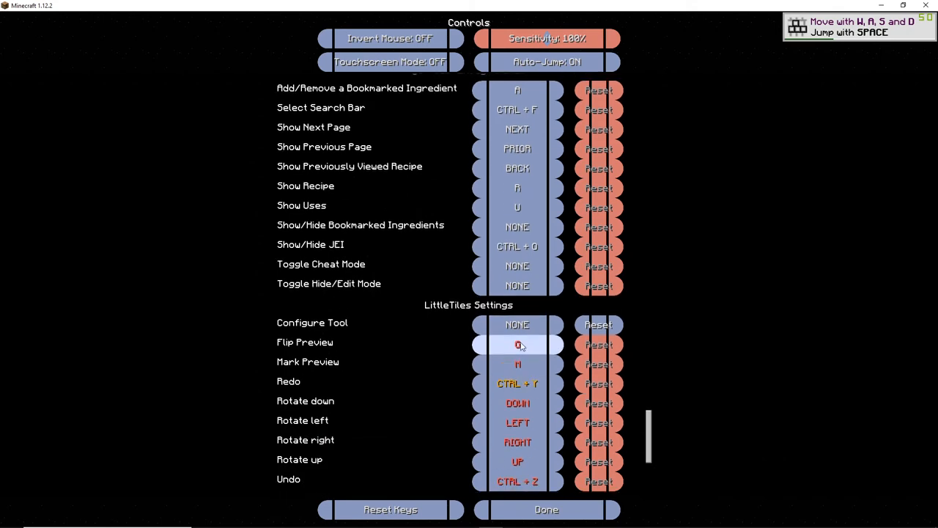
{"action": "scroll", "scroll_direction": "down", "scroll_amount": 3}
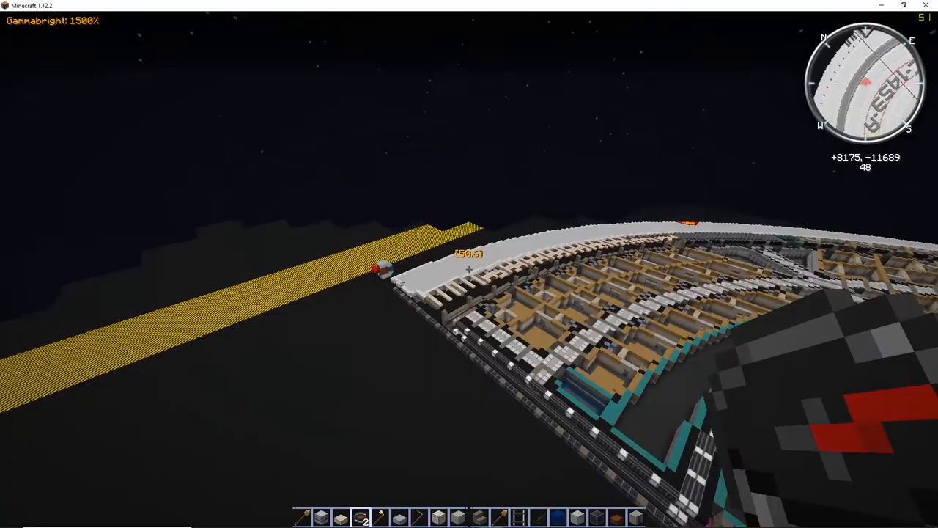
{"action": "mouse_move", "coordinate": [469, 264]}
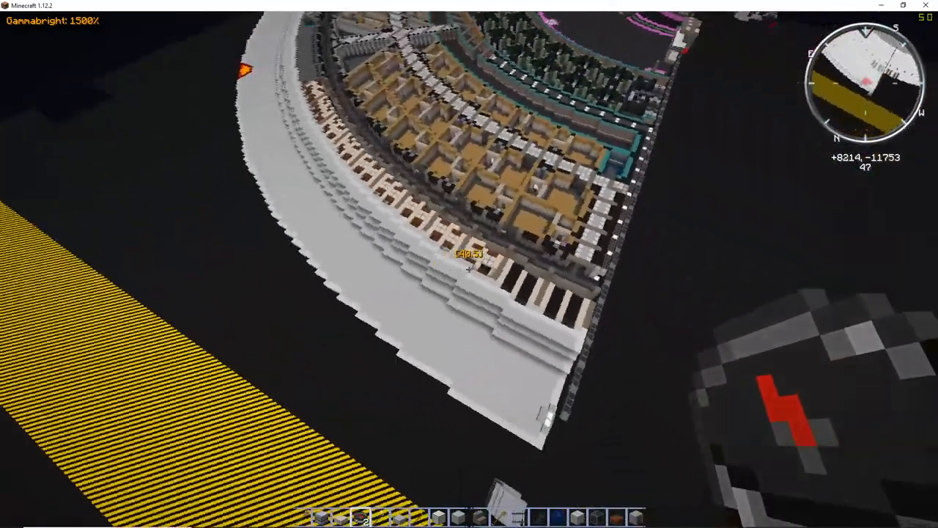
{"action": "mouse_move", "coordinate": [469, 264]}
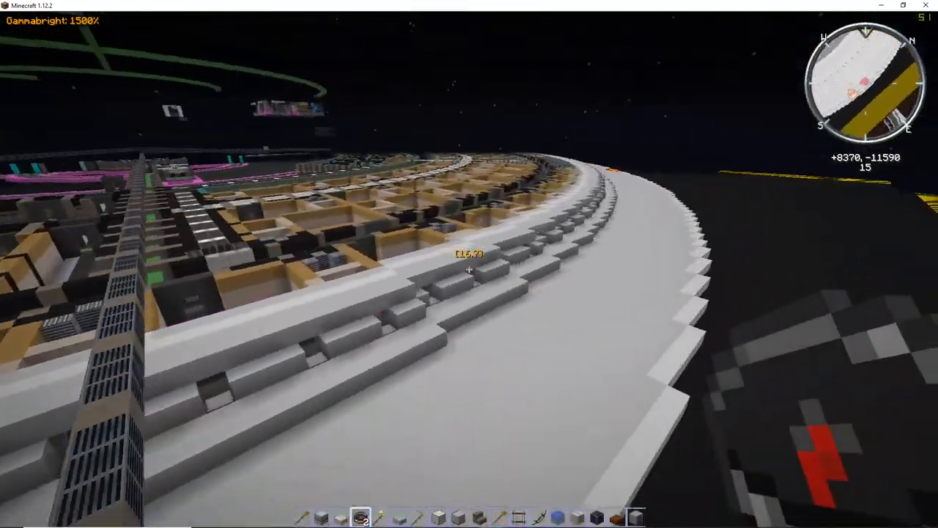
{"action": "key", "text": "Escape"}
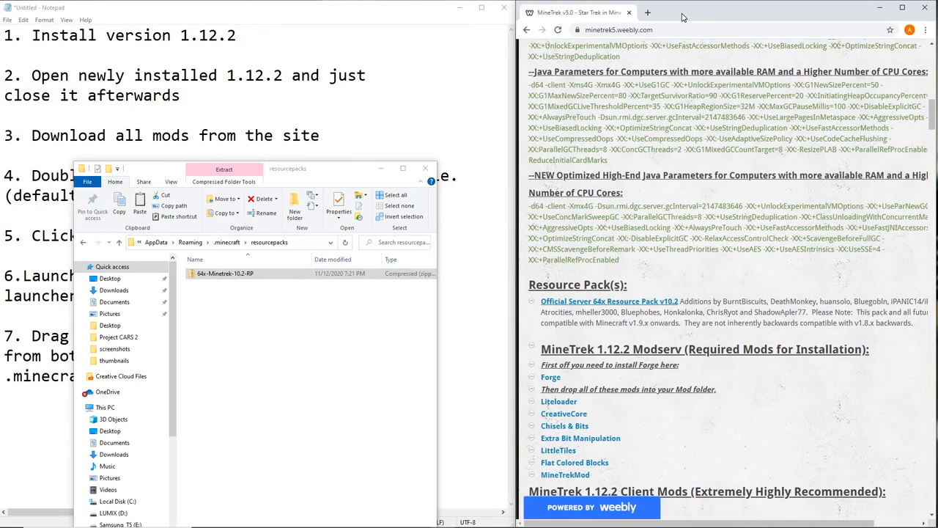
Scroll the MineTrek page to the Client Java Parameter Code section
{"action": "scroll", "scroll_direction": "down", "scroll_amount": 3}
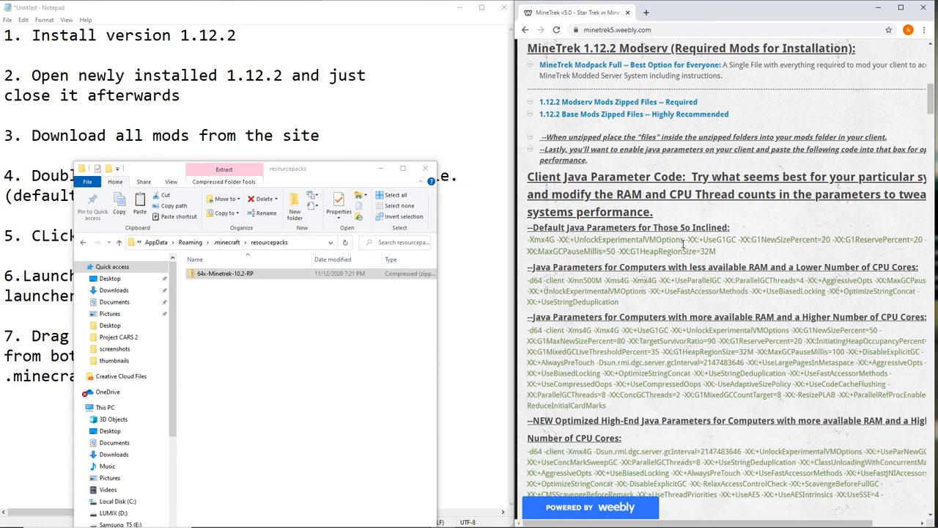
{"action": "scroll", "scroll_direction": "down", "scroll_amount": 3}
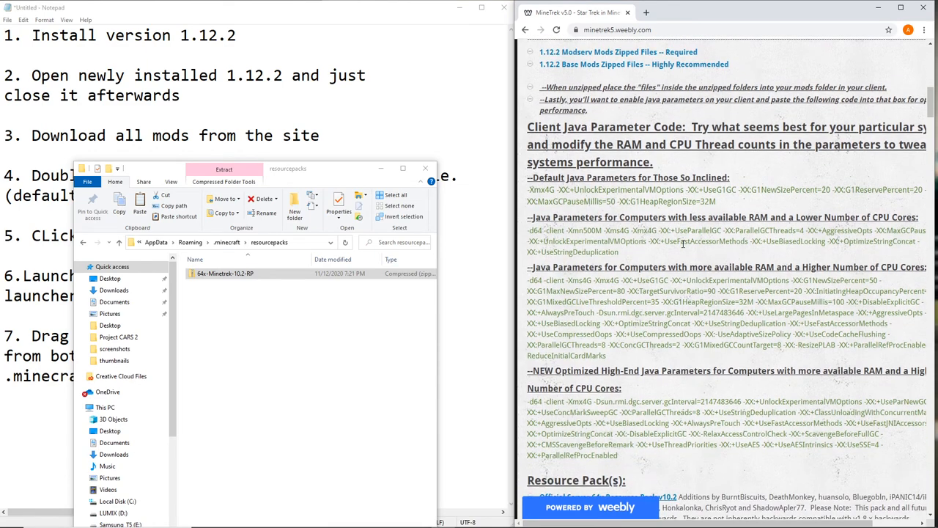
{"action": "mouse_move", "coordinate": [727, 399]}
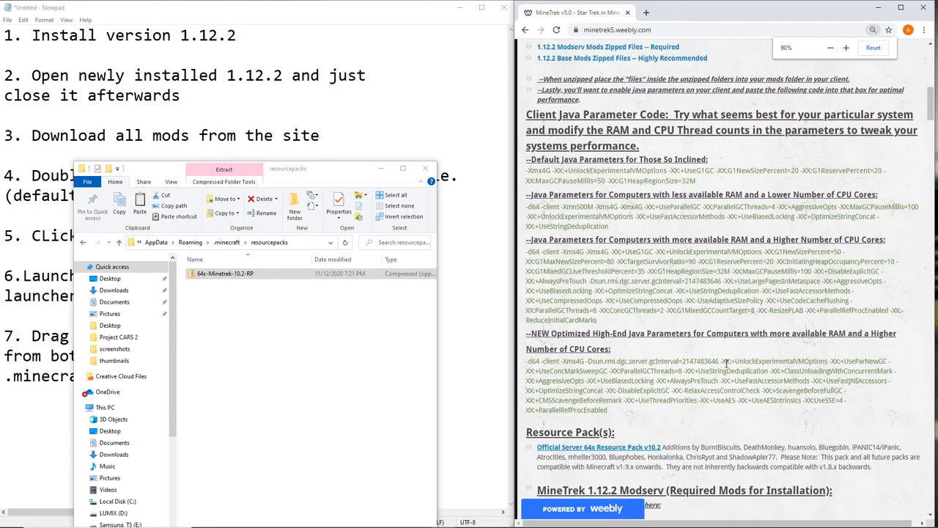
{"action": "scroll", "scroll_direction": "down", "scroll_amount": 3}
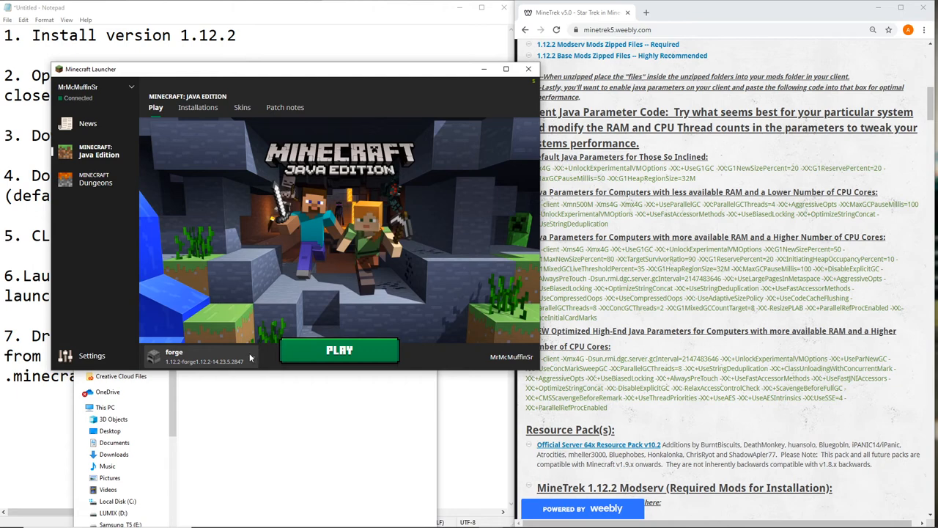
Show the launcher's Java Edition Installations list with the forge 1.12.2 profile
{"action": "left_click", "coordinate": [91, 356]}
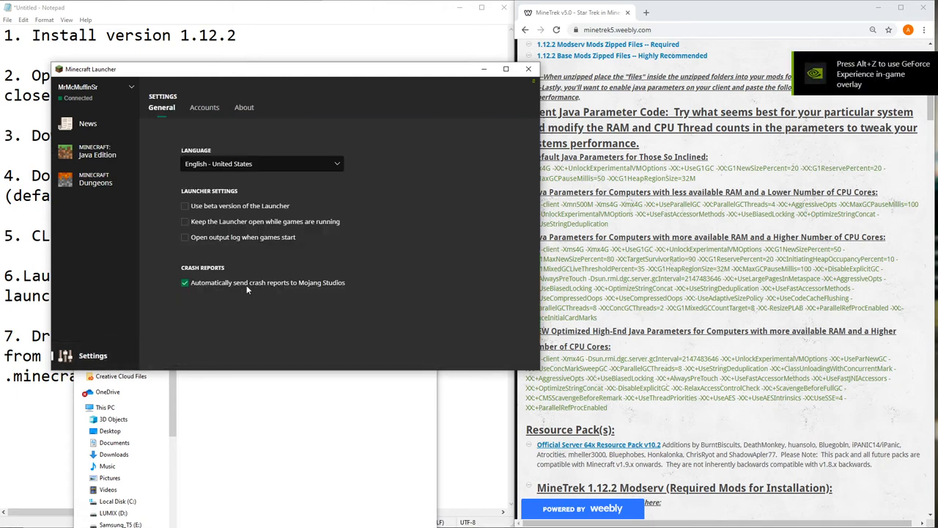
{"action": "mouse_move", "coordinate": [372, 114]}
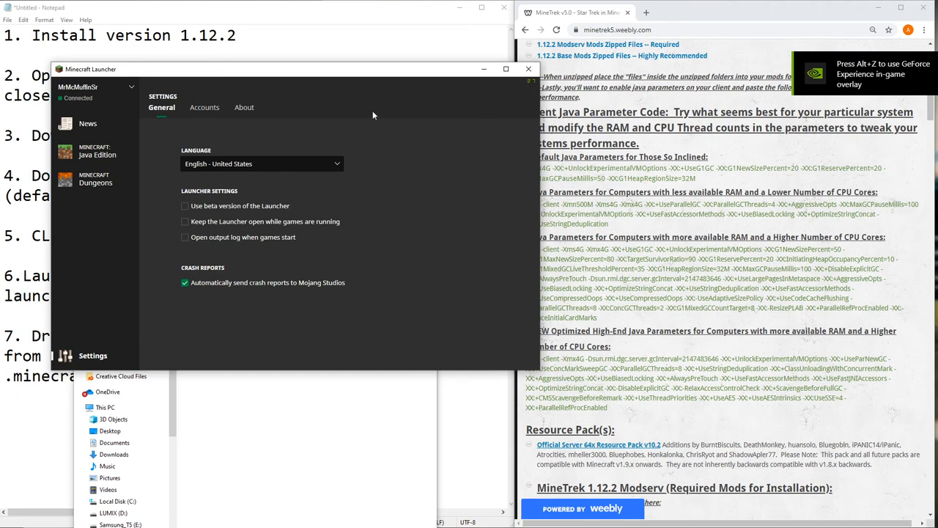
{"action": "mouse_move", "coordinate": [114, 296]}
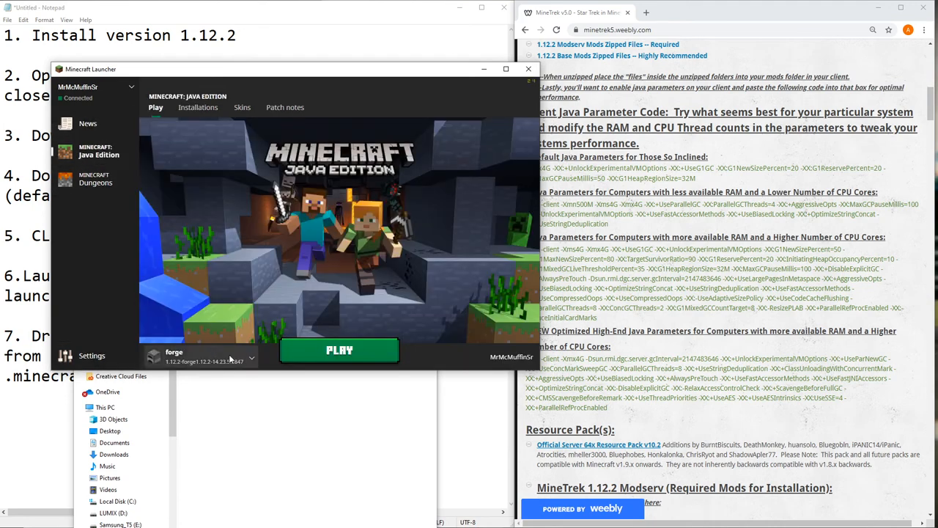
{"action": "left_click", "coordinate": [198, 107]}
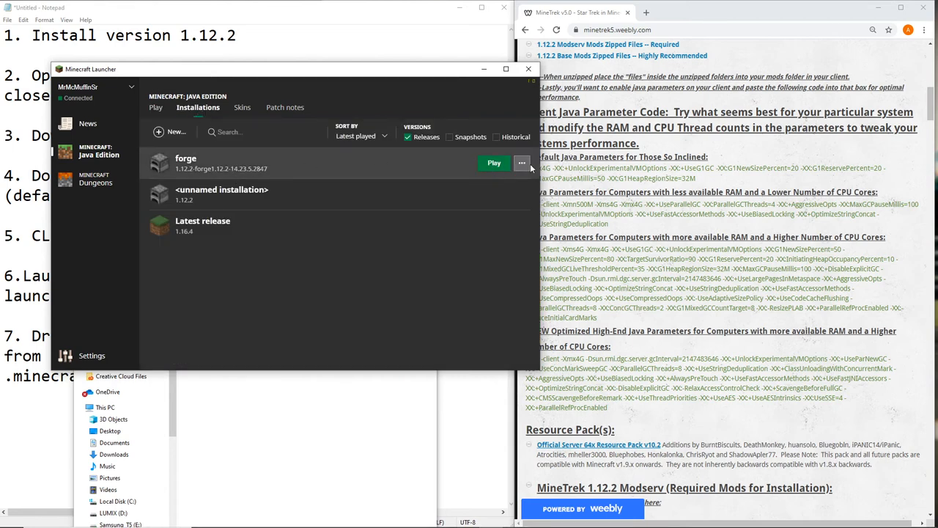
Edit the forge installation with More Options, select the high-end Java parameters and the existing JVM arguments
{"action": "left_click", "coordinate": [522, 163]}
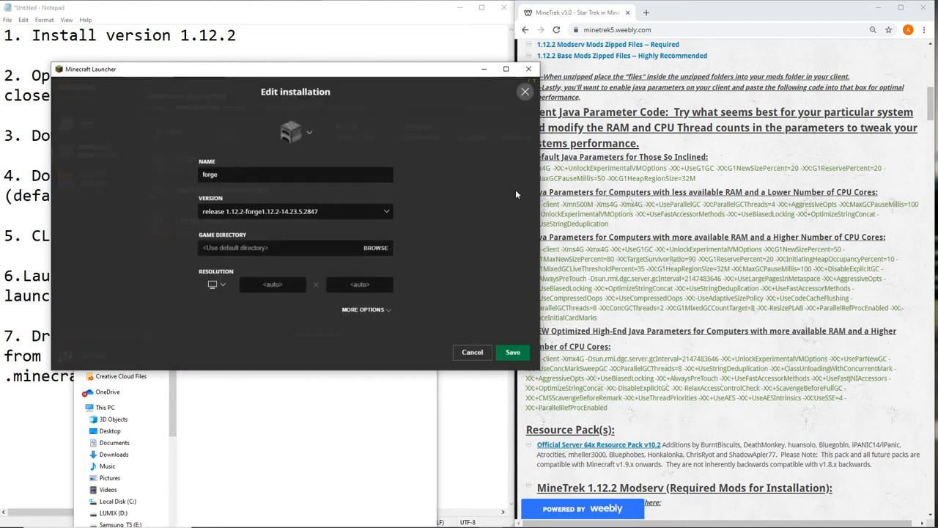
{"action": "left_click", "coordinate": [363, 308]}
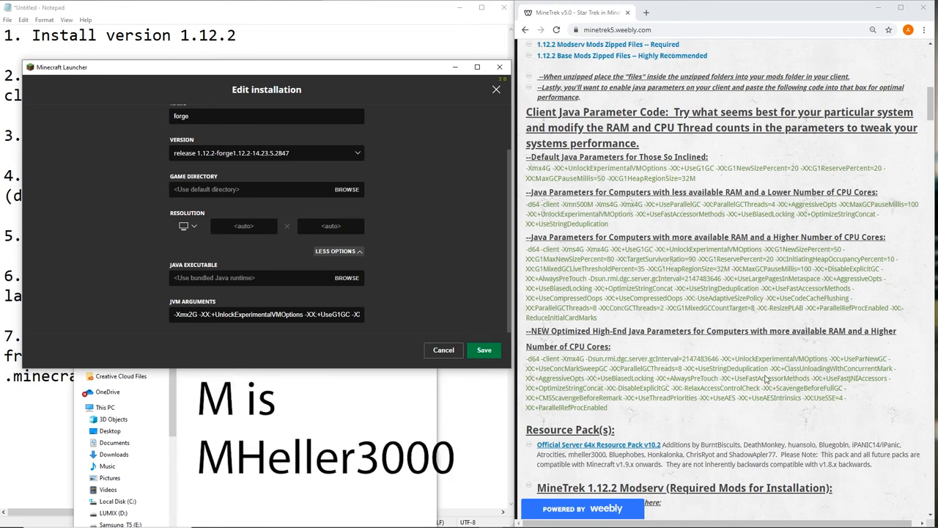
{"action": "mouse_move", "coordinate": [621, 323]}
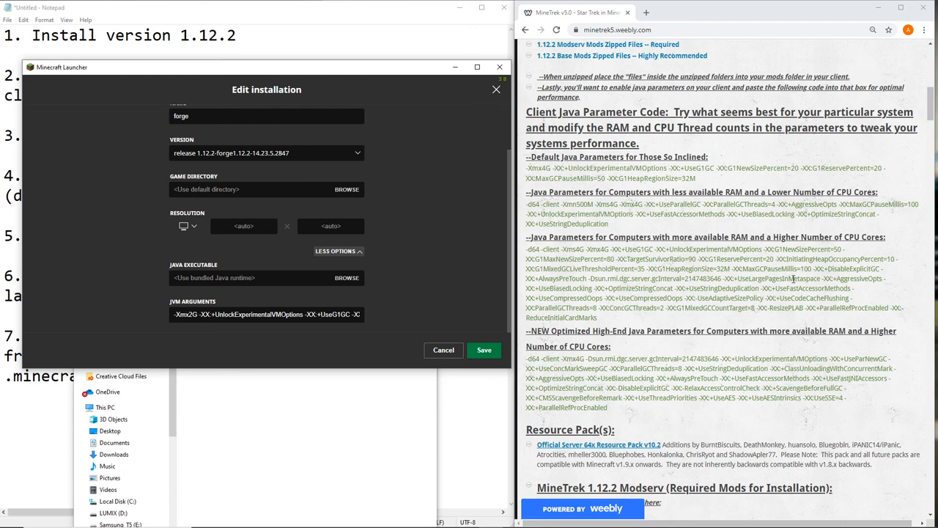
{"action": "mouse_move", "coordinate": [739, 343]}
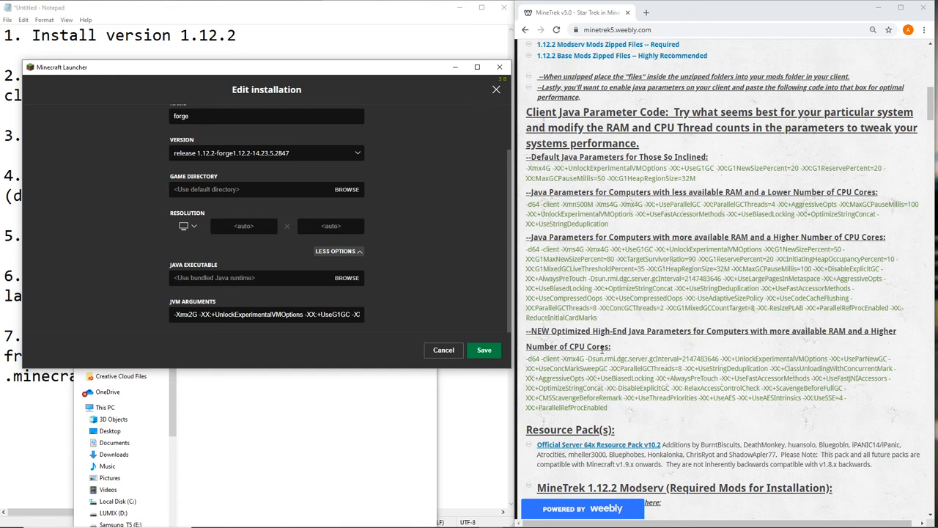
{"action": "mouse_move", "coordinate": [623, 414]}
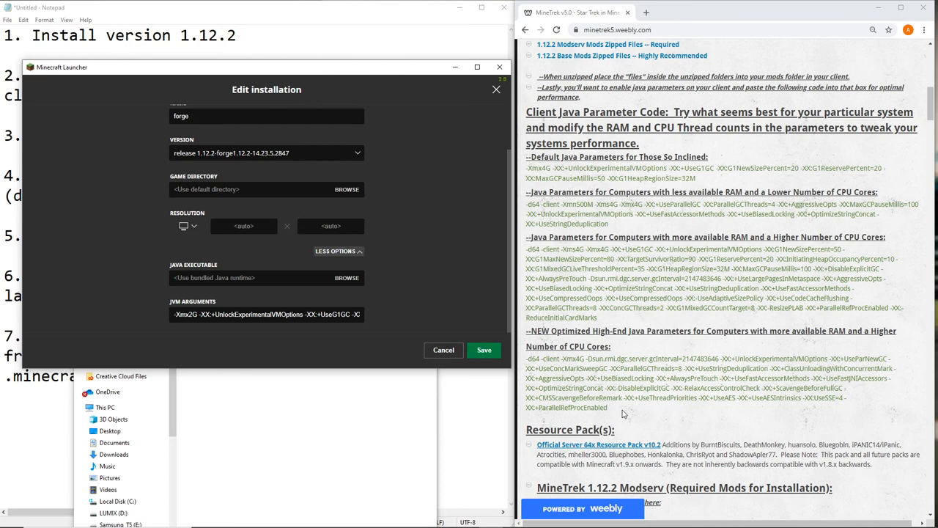
{"action": "left_click_drag", "start_coordinate": [526, 357], "coordinate": [624, 407]}
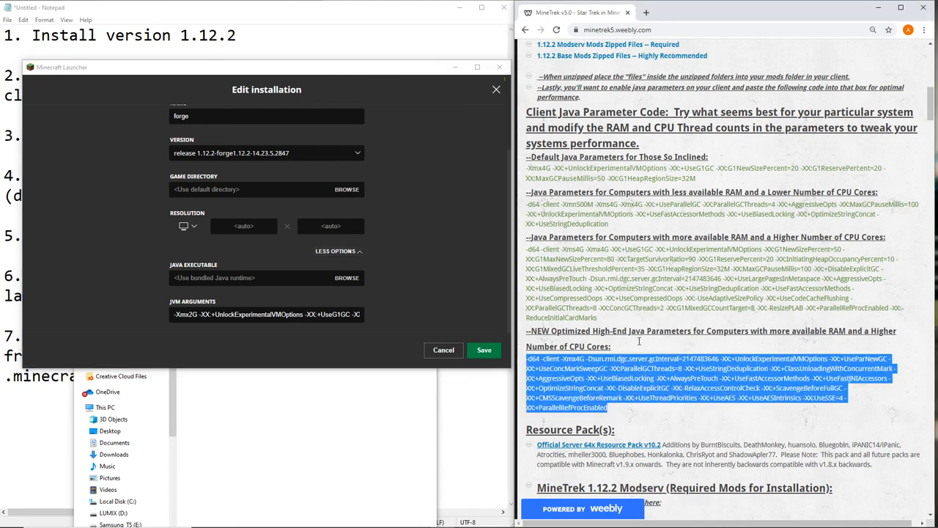
{"action": "mouse_move", "coordinate": [686, 343]}
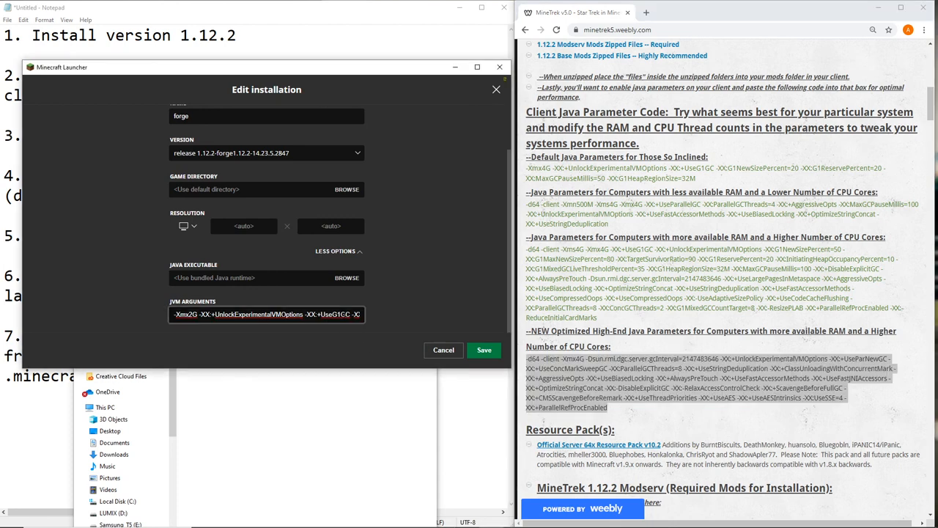
{"action": "triple_click", "coordinate": [267, 314]}
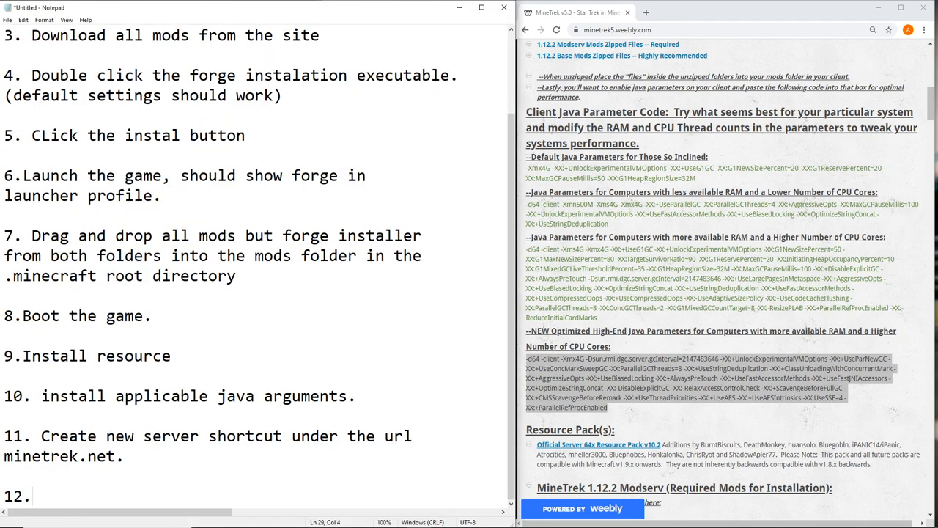
Complete step 12 of the Notepad instructions with the text "ENJOY!"
{"action": "type", "text": "ENJO"}
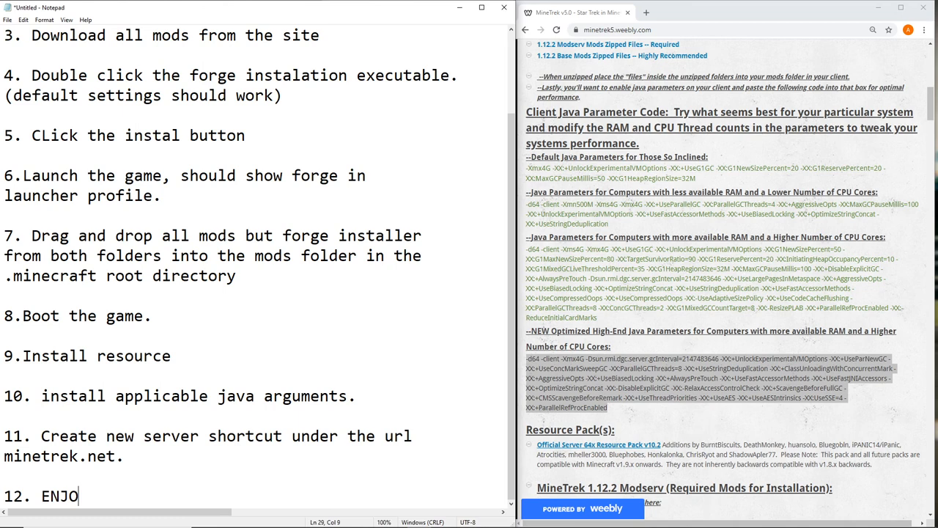
{"action": "type", "text": "Y!"}
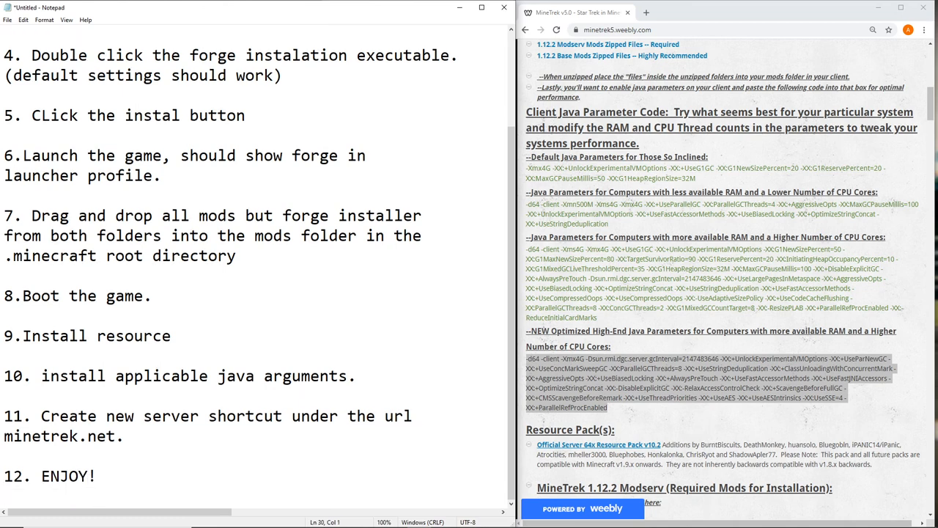